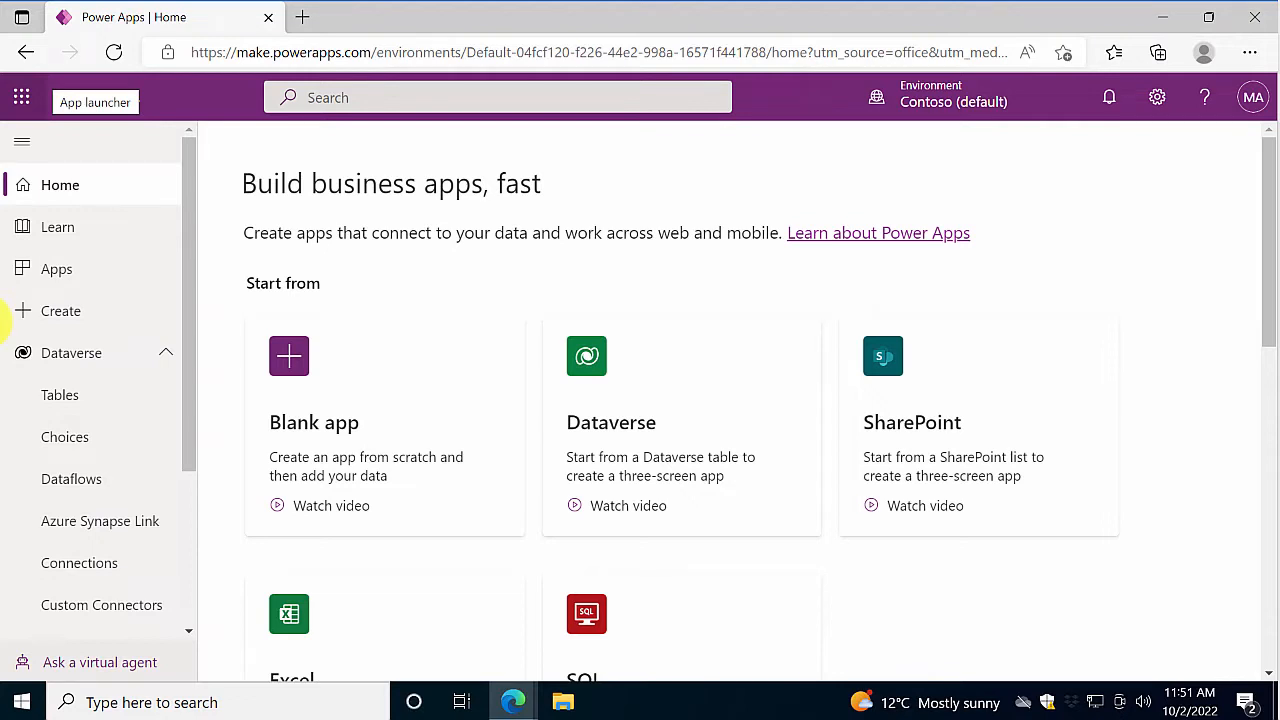
mouse_move(189, 410)
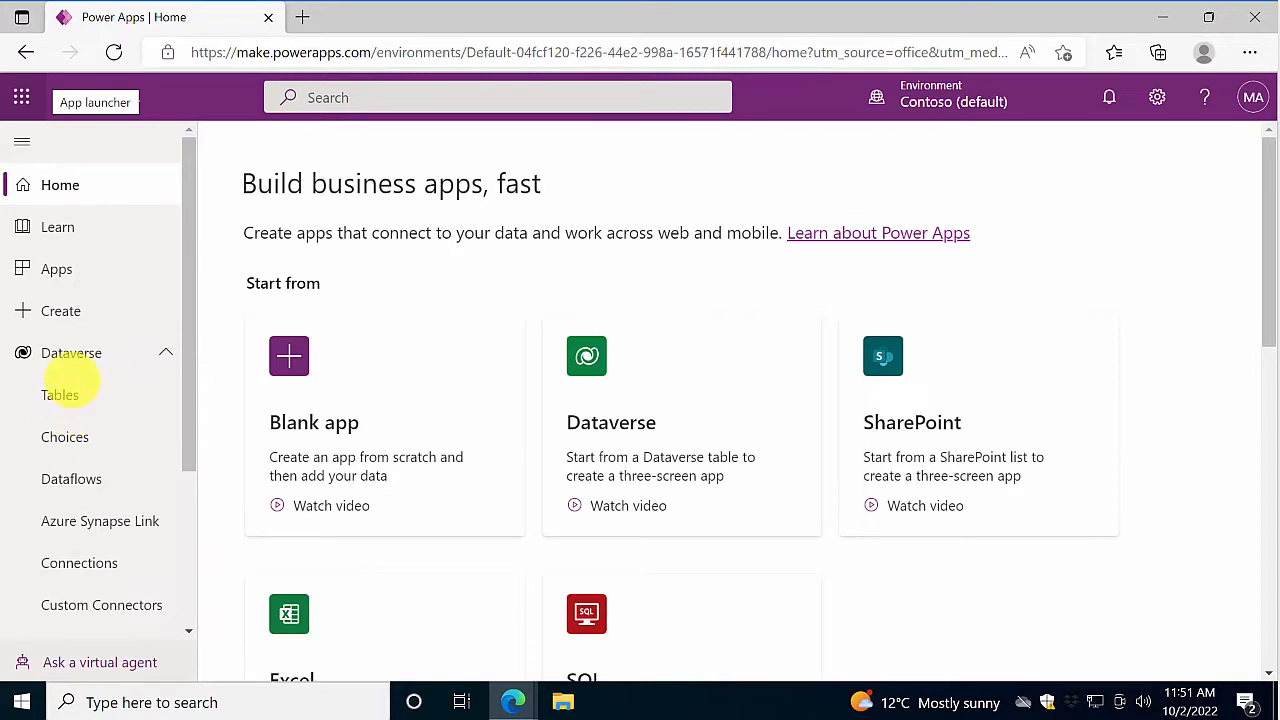
Step: Go to the Solutions list in the Contoso environment from the left navigation
scroll("down", 3)
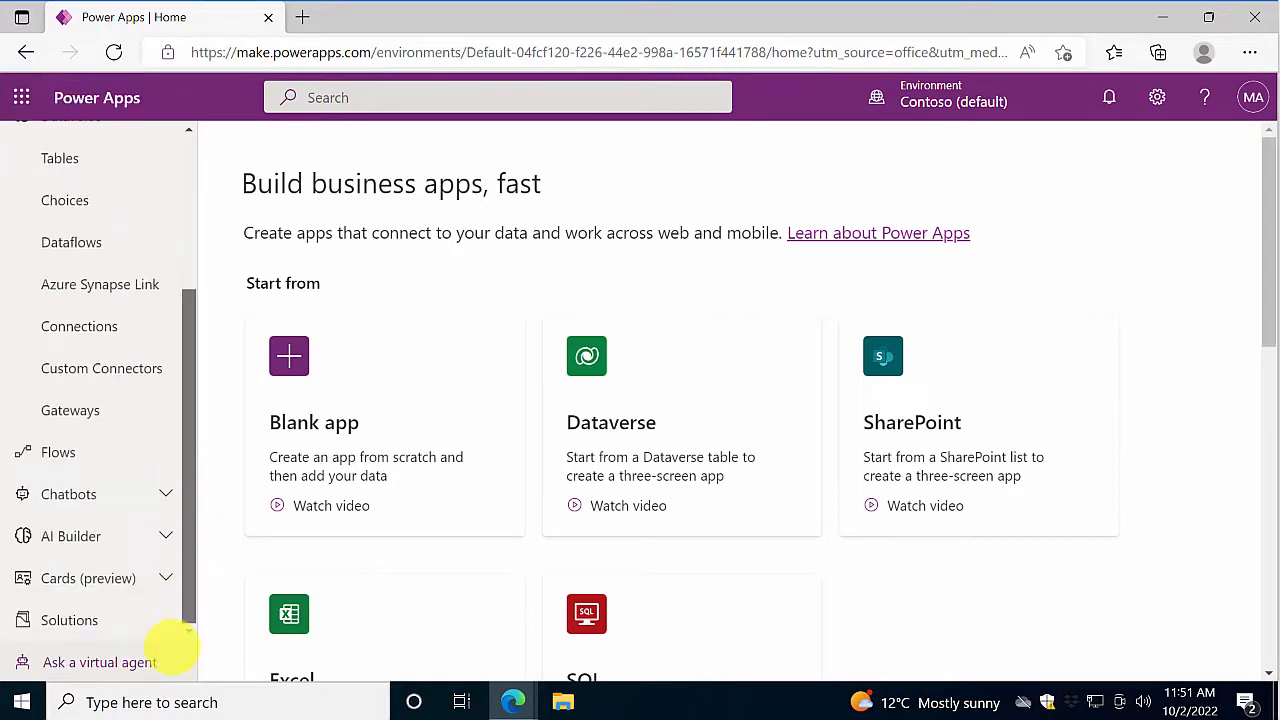
left_click(70, 620)
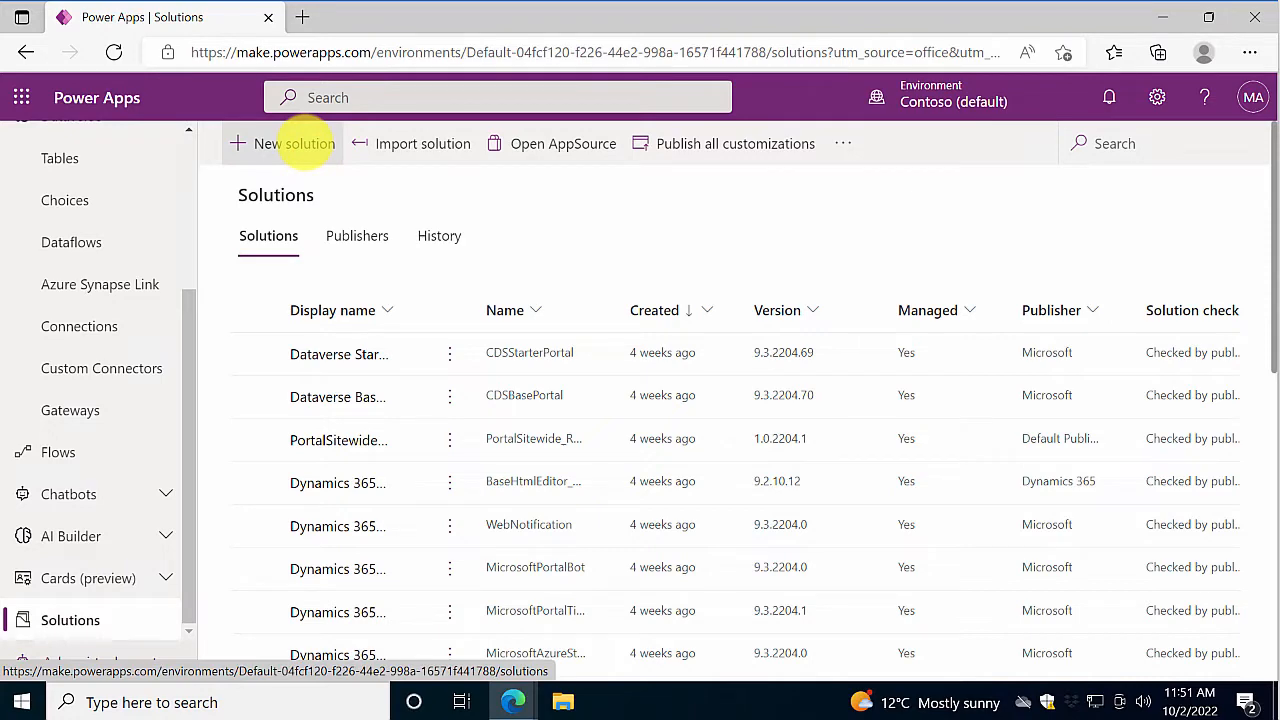
Step: Create the 'Recurring Tasks' solution with the CDS Default Publisher and open it
left_click(294, 143)
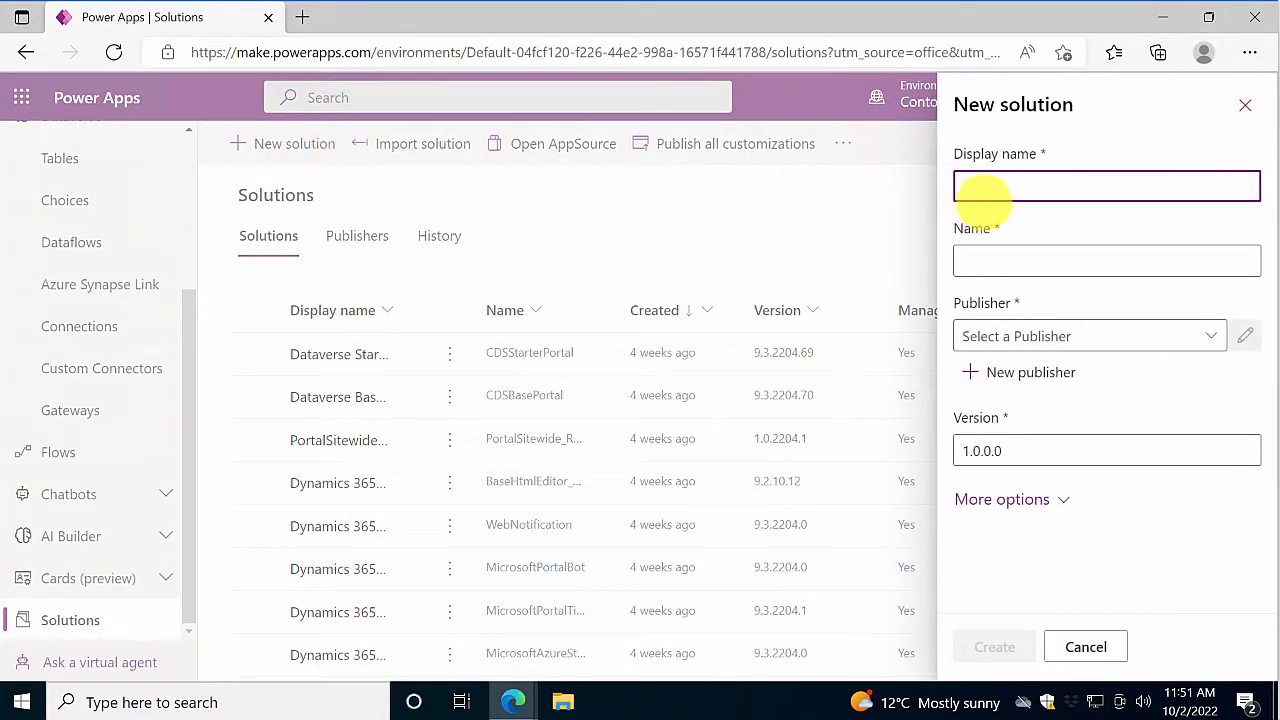
mouse_move(1010, 186)
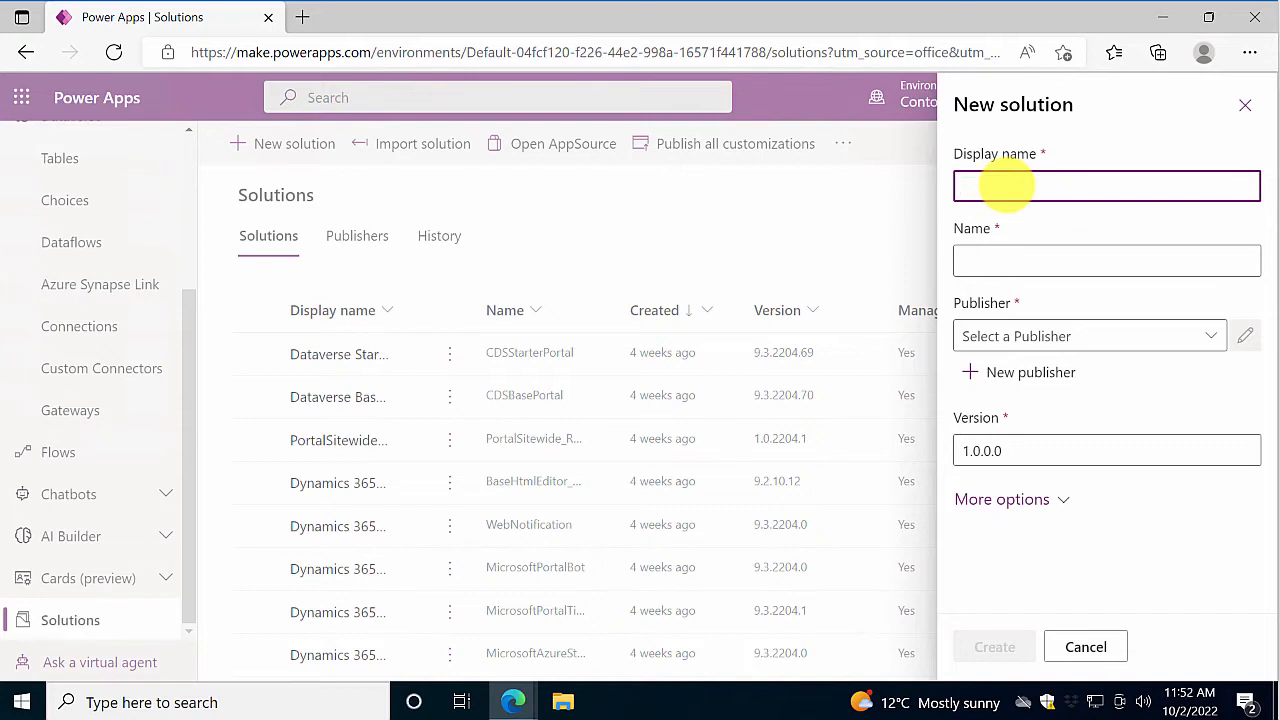
type("Recurring Tasks")
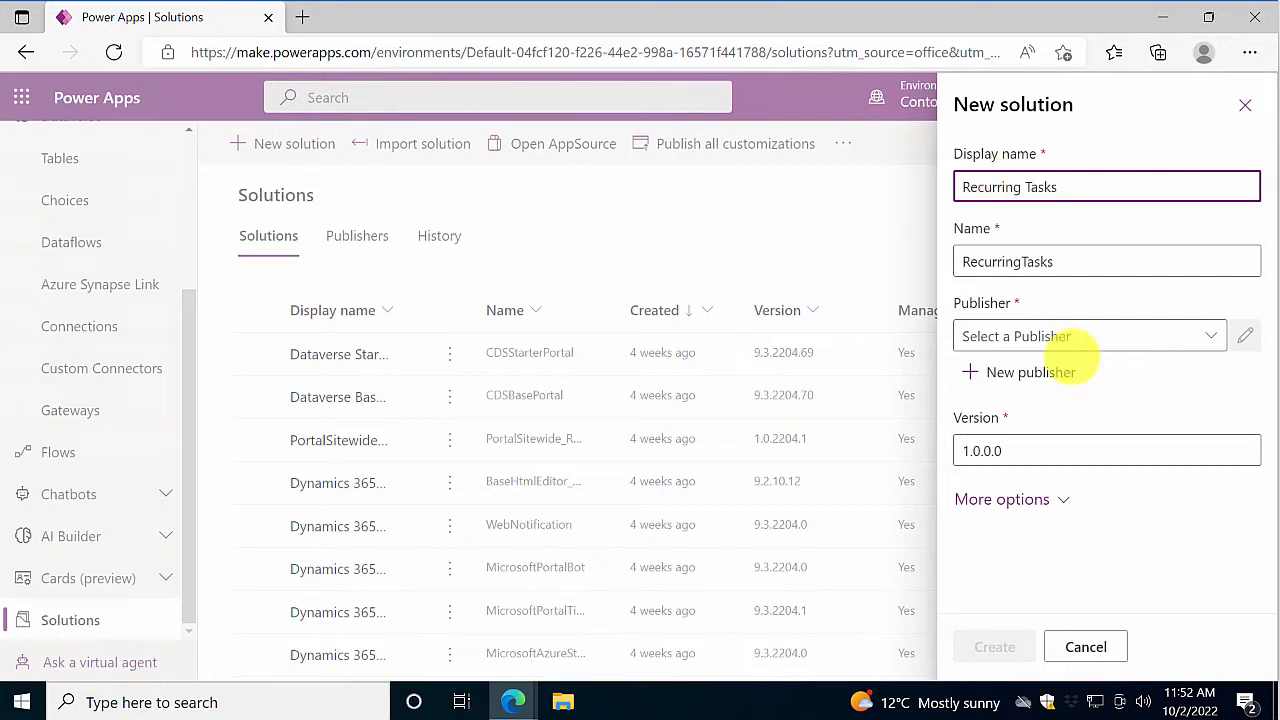
left_click(1090, 336)
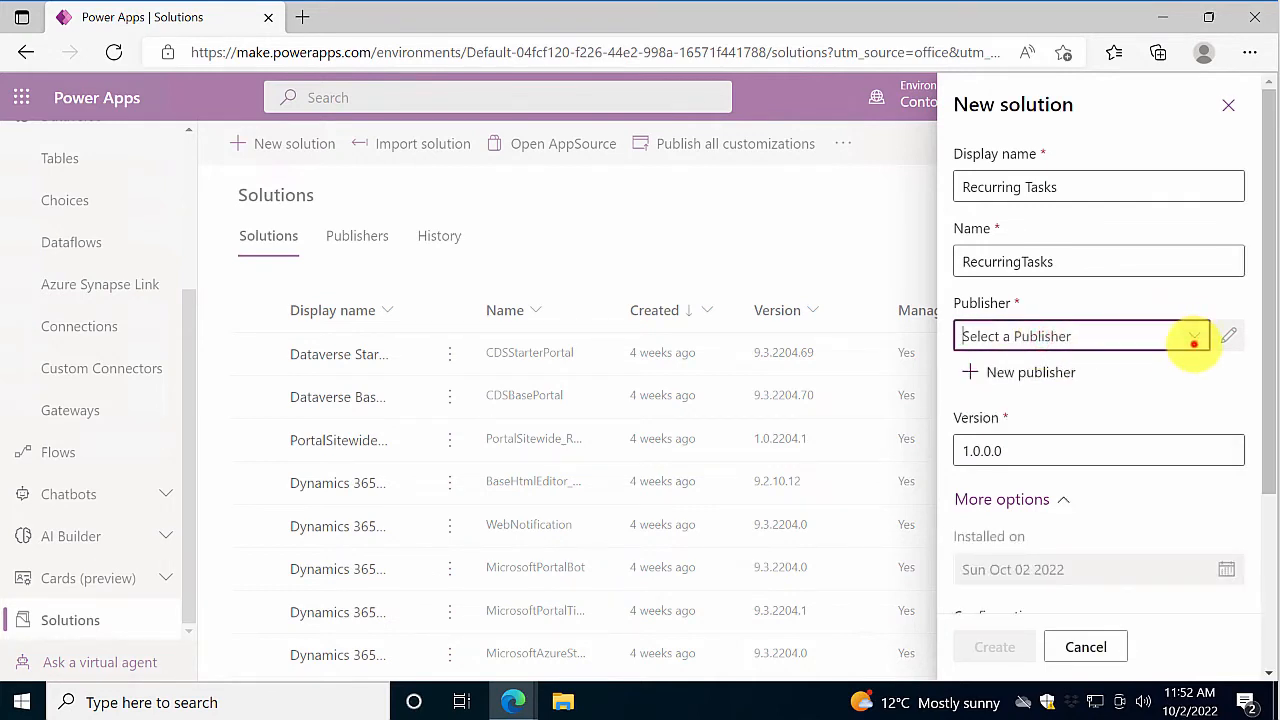
left_click(1190, 335)
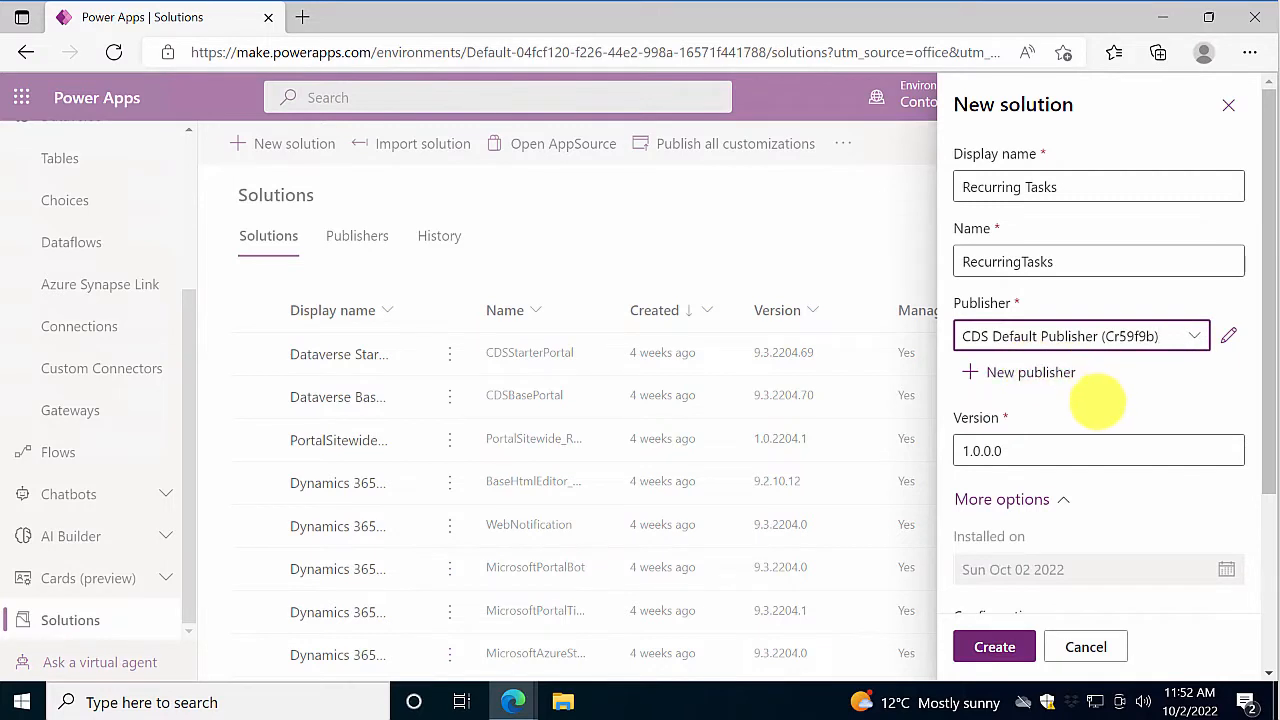
scroll("down", 3)
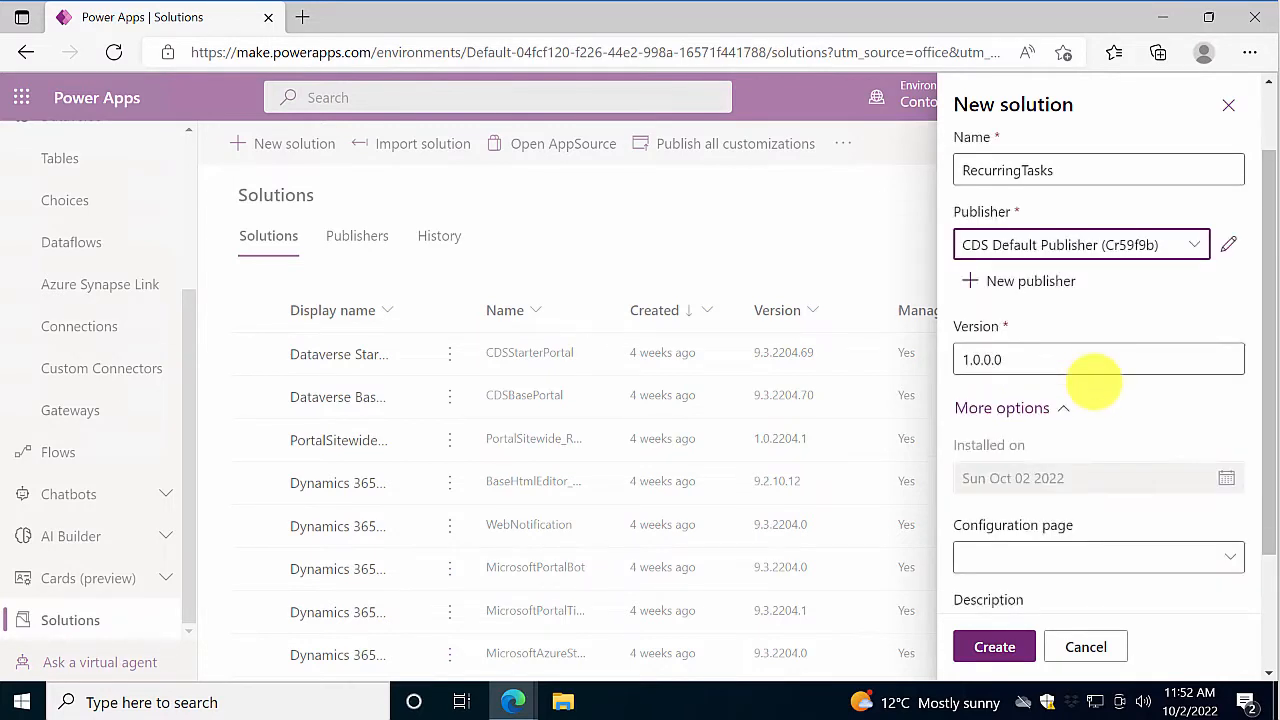
scroll("down", 3)
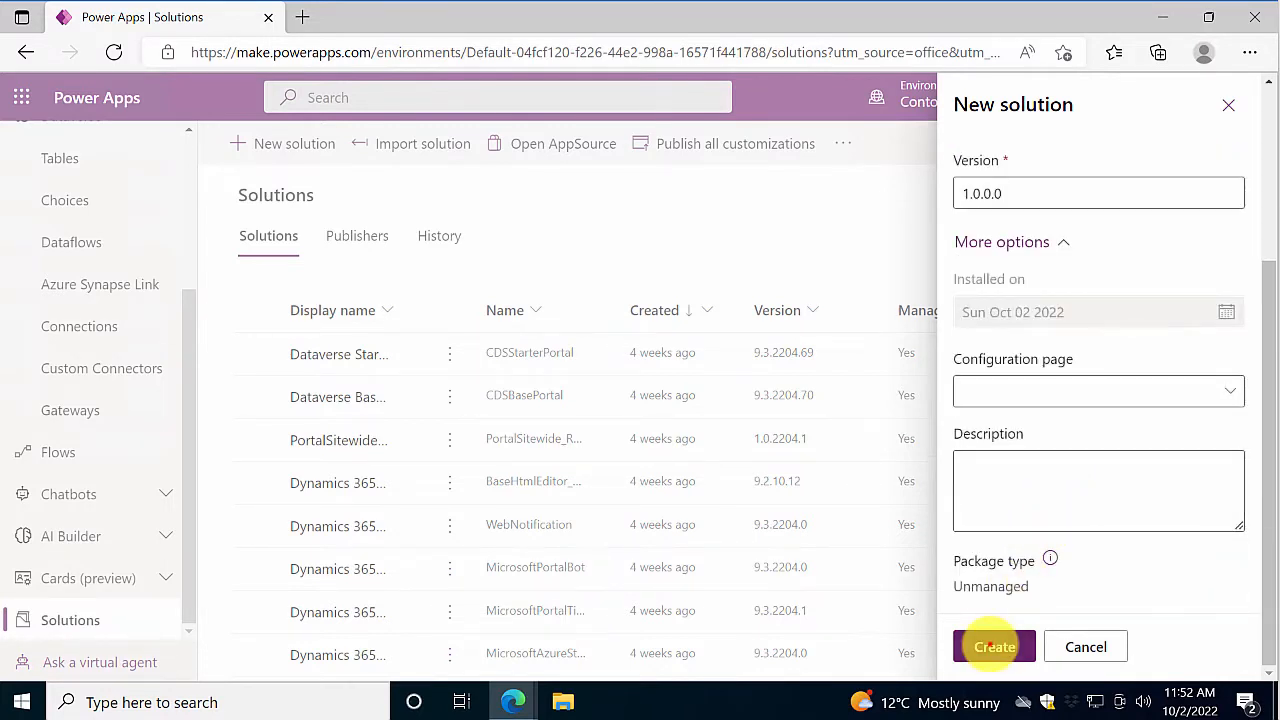
left_click(994, 646)
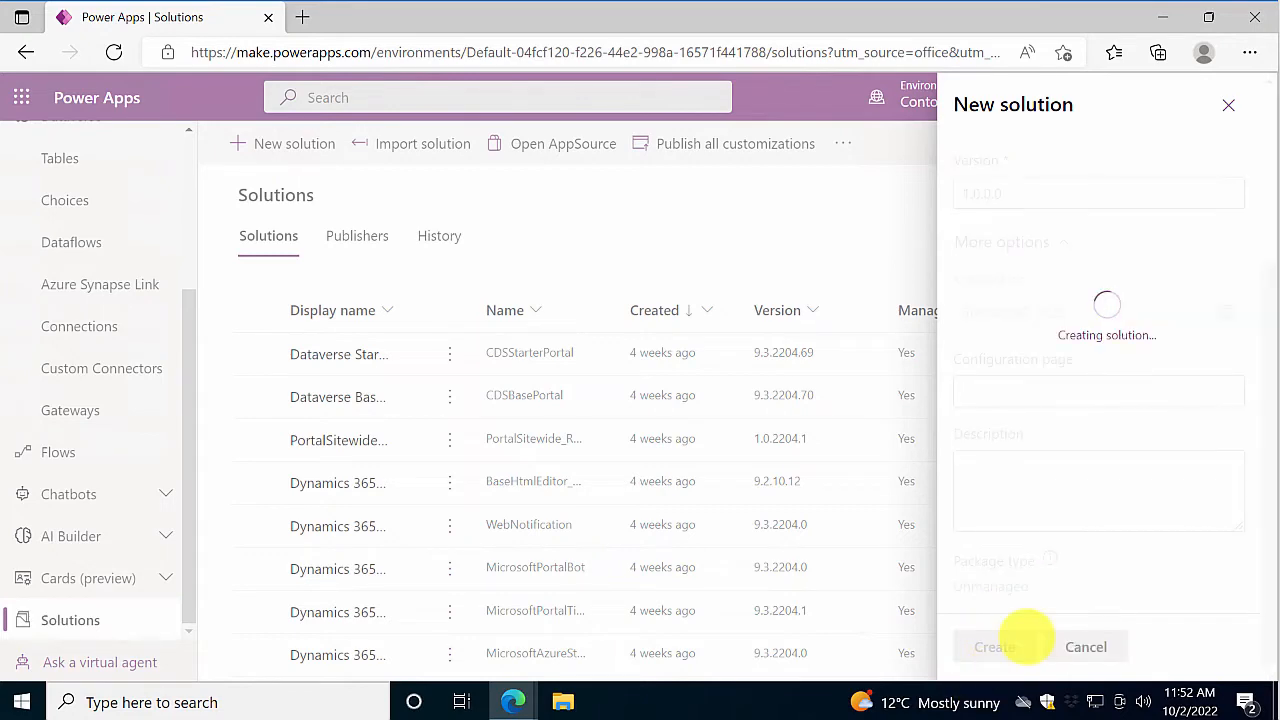
left_click(993, 646)
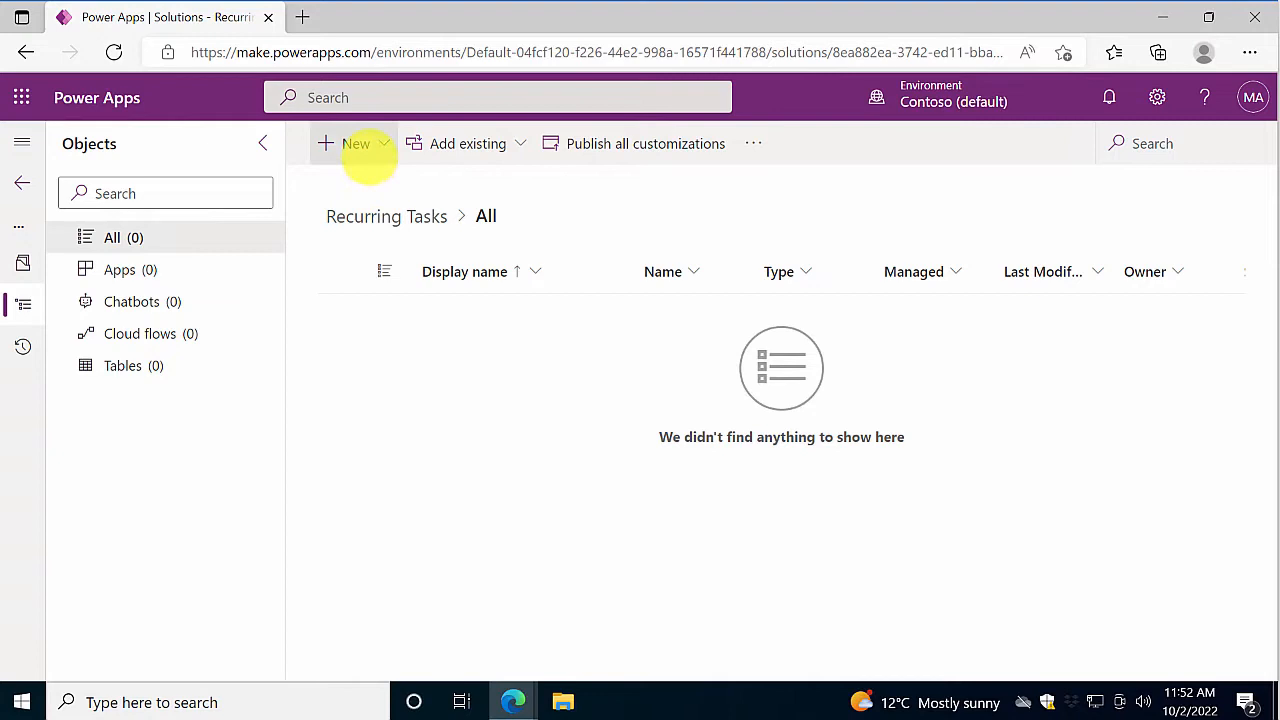
Step: Start a new table named Template with attachments enabled
left_click(355, 143)
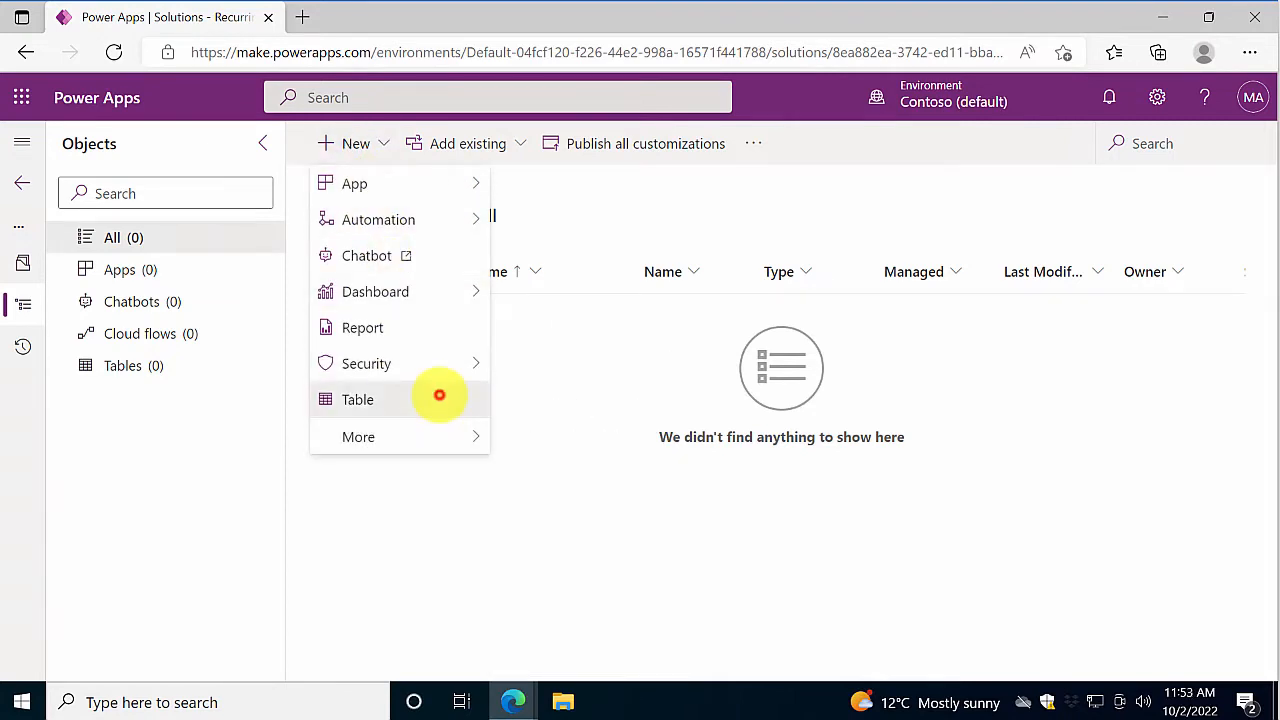
left_click(357, 399)
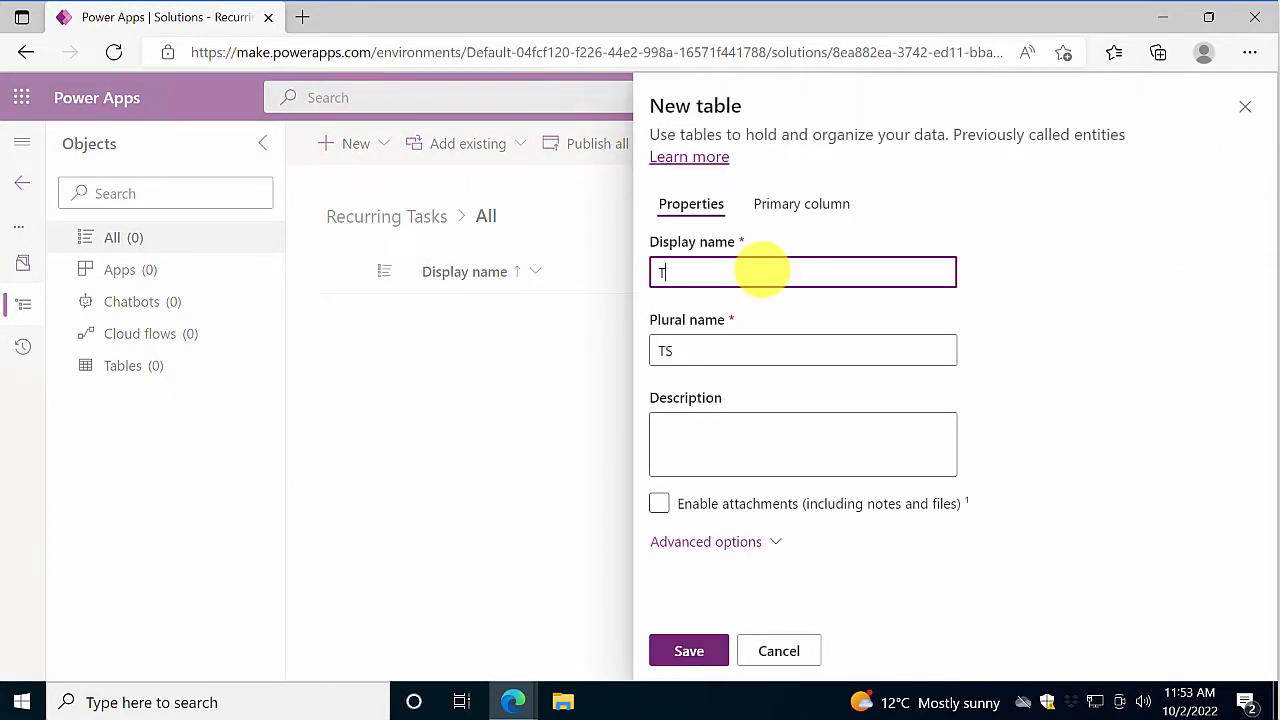
type("emplate")
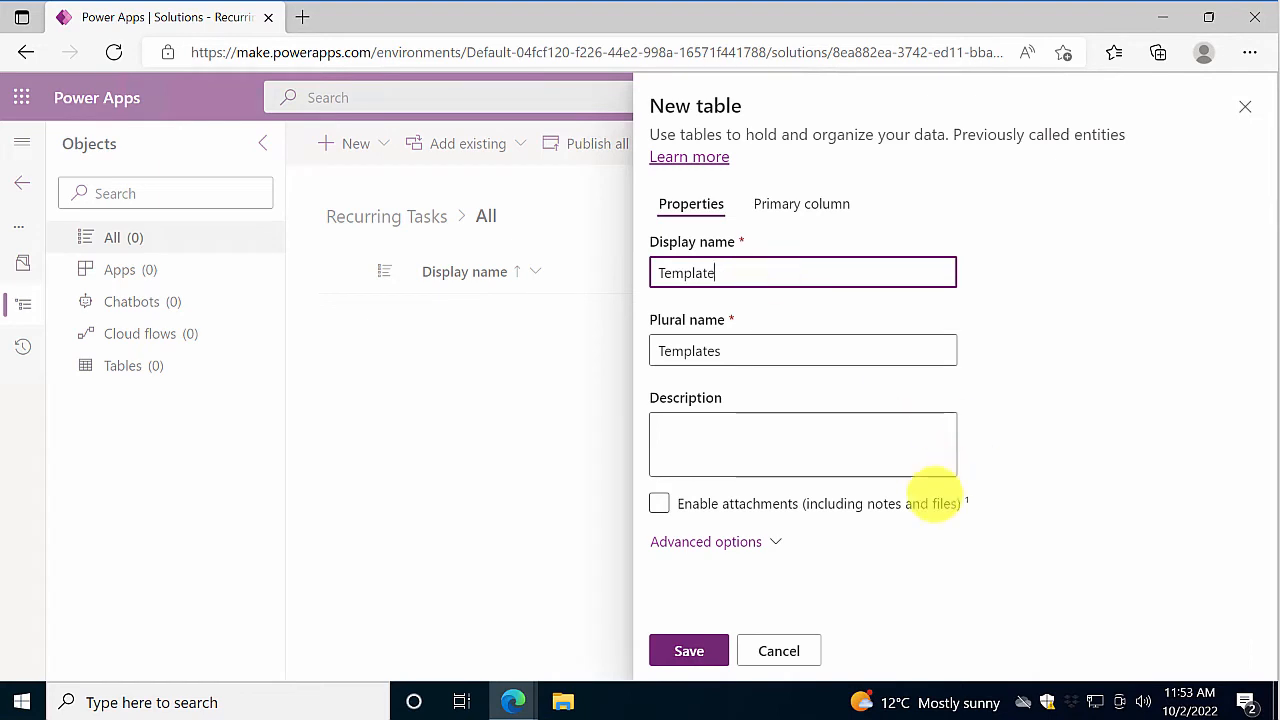
left_click(659, 503)
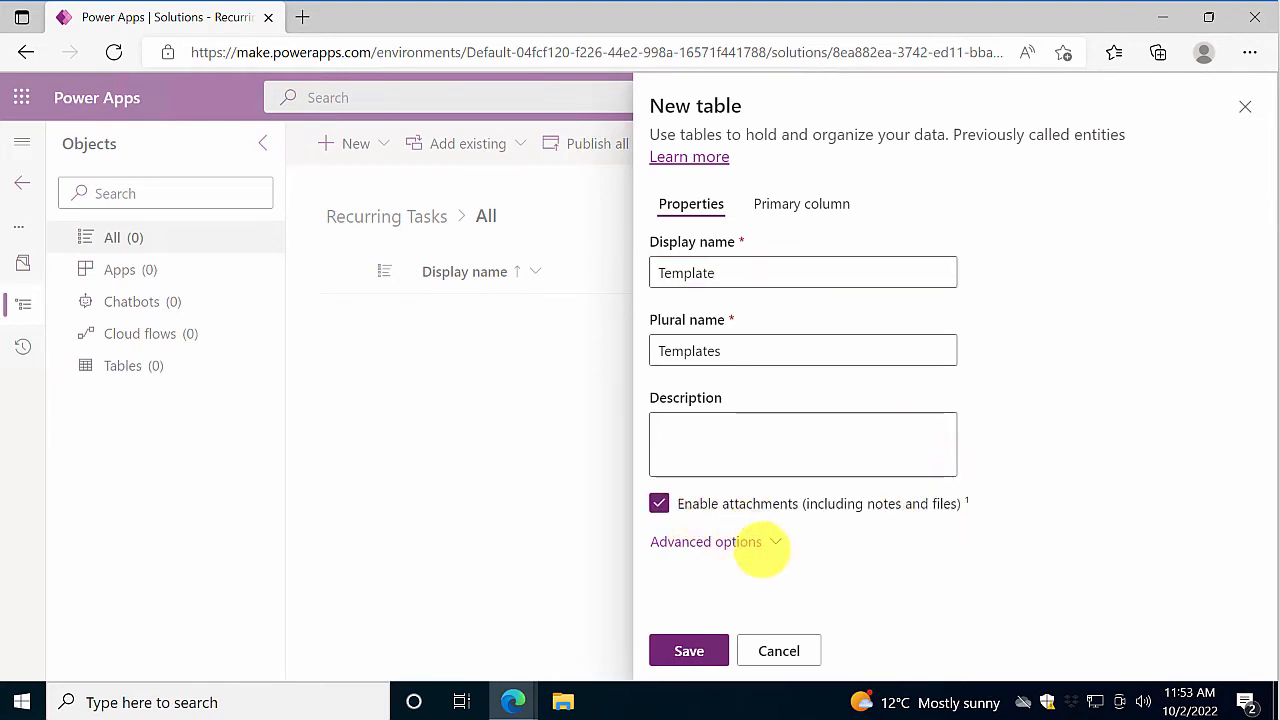
Step: Turn on auditing and offline availability for Template, then save the table
left_click(705, 541)
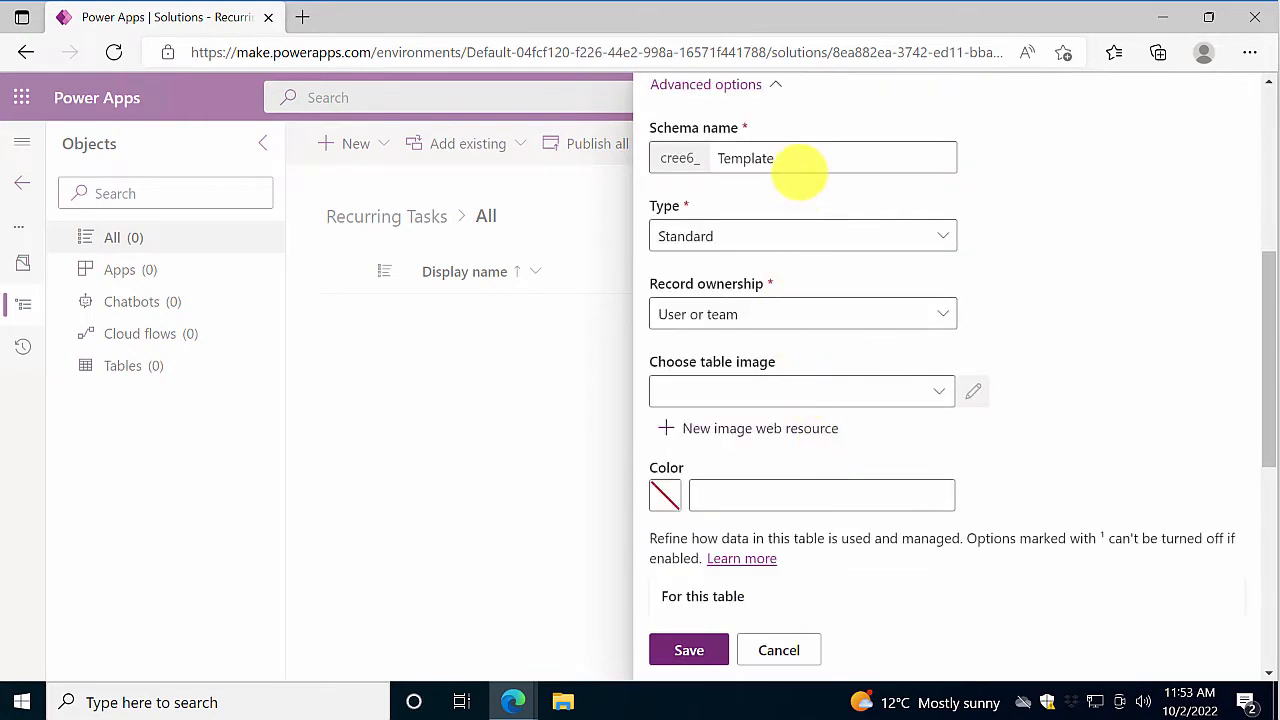
left_click(830, 158)
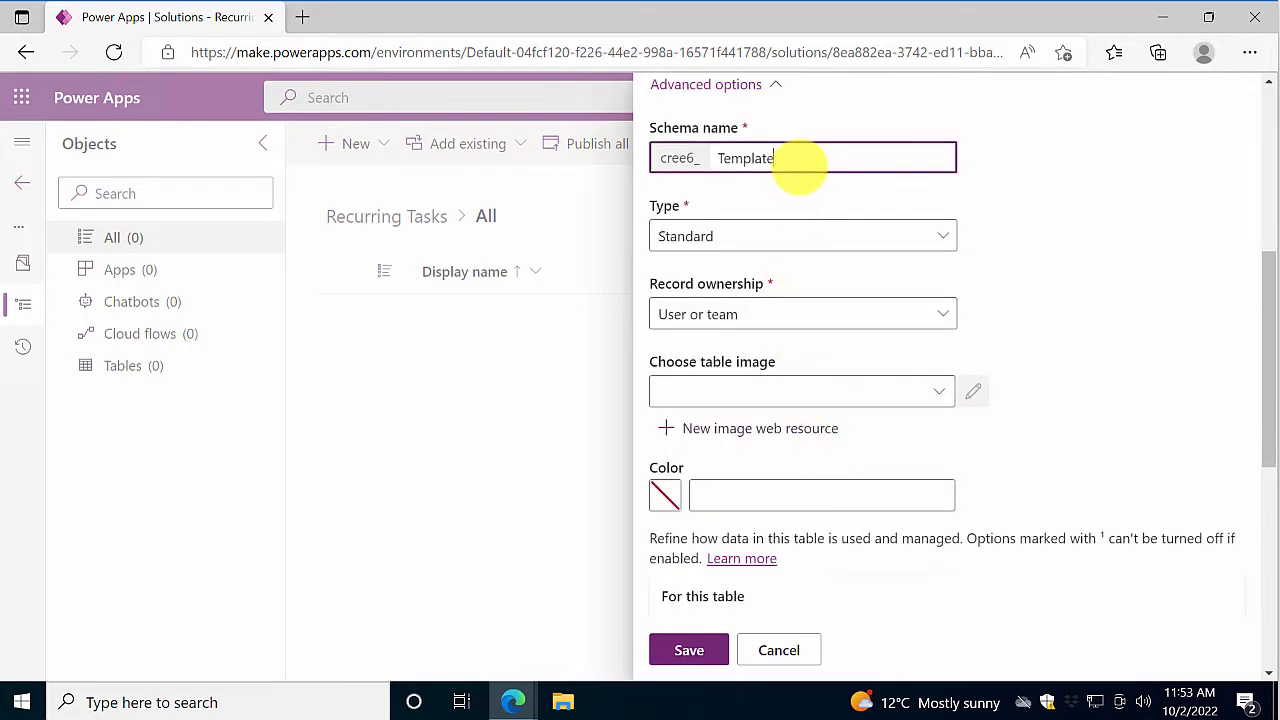
scroll("down", 3)
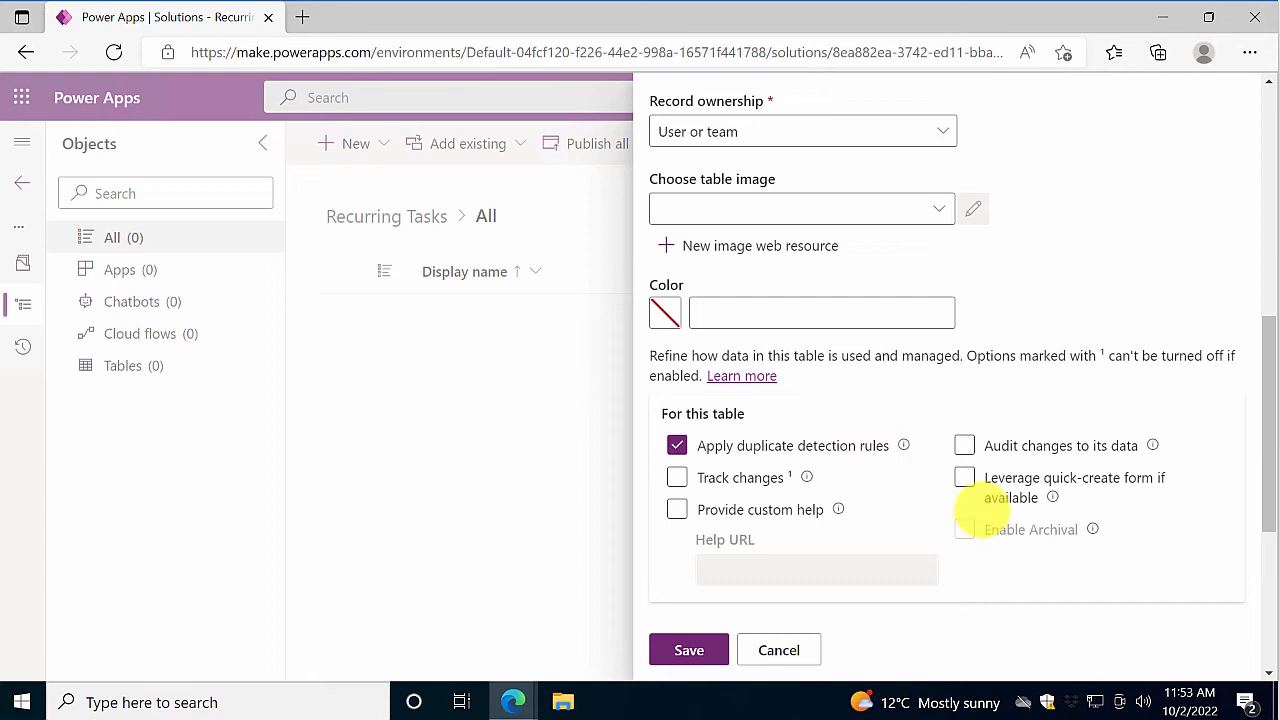
left_click(964, 445)
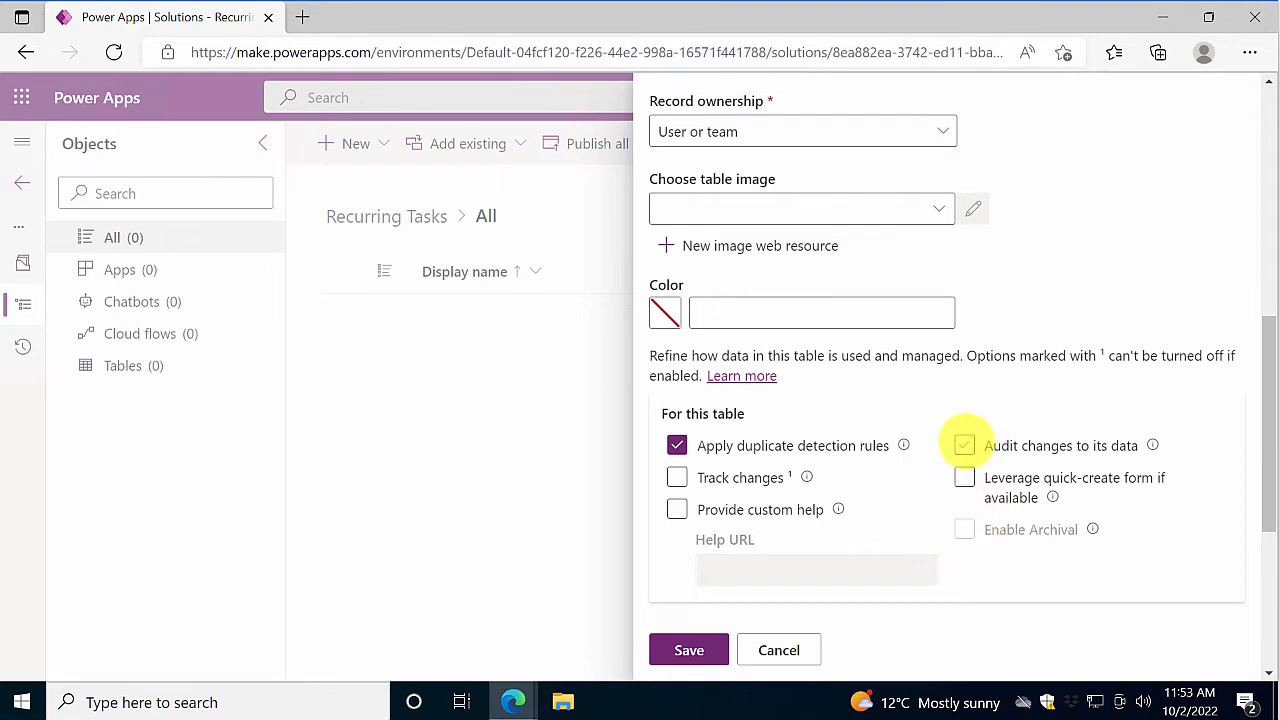
scroll("down", 3)
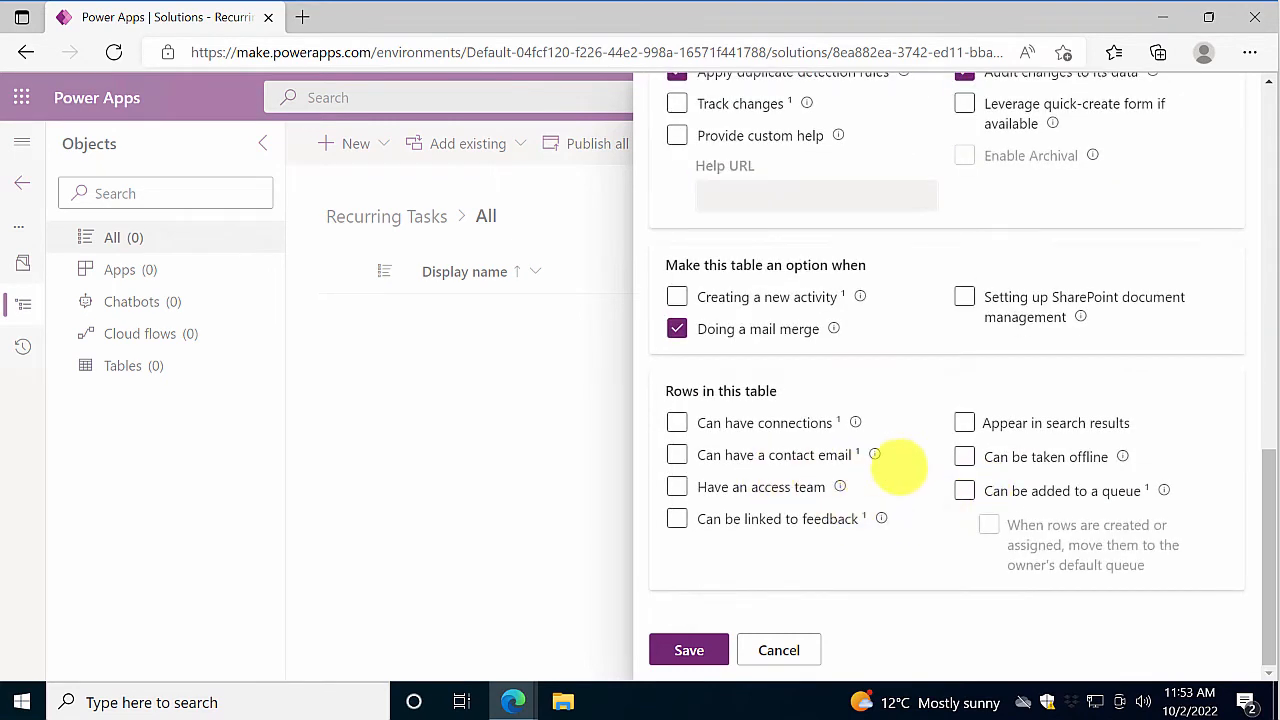
left_click(963, 457)
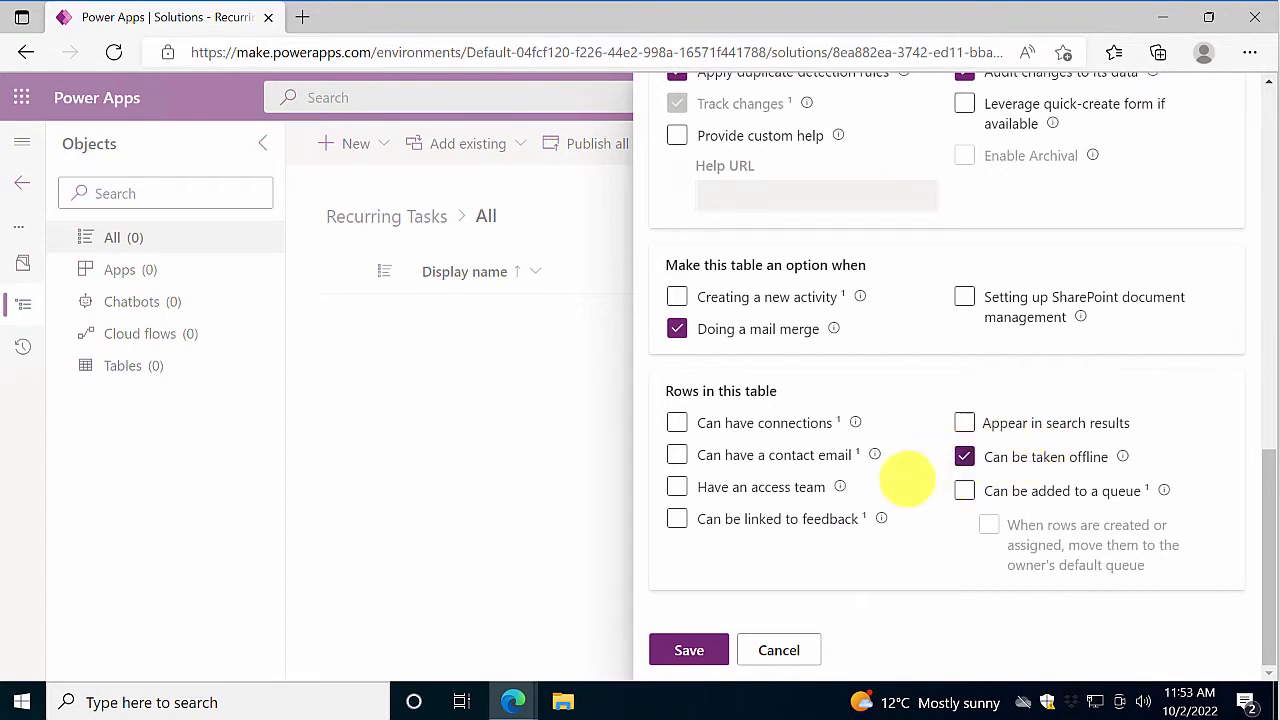
left_click(689, 650)
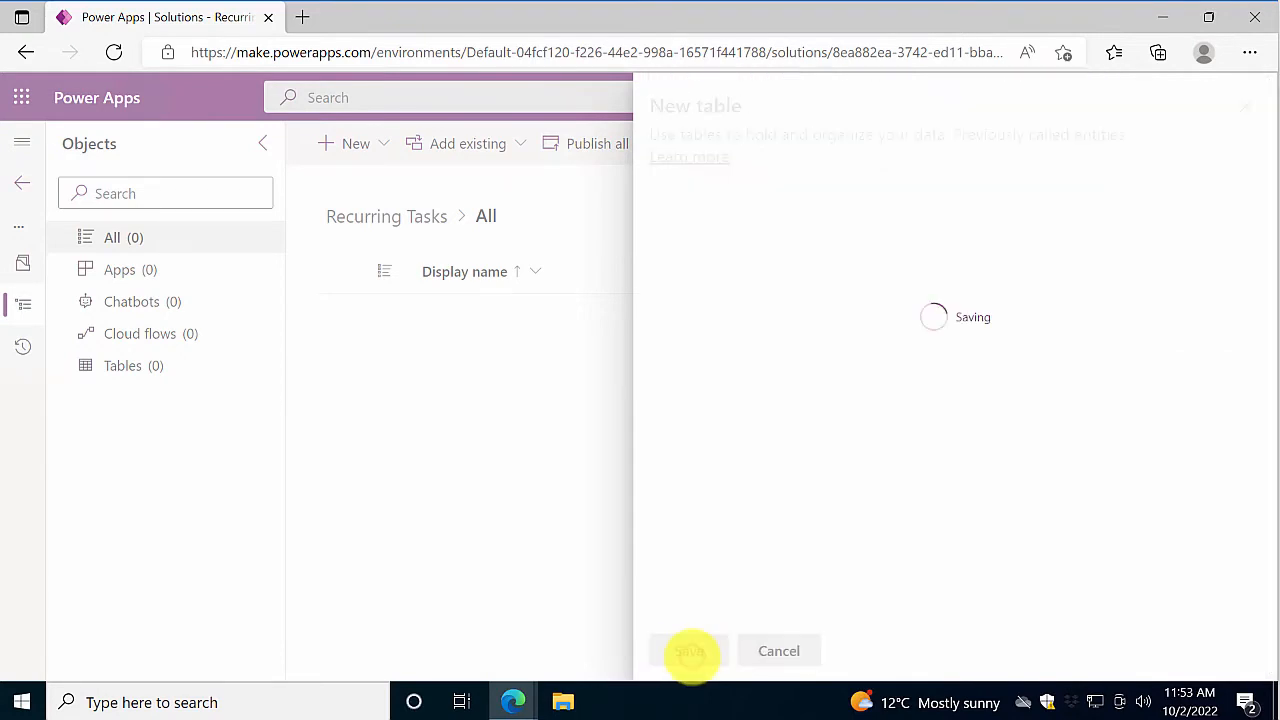
left_click(690, 651)
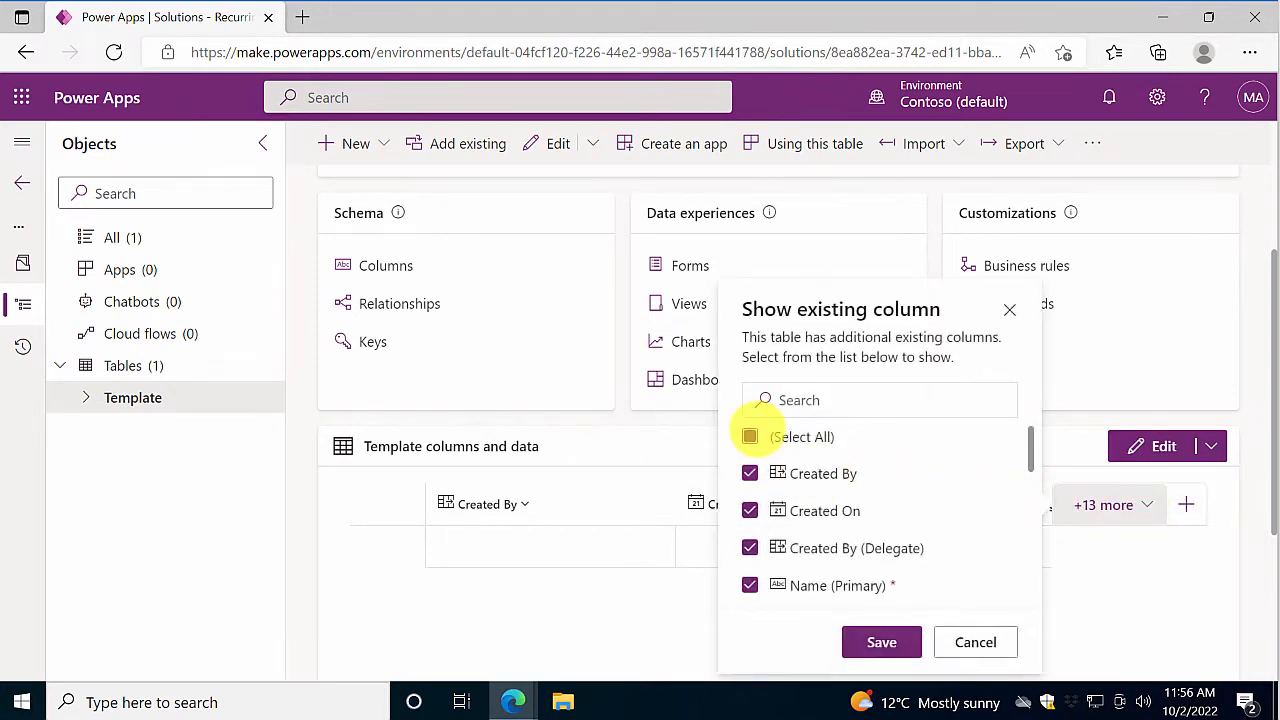
Step: Hide all grid columns except Name (Primary) and save the selection
left_click(750, 437)
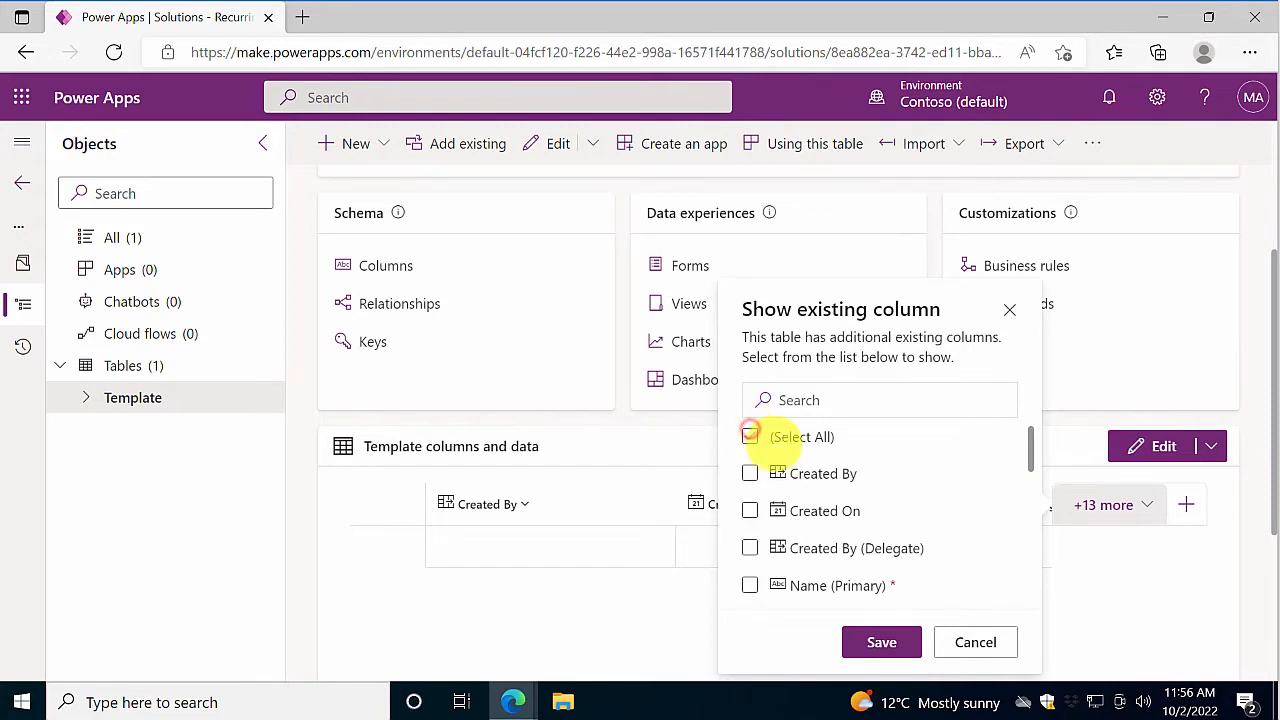
scroll("down", 3)
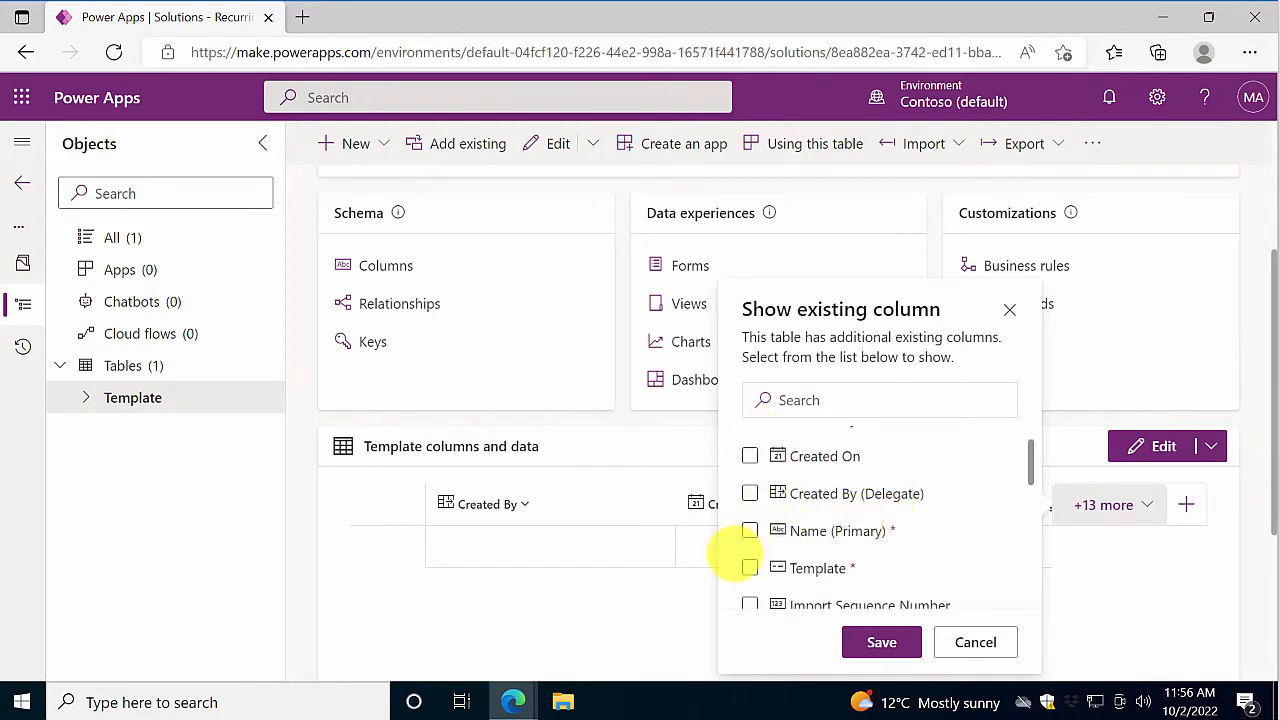
left_click(750, 530)
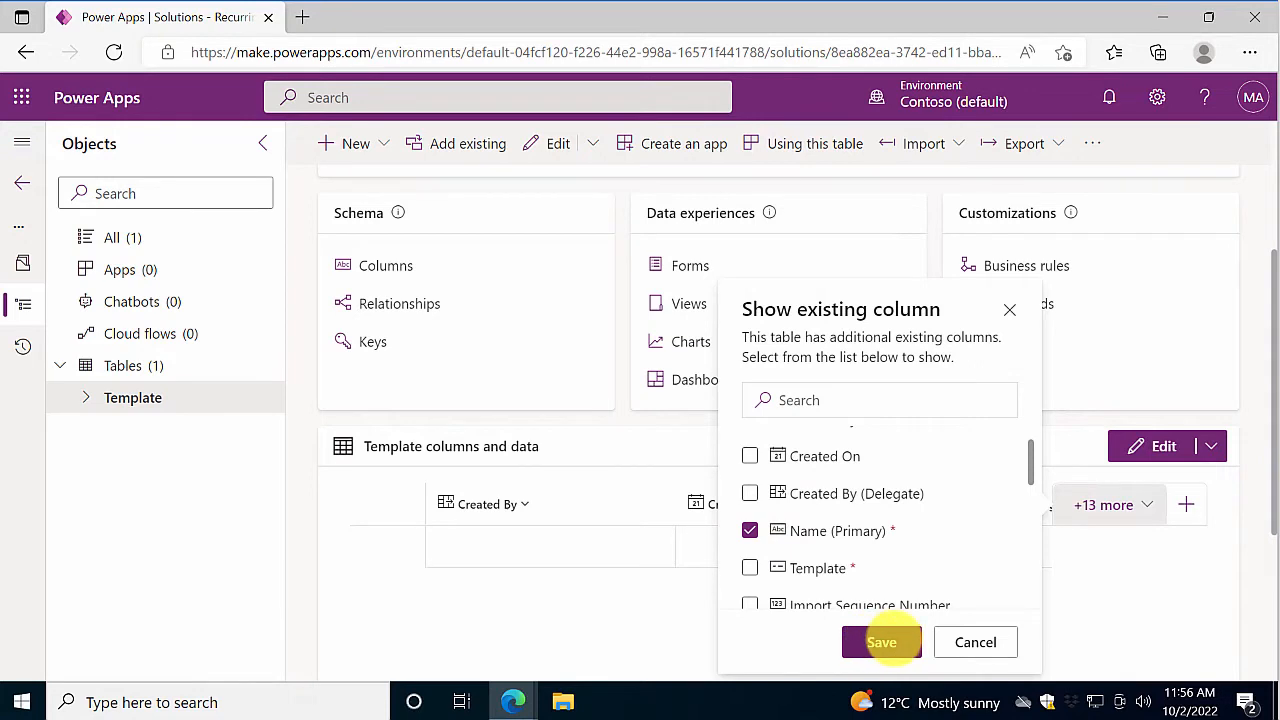
left_click(881, 642)
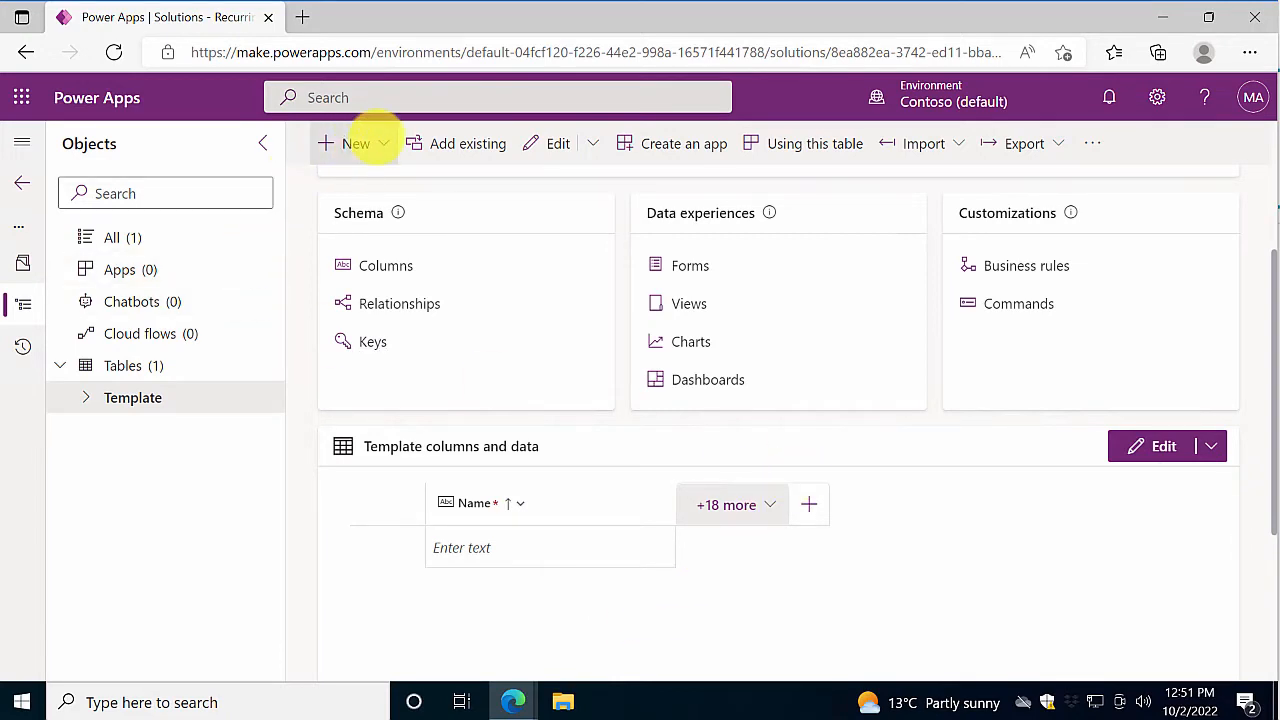
Step: Add a multi-line rich-text Description column with schema name Template_Description
left_click(355, 143)
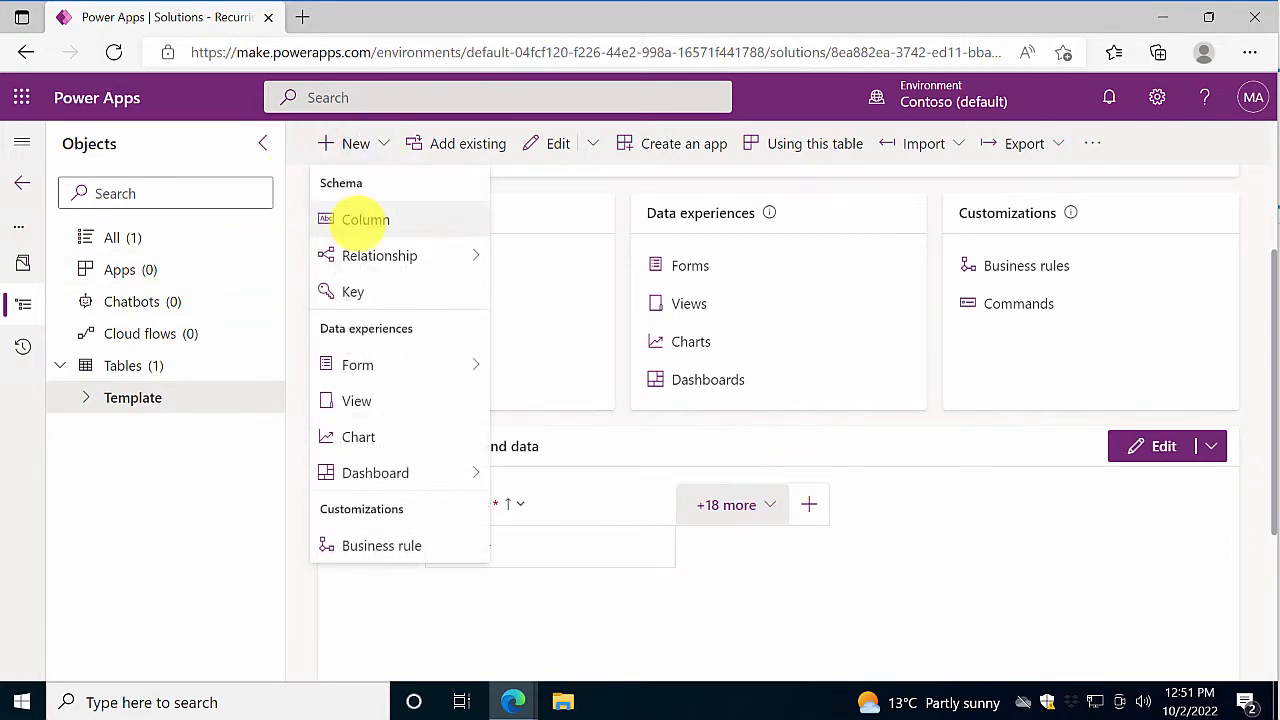
left_click(365, 219)
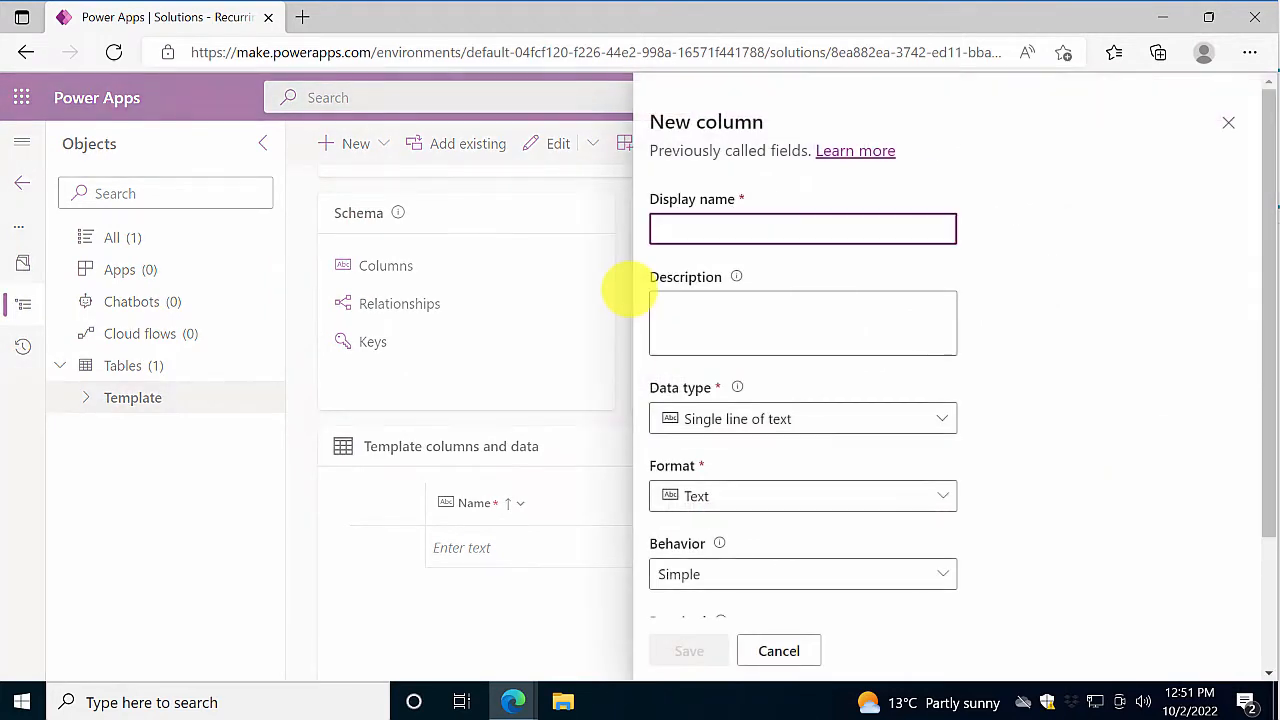
type("Description")
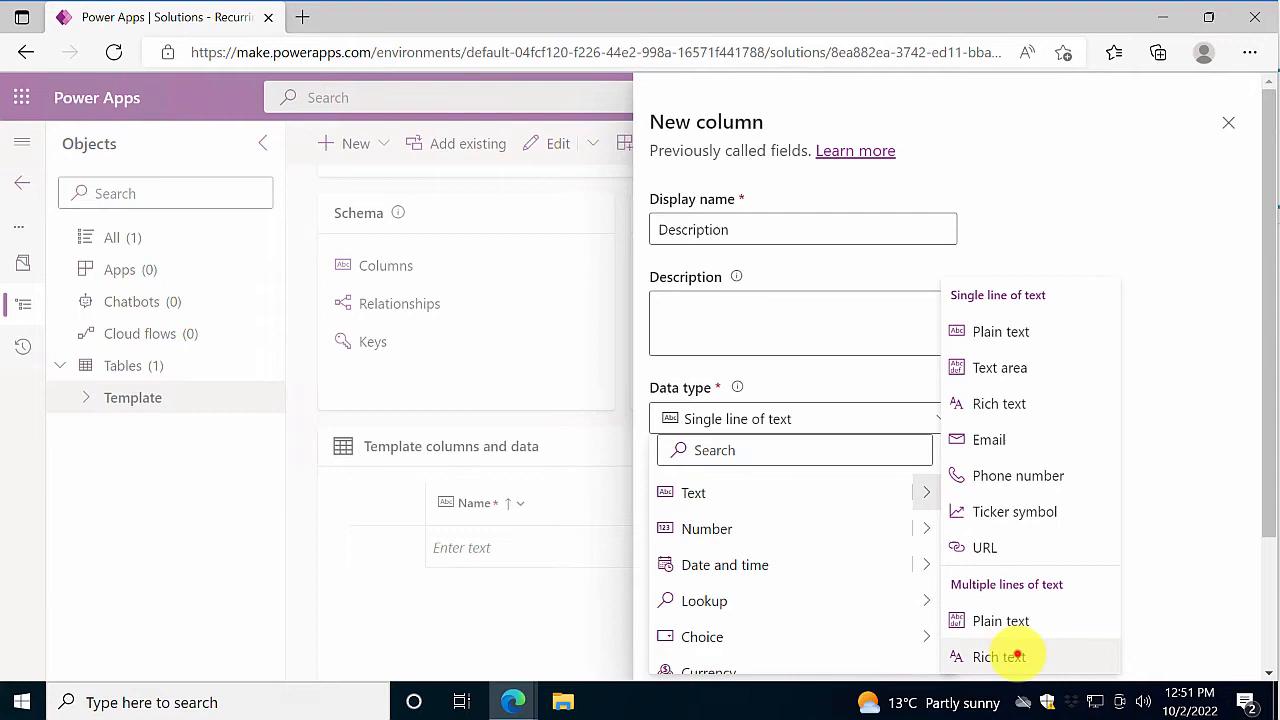
left_click(999, 656)
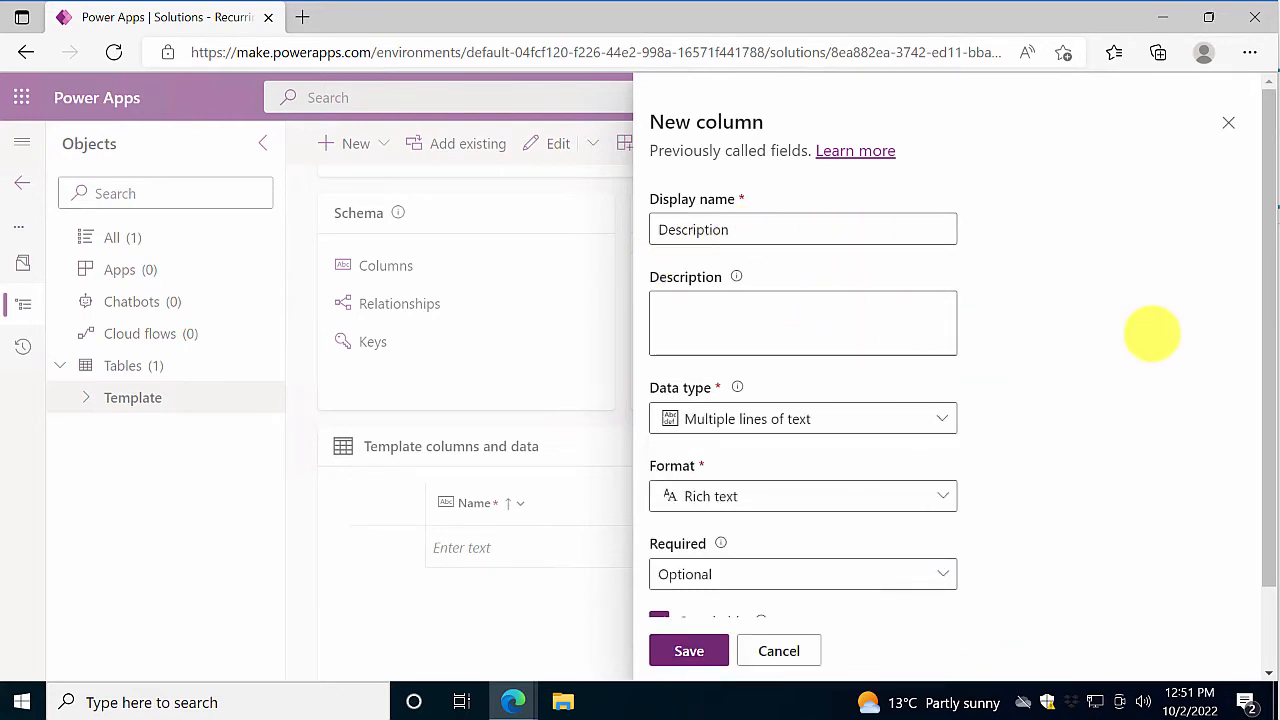
scroll("down", 3)
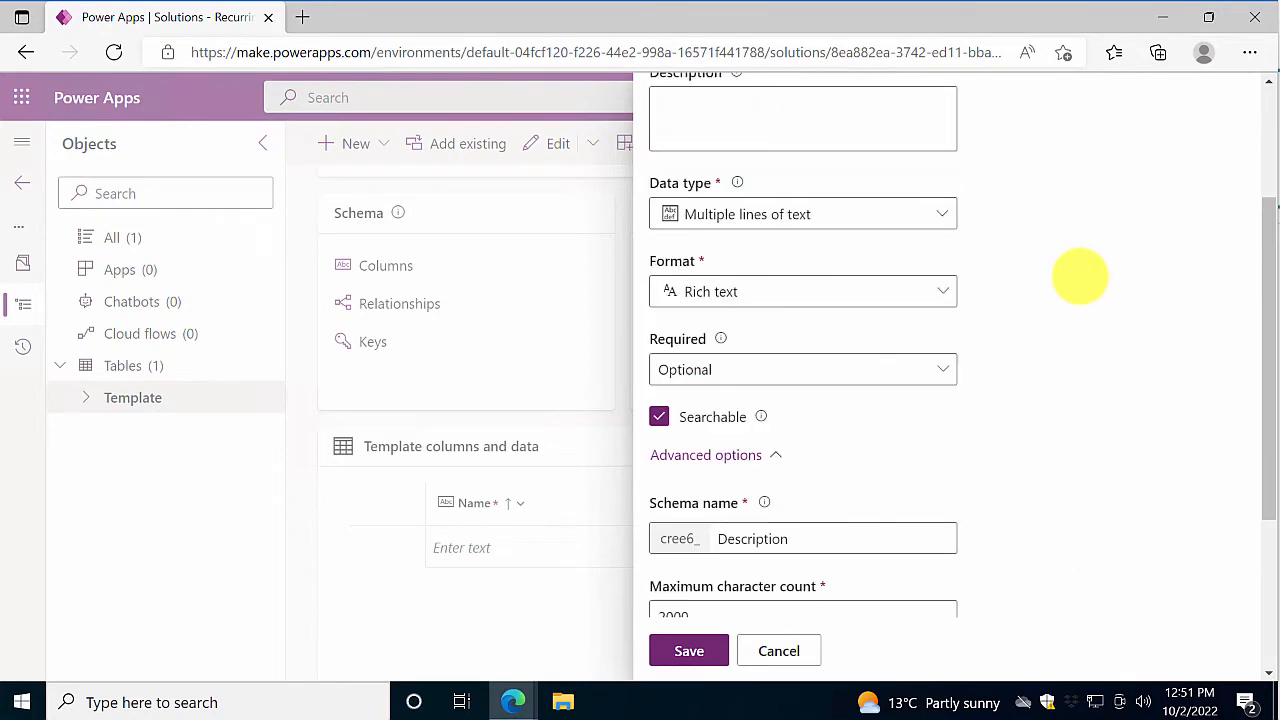
scroll("down", 3)
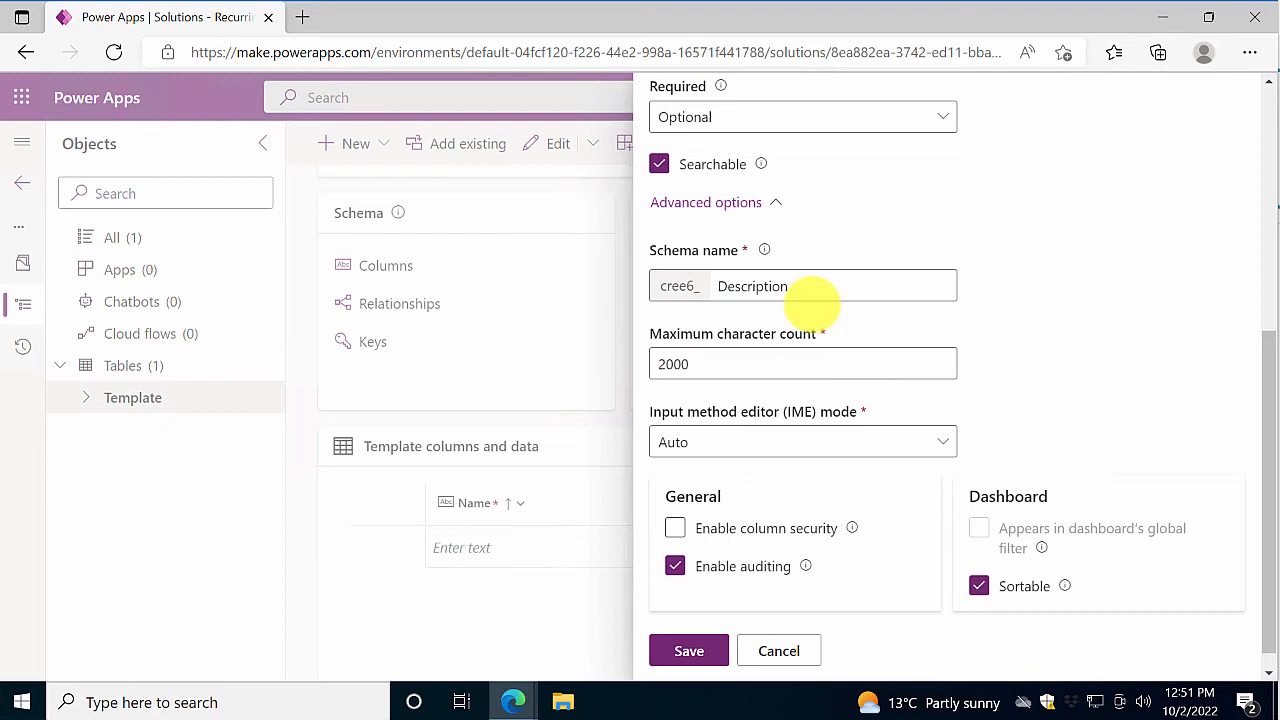
left_click(800, 286)
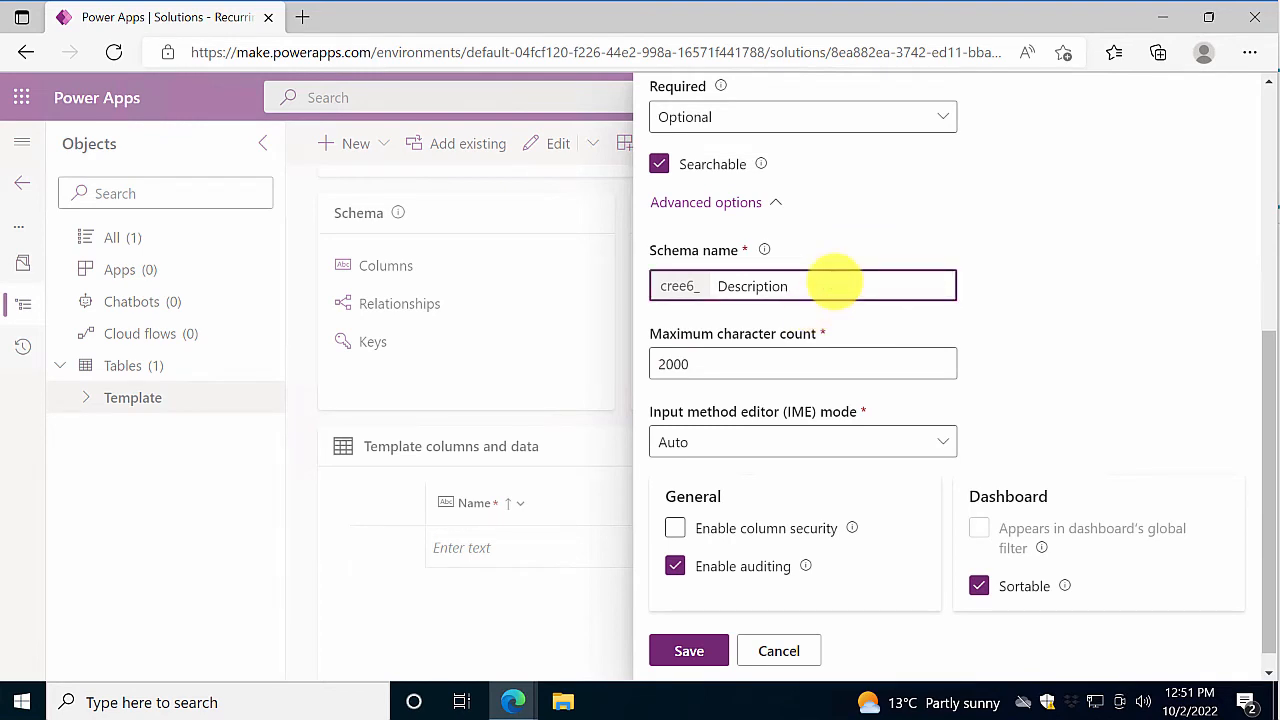
type("Template_")
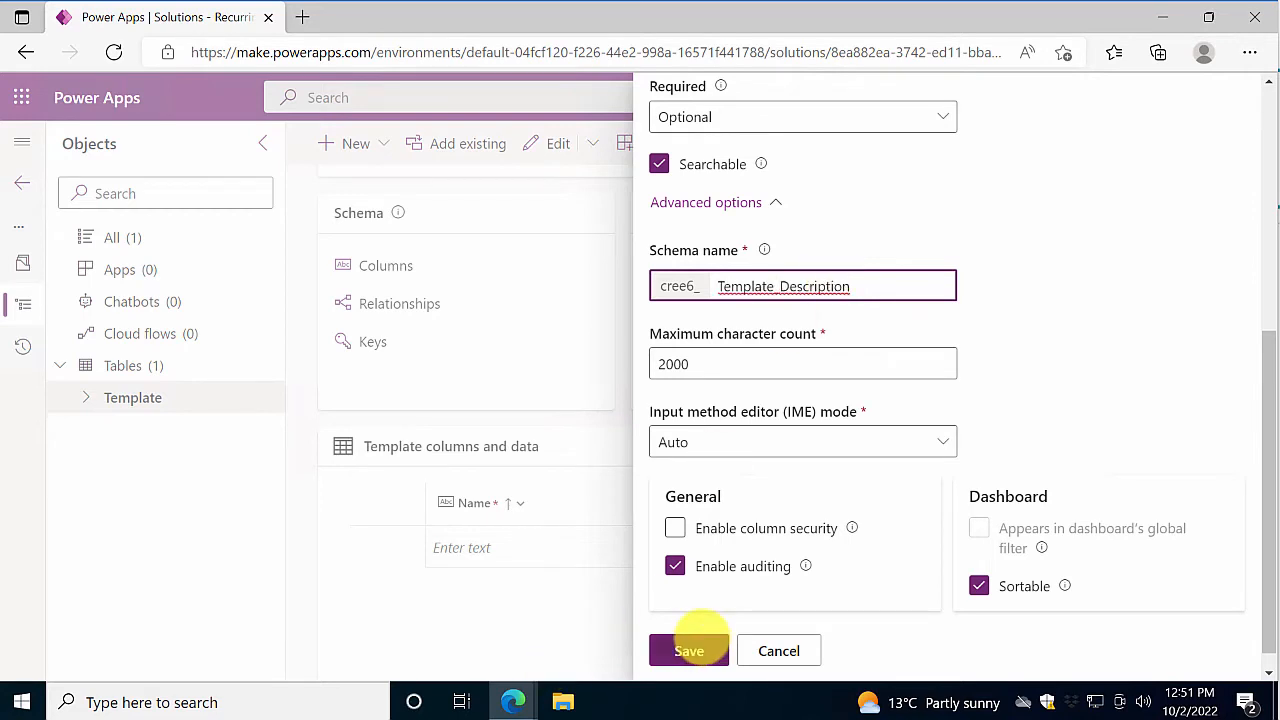
left_click(688, 650)
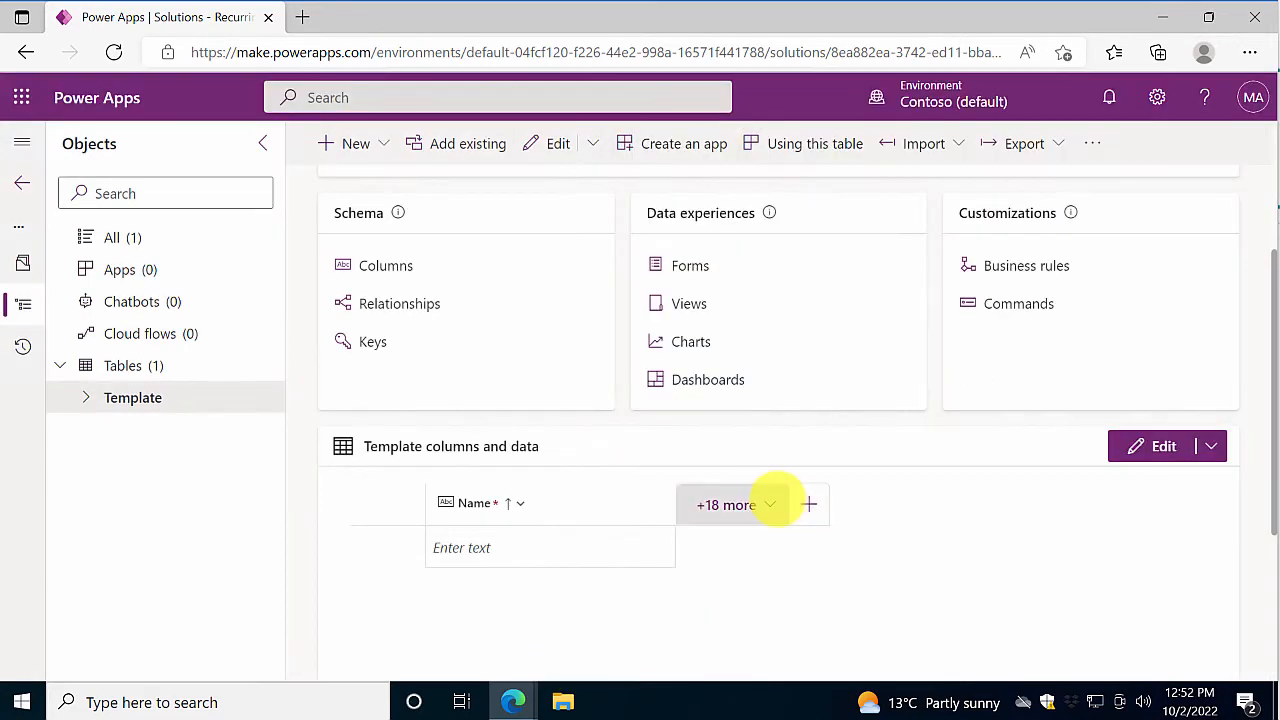
Step: Show the hidden Description column next to Name in the Template grid
left_click(809, 504)
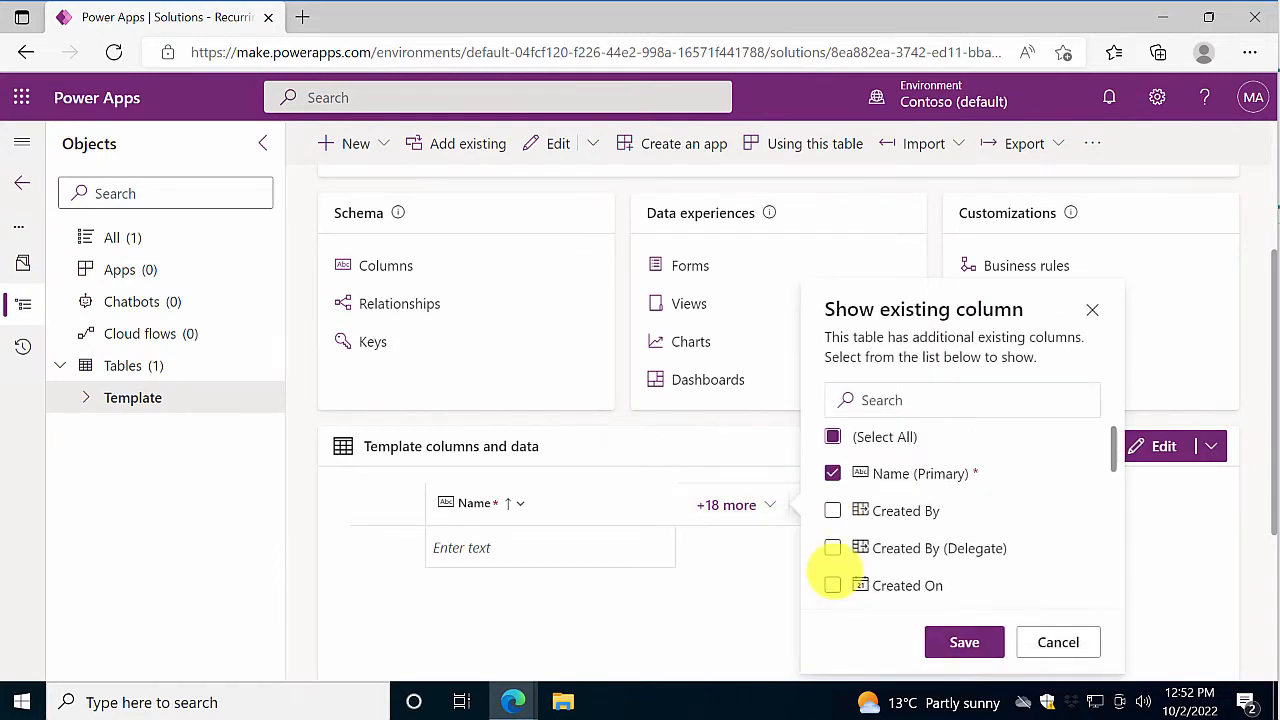
type("des")
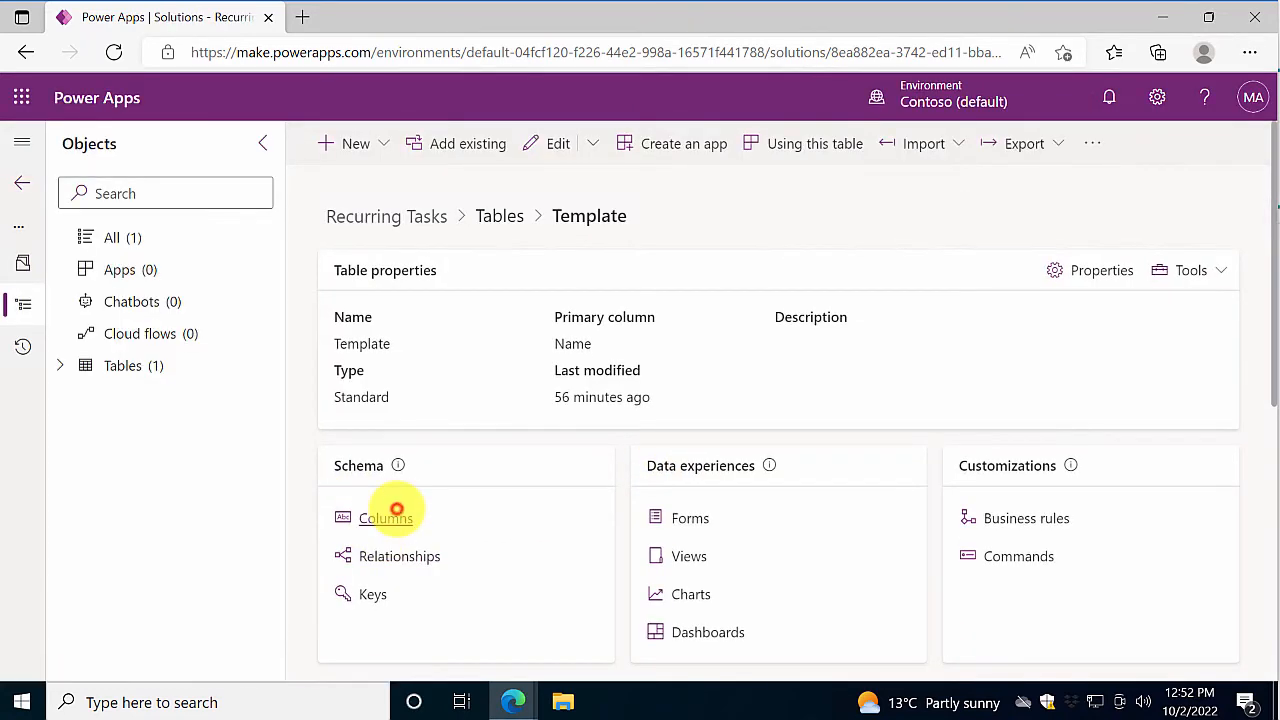
left_click(386, 517)
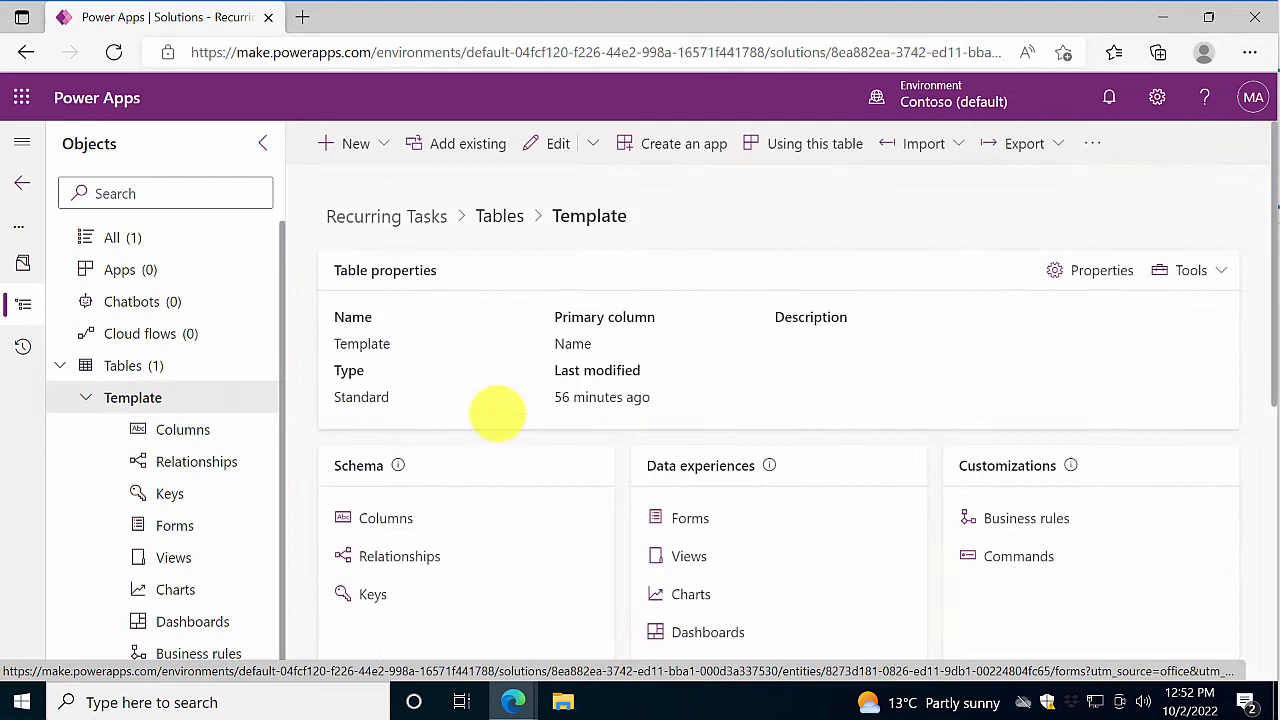
scroll("down", 3)
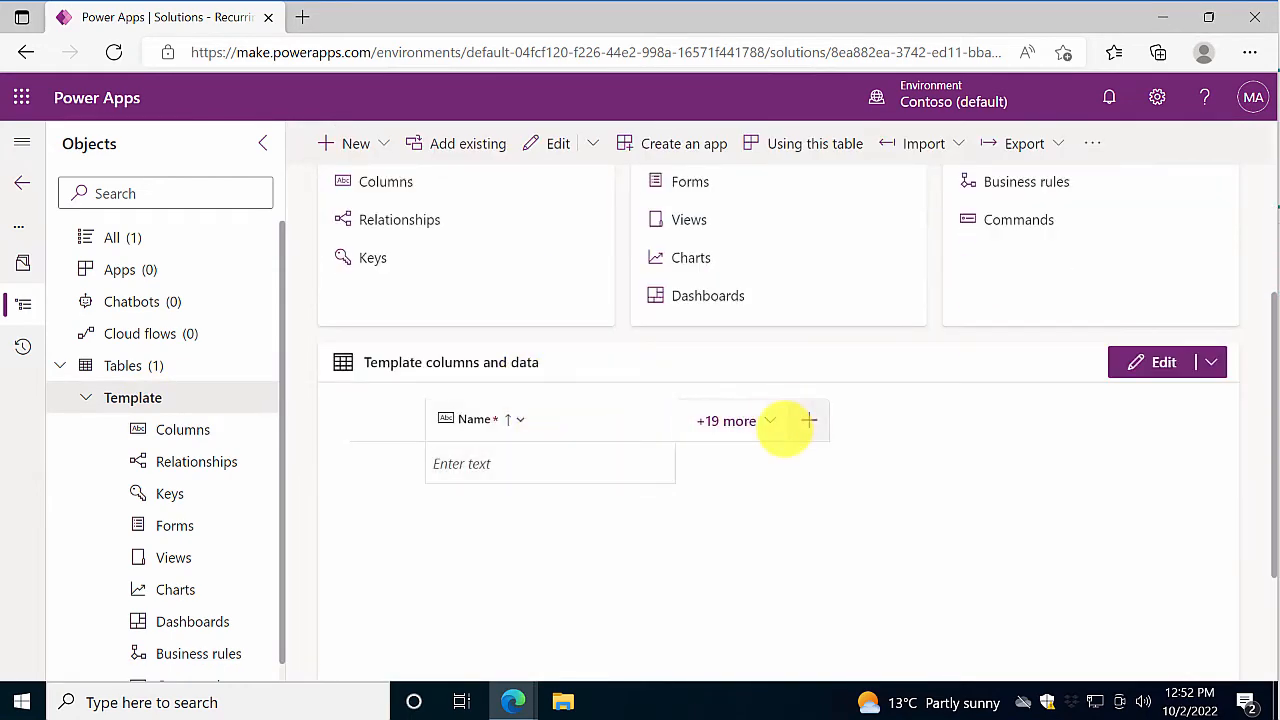
left_click(808, 420)
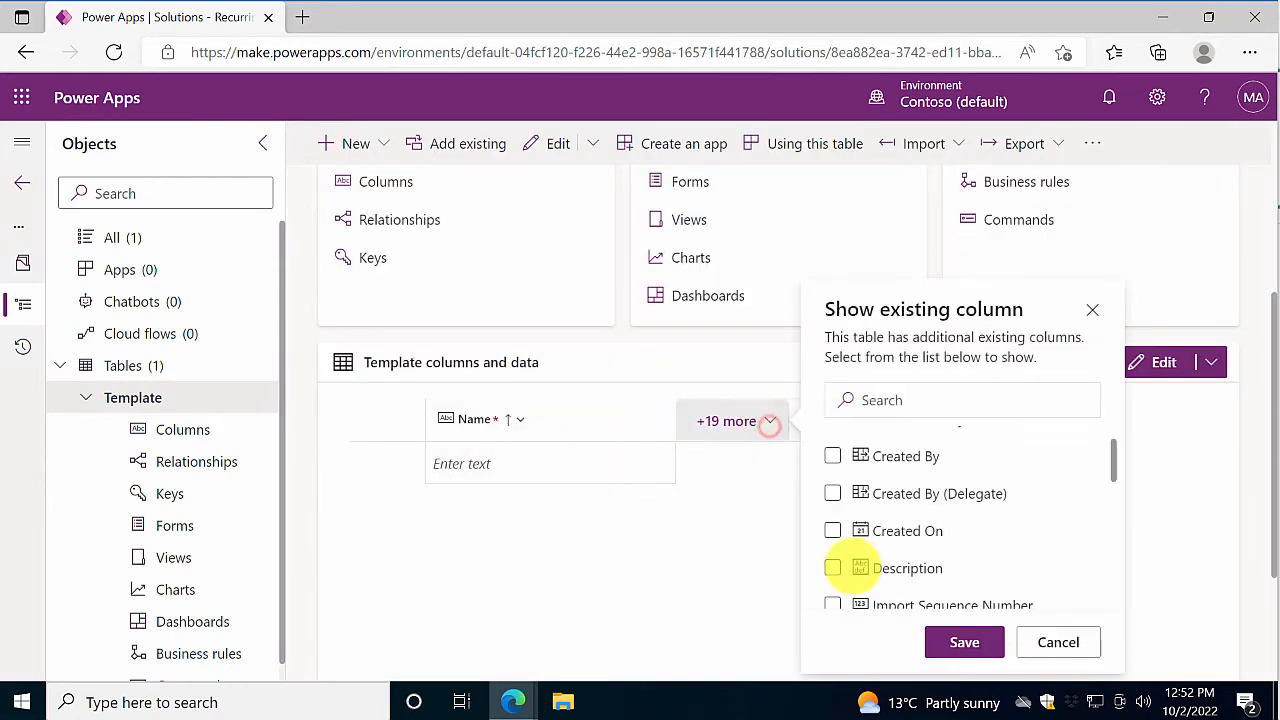
left_click(832, 567)
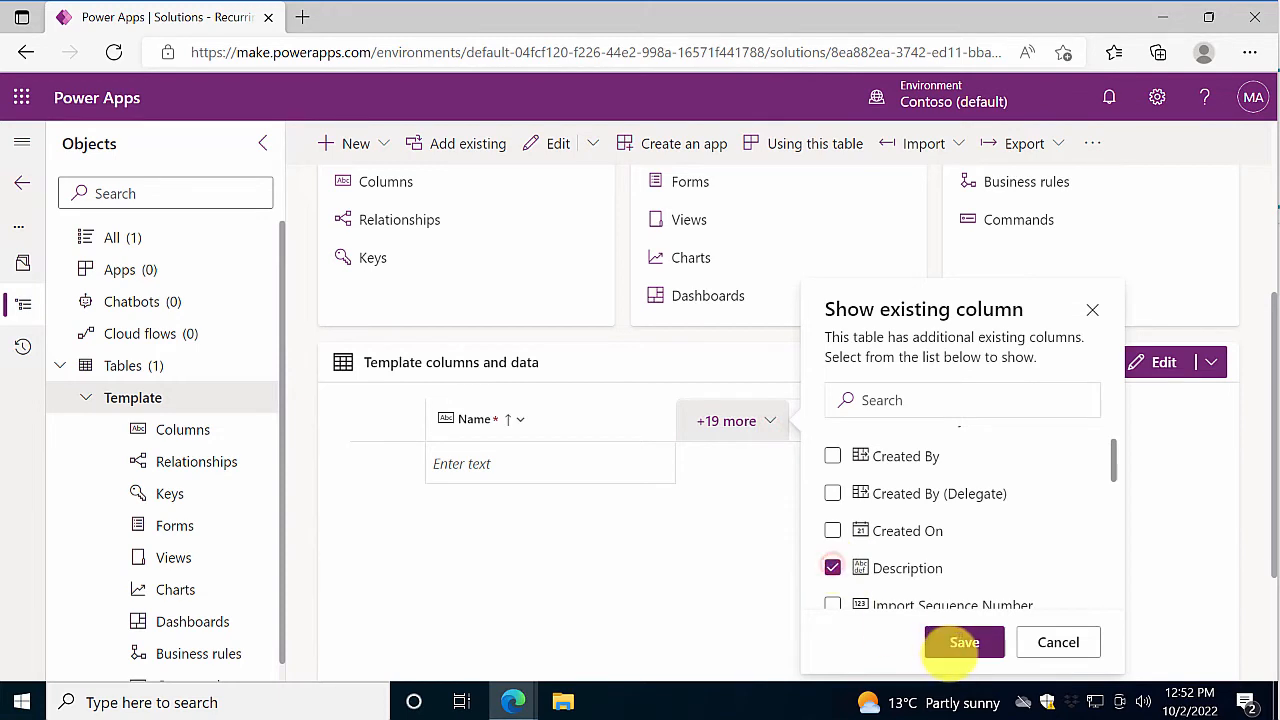
left_click(963, 642)
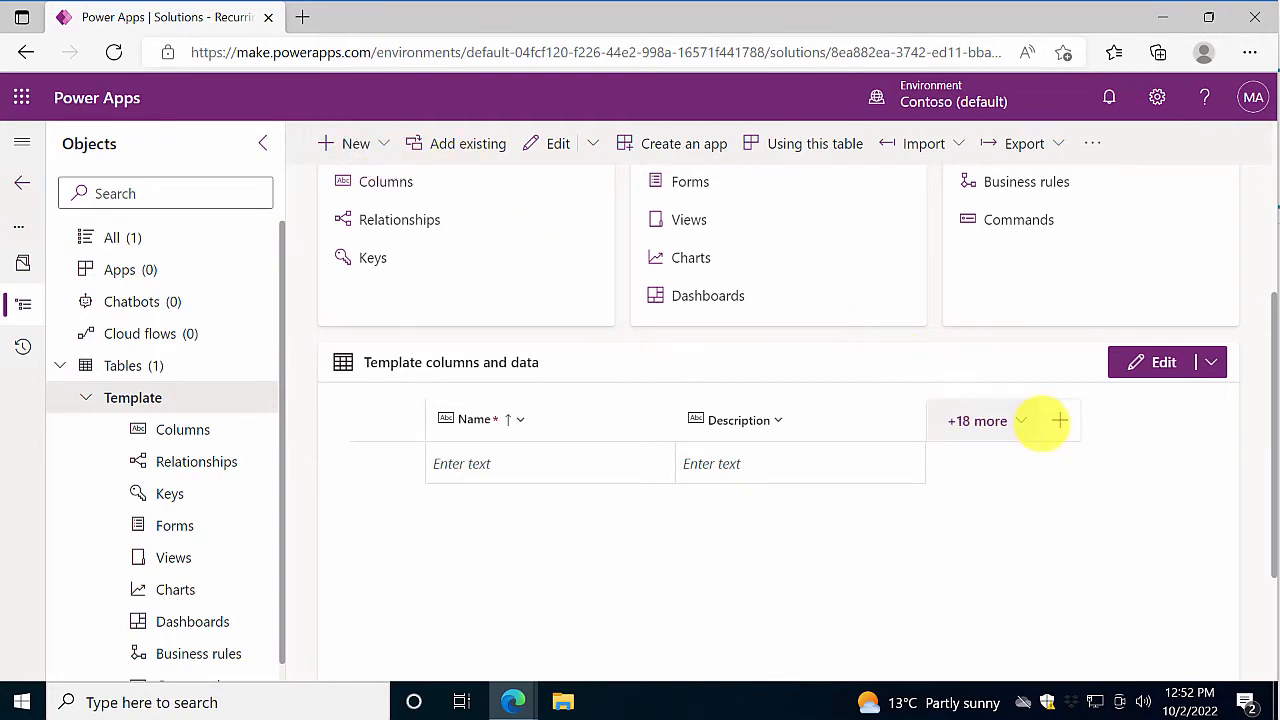
Step: Add a new column named Frequency with the Whole number data type
left_click(1058, 420)
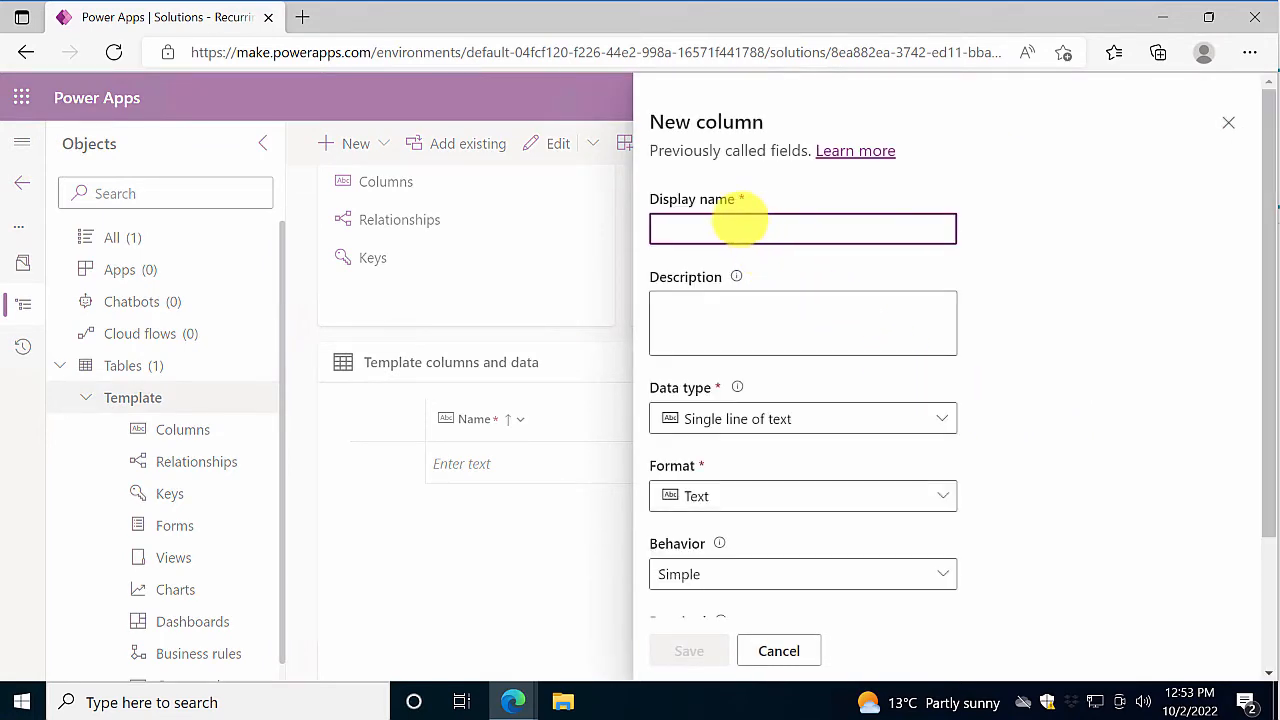
type("Frequency")
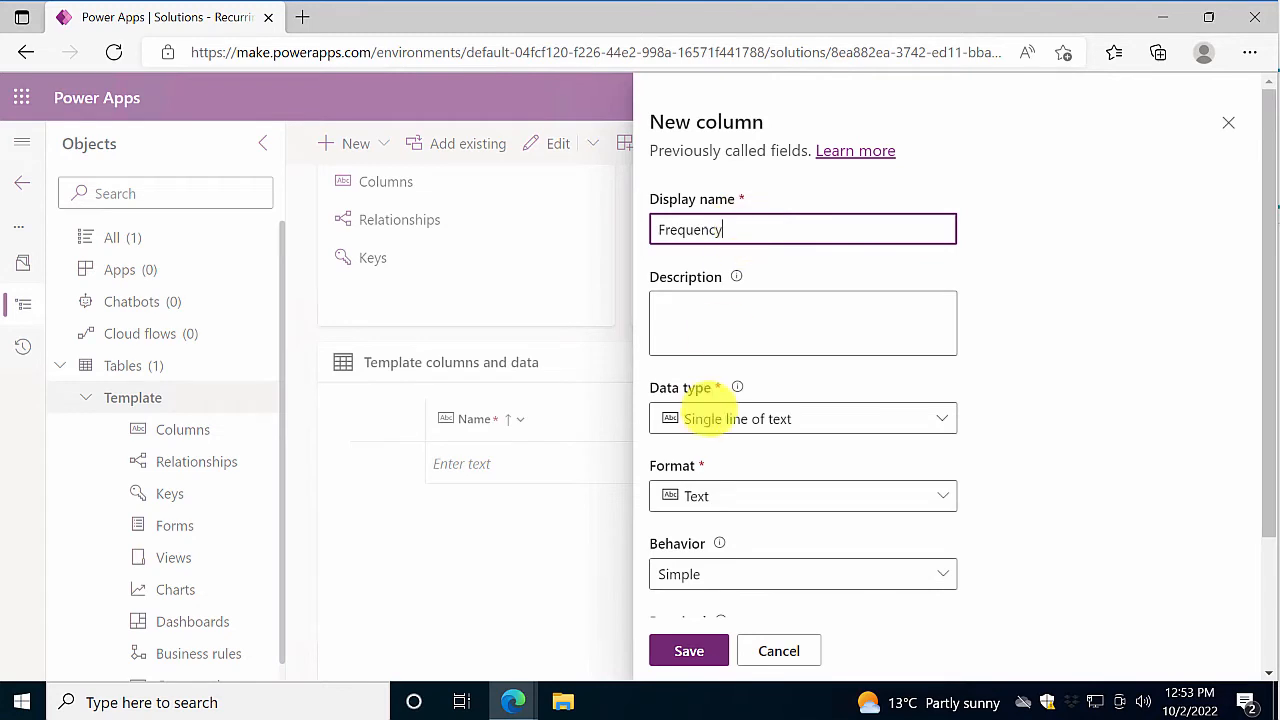
left_click(800, 418)
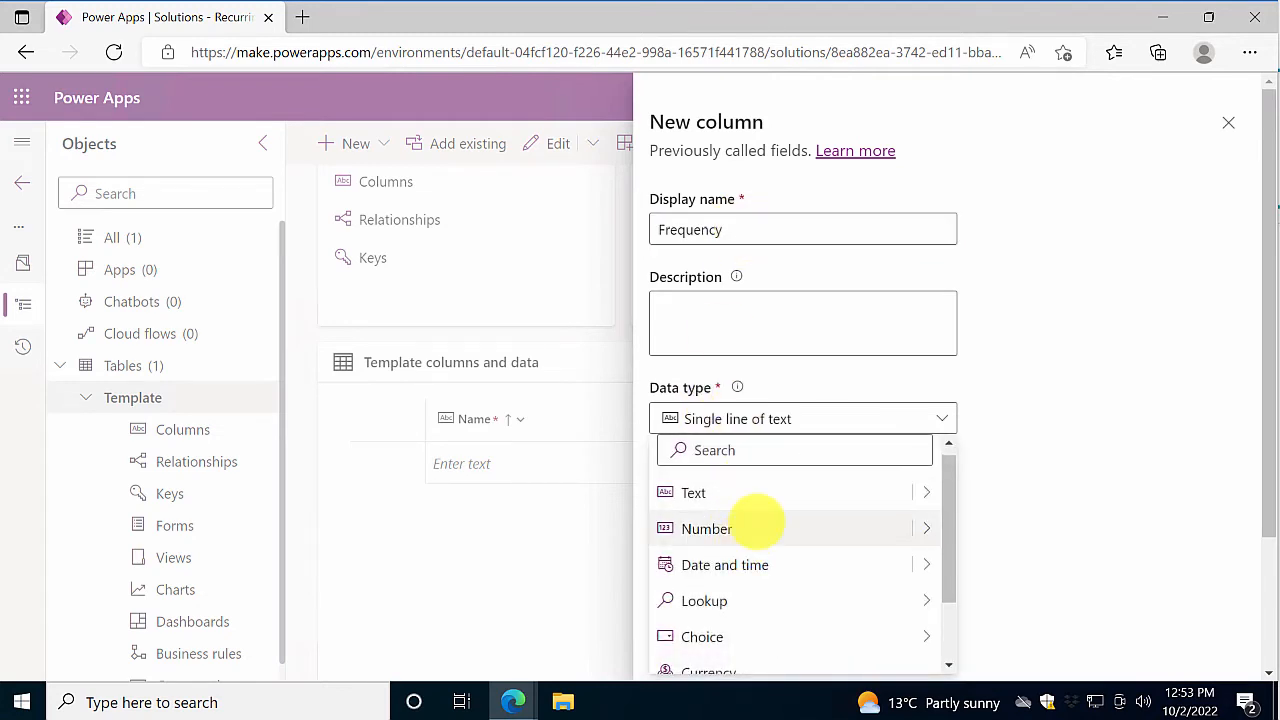
left_click(706, 528)
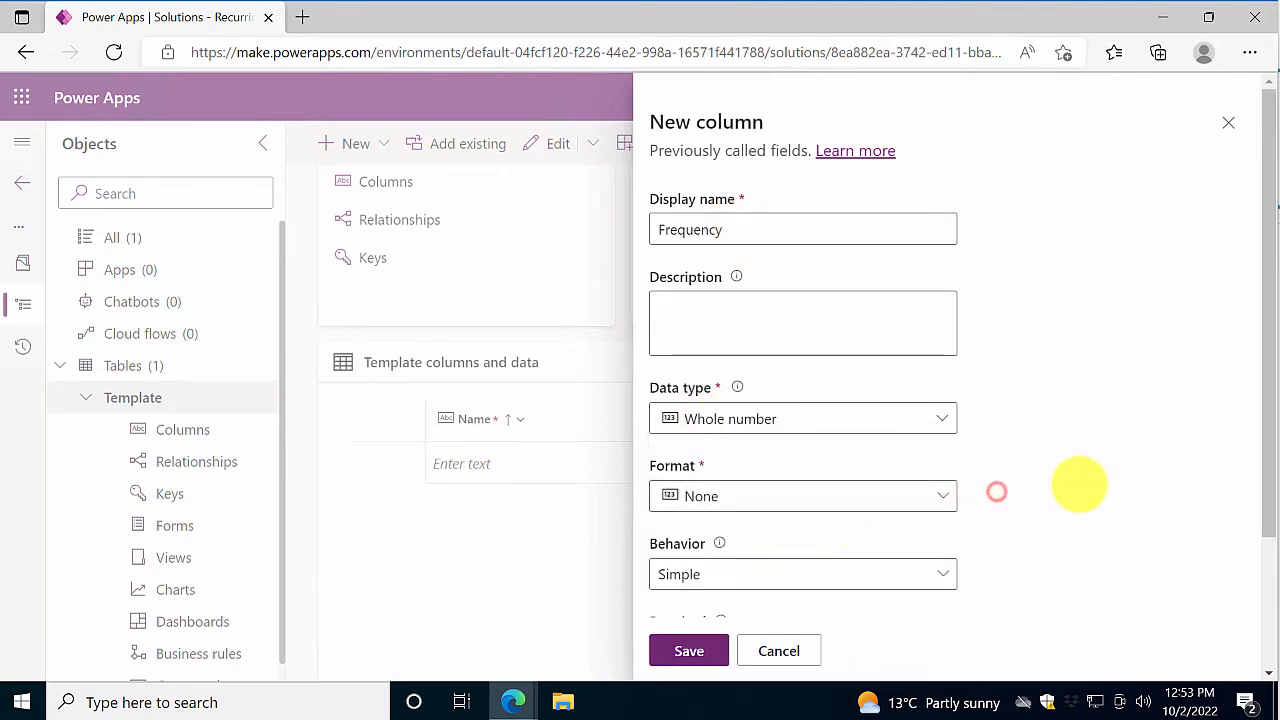
Step: Make Frequency sortable, limit it to 0–365, and save the column
scroll("down", 3)
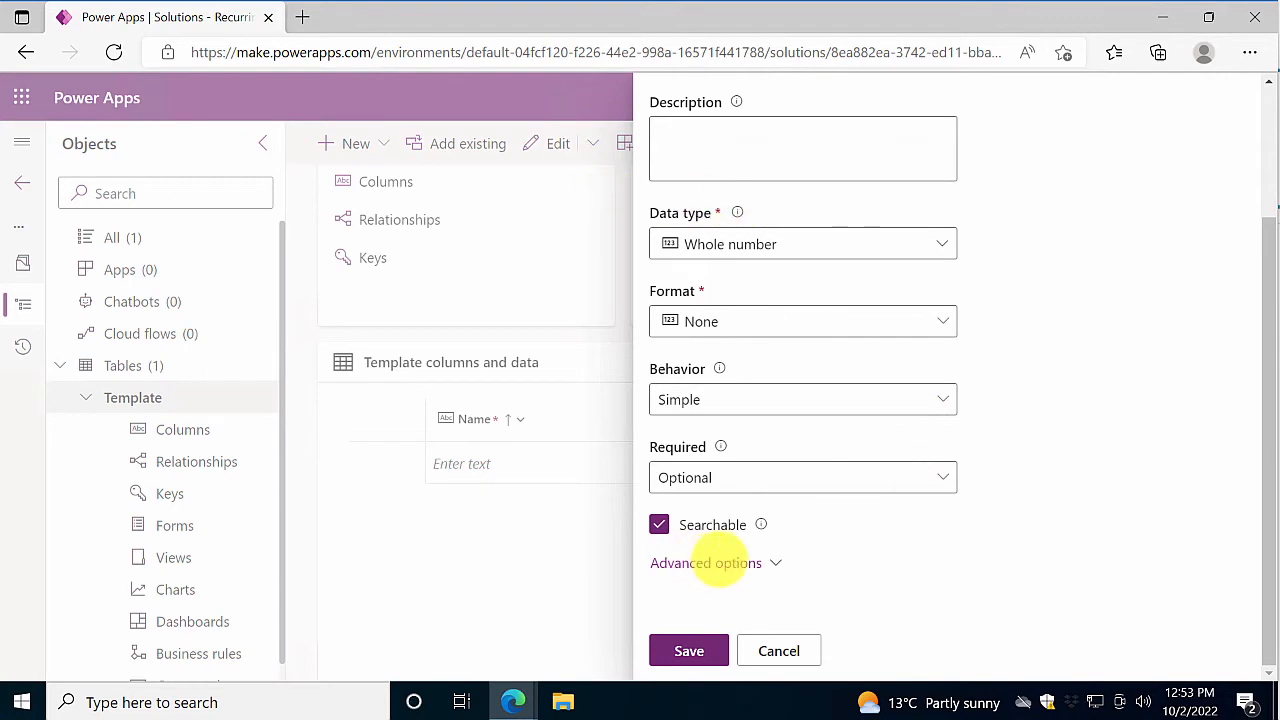
left_click(705, 562)
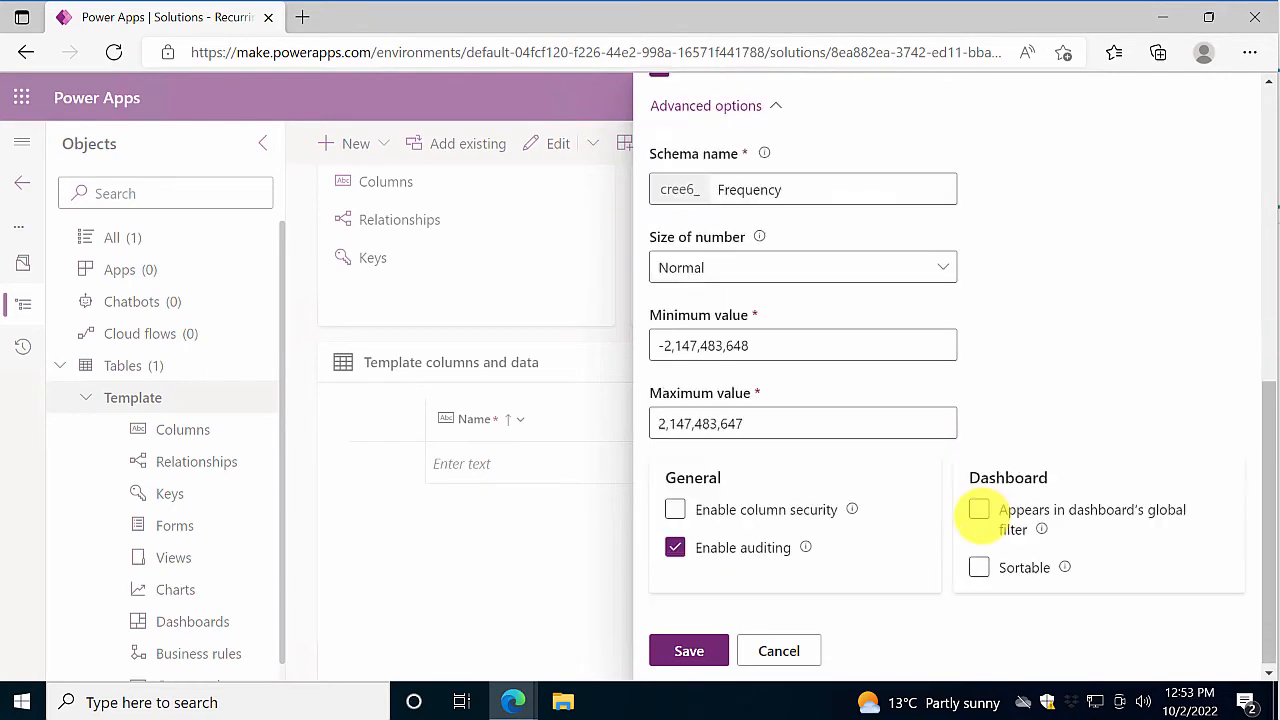
left_click(978, 567)
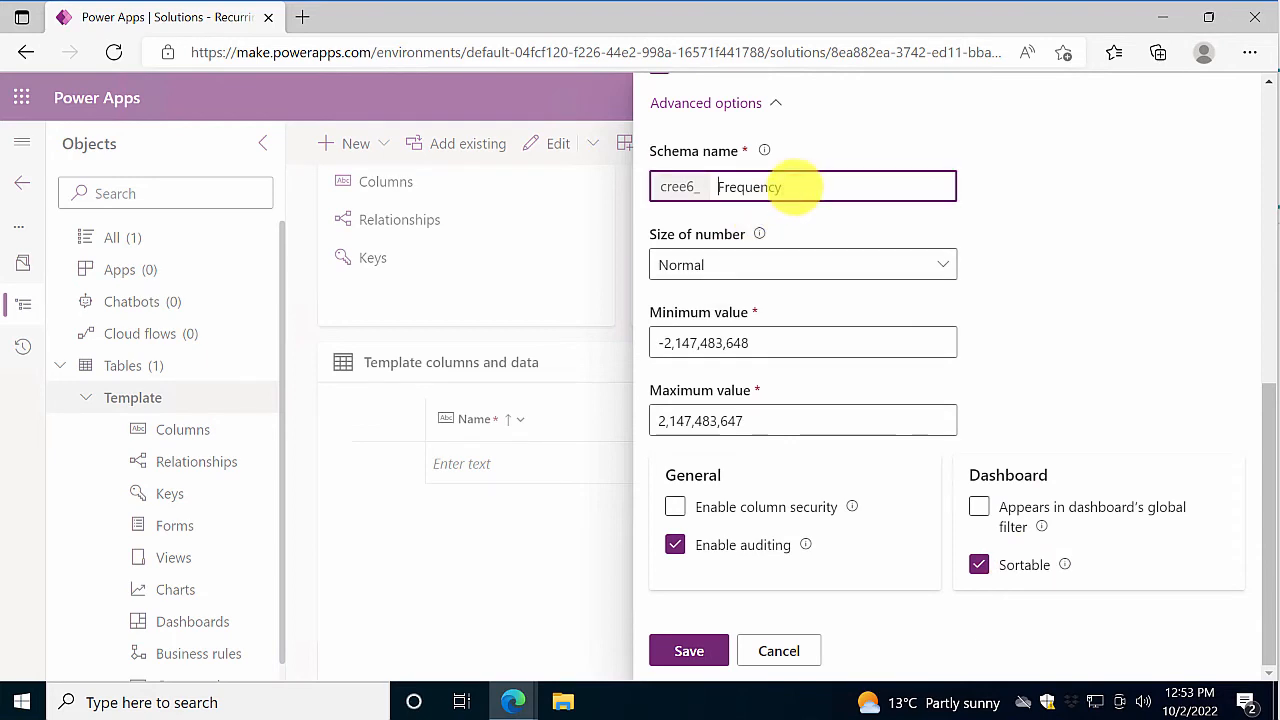
type("Template_")
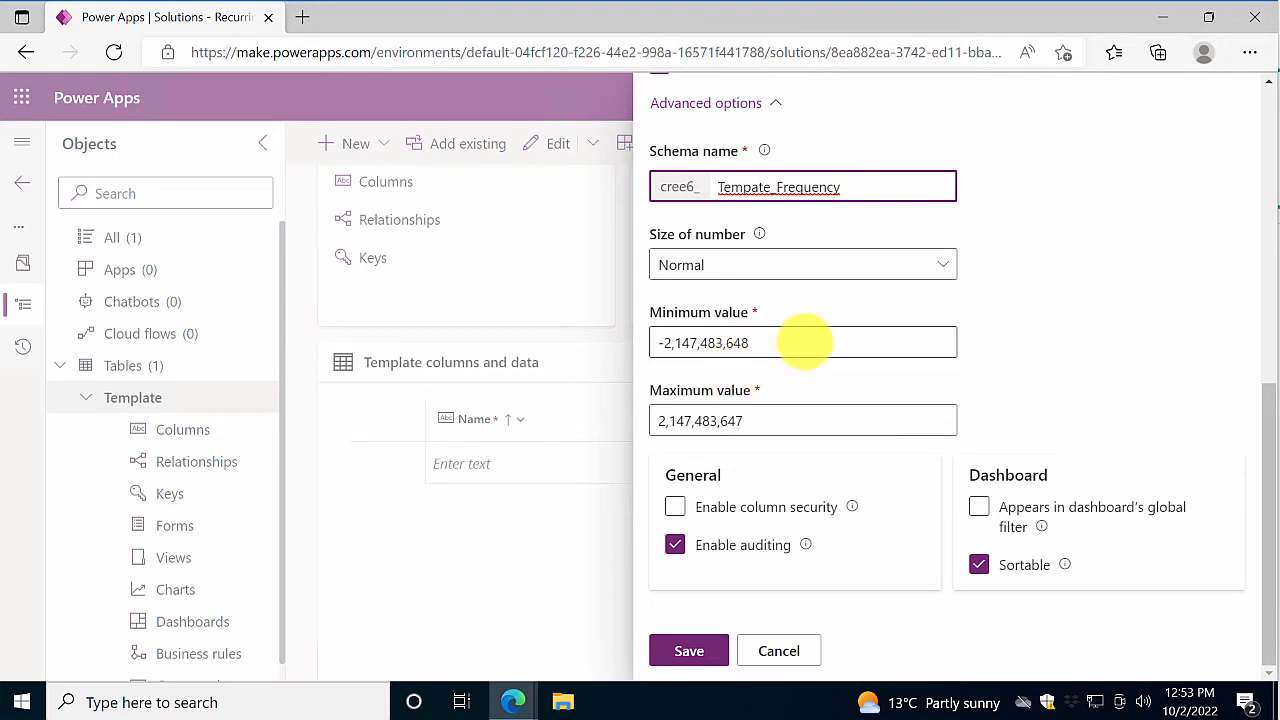
type("0")
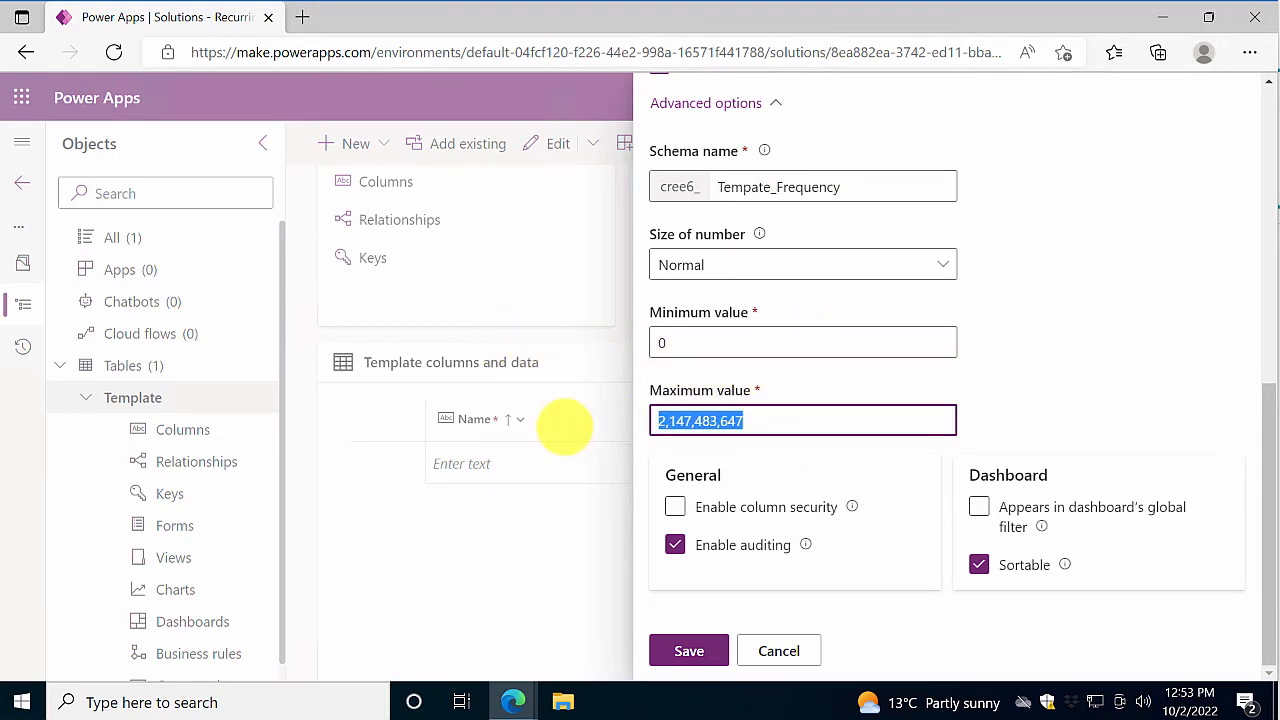
type("365")
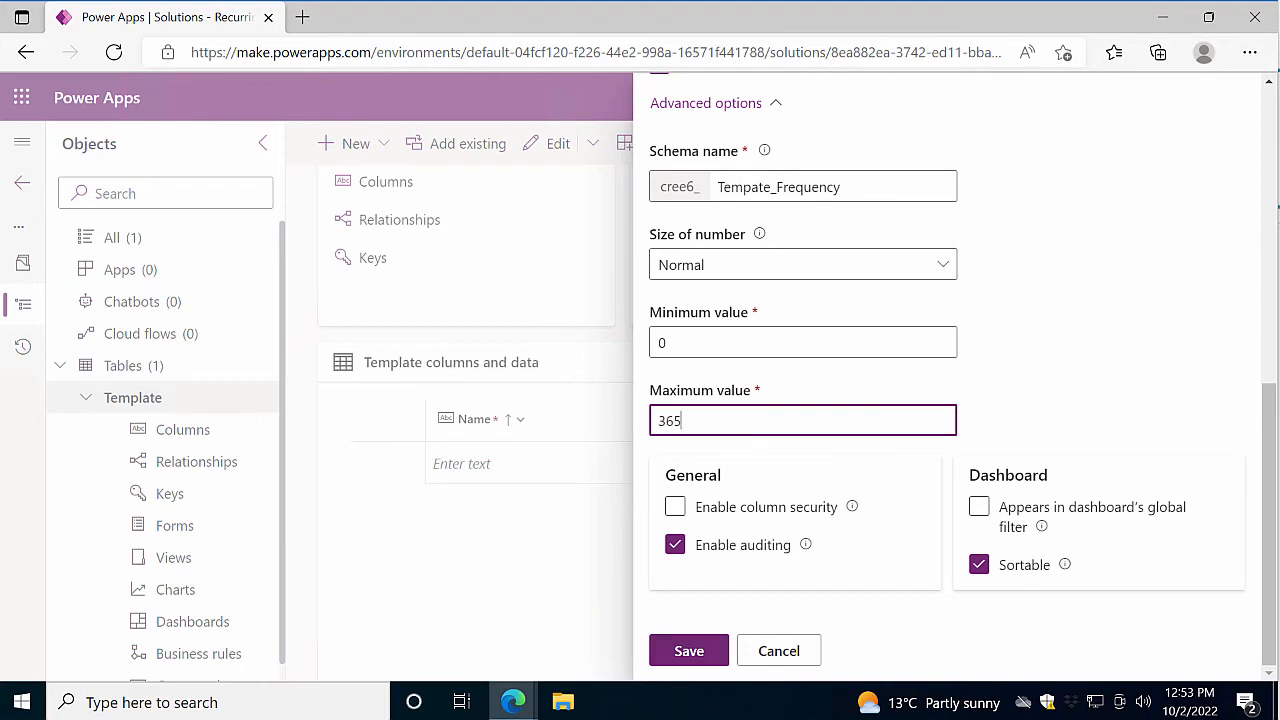
left_click(688, 650)
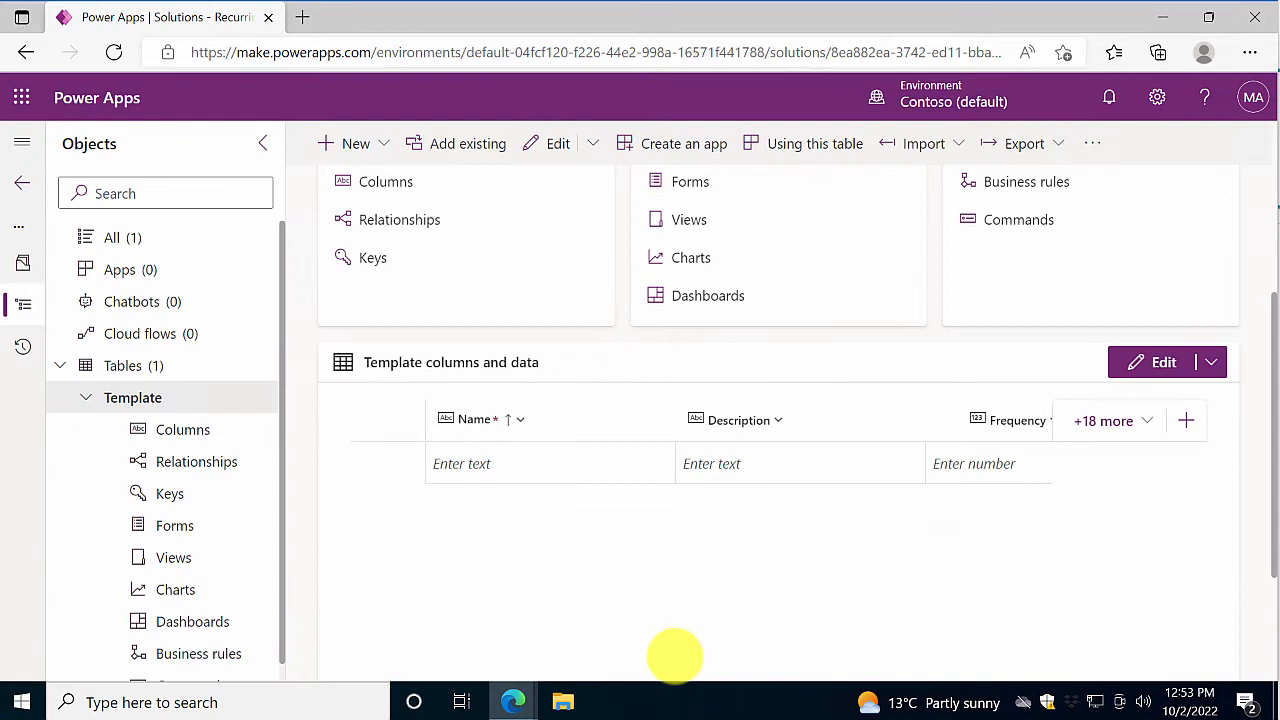
Step: Enter a Buy fruit row described as 'Apples, bananas and oranges' with Frequency 2
type("Bu")
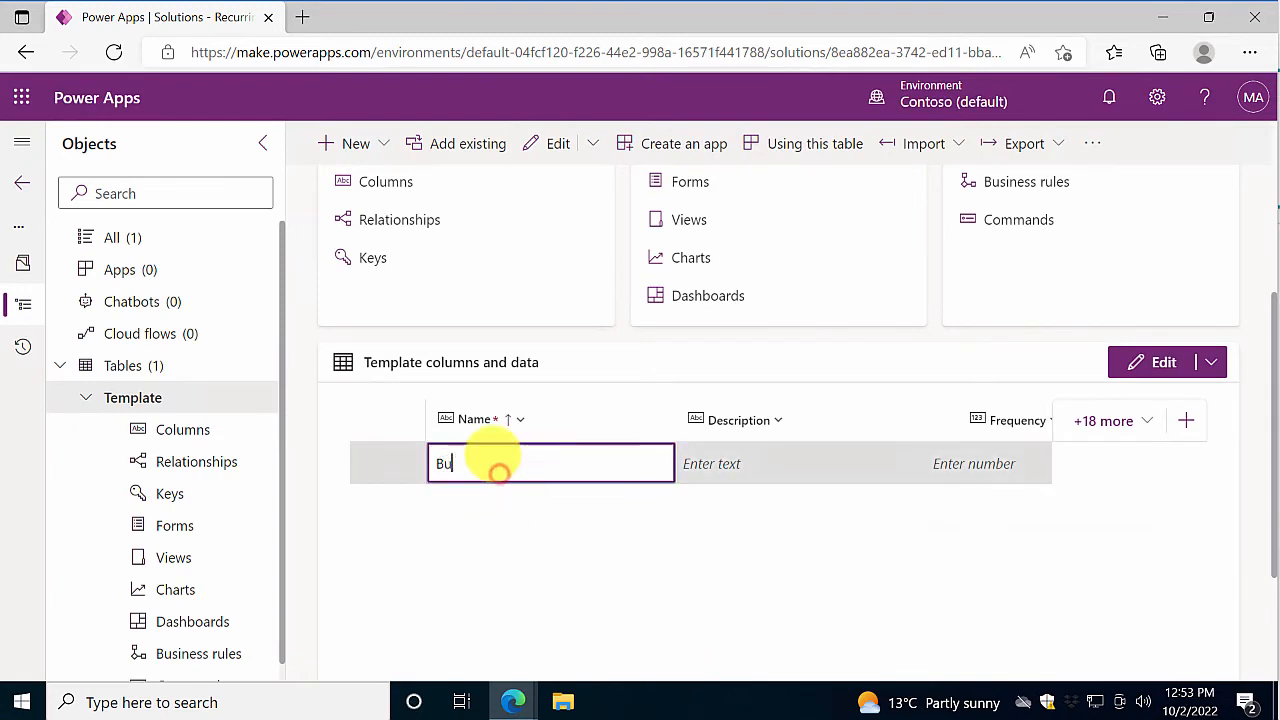
left_click(800, 463)
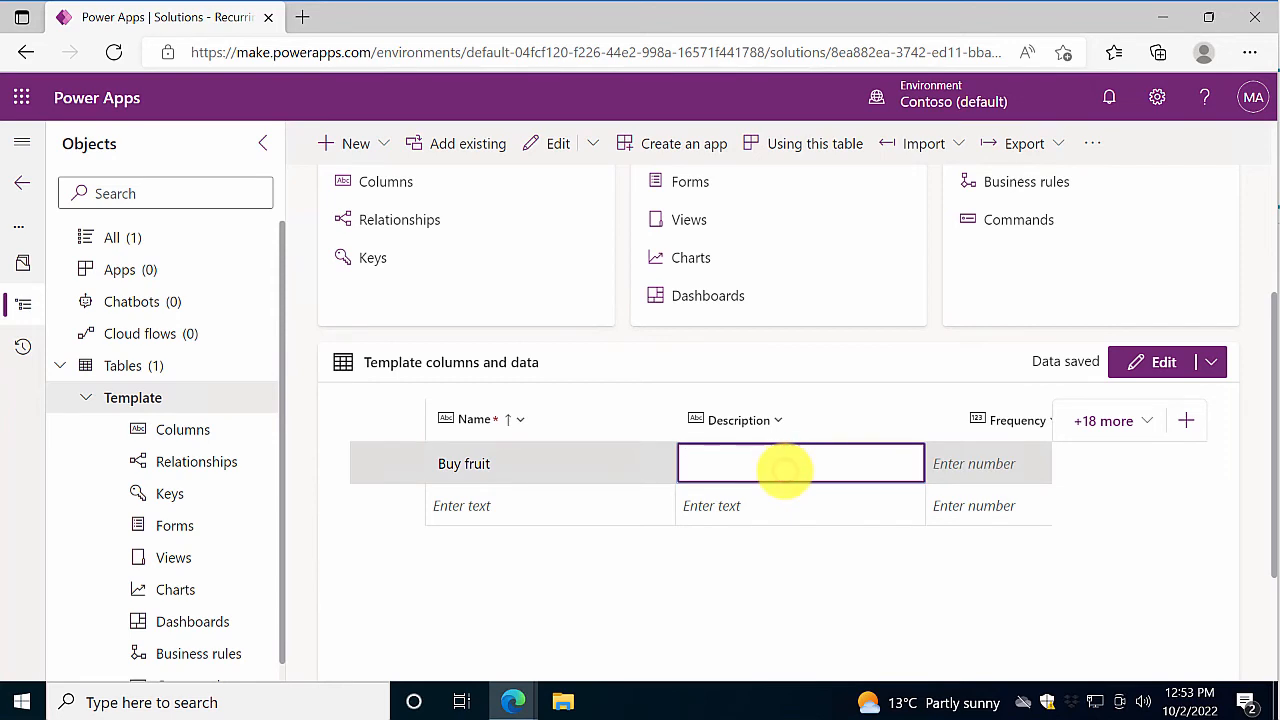
type("Apples, bananas a")
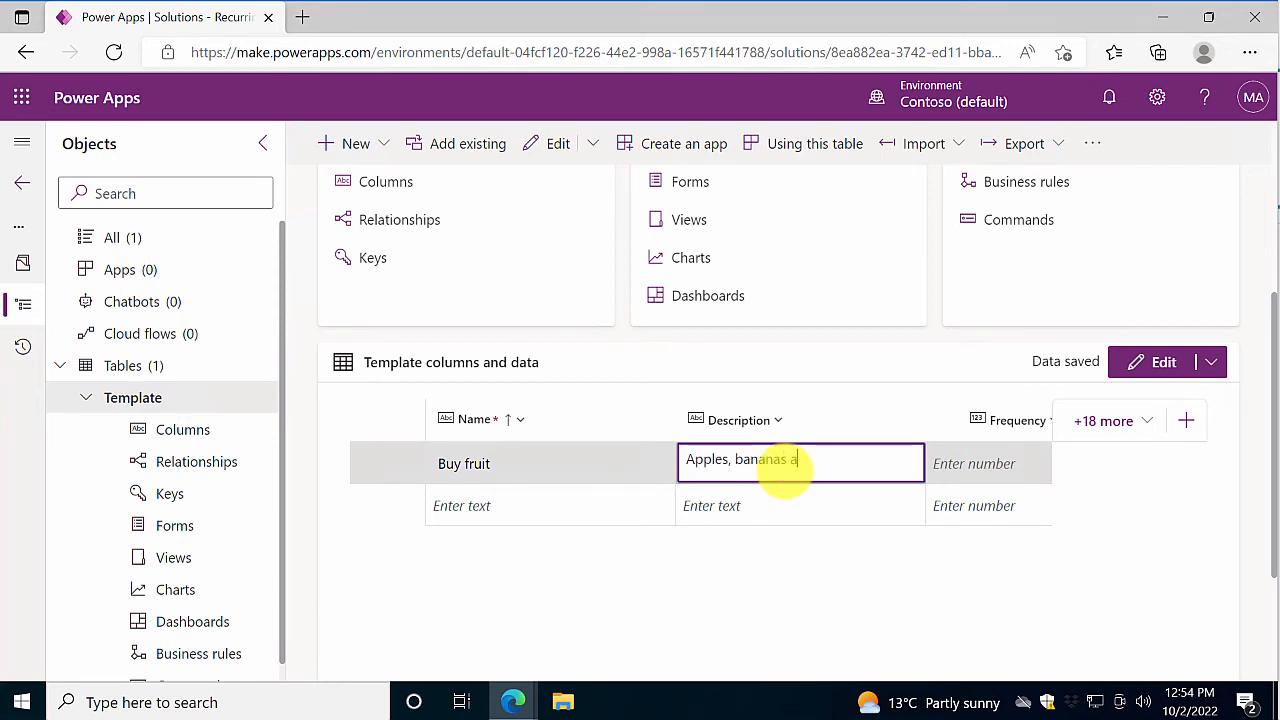
type("nd oranges")
left_click(989, 463)
type("2")
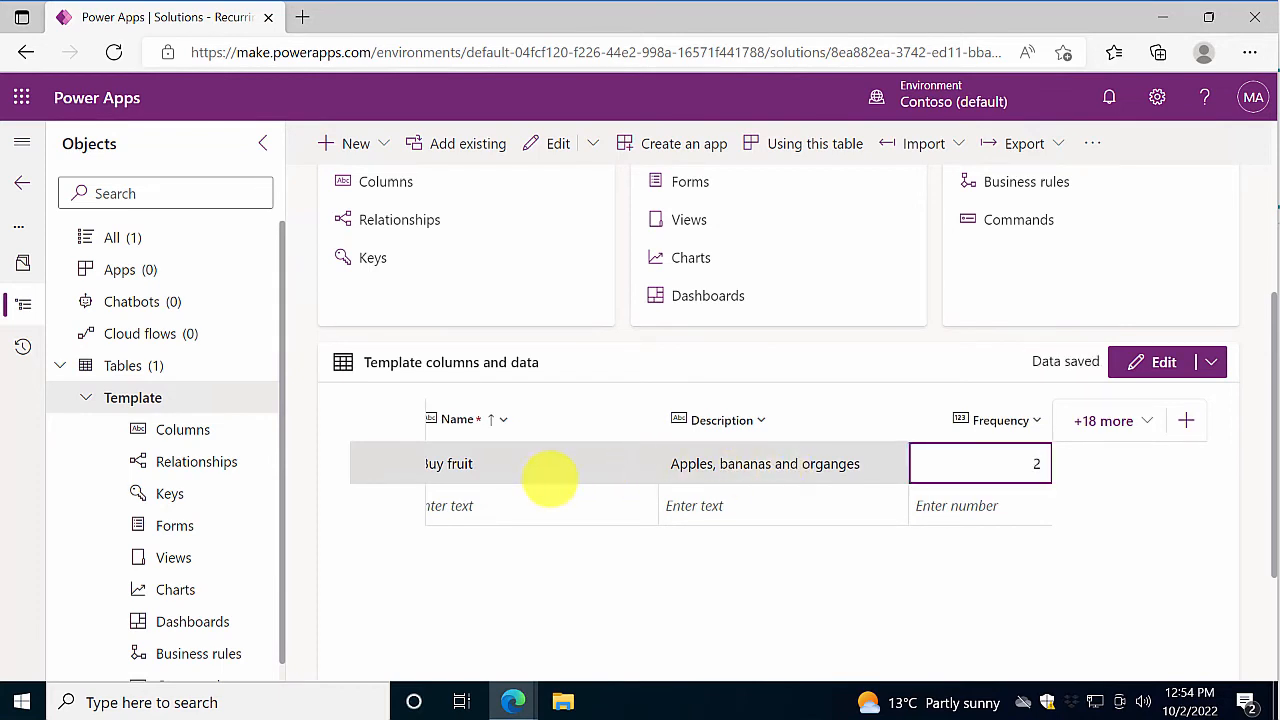
mouse_move(1140, 447)
type("Next")
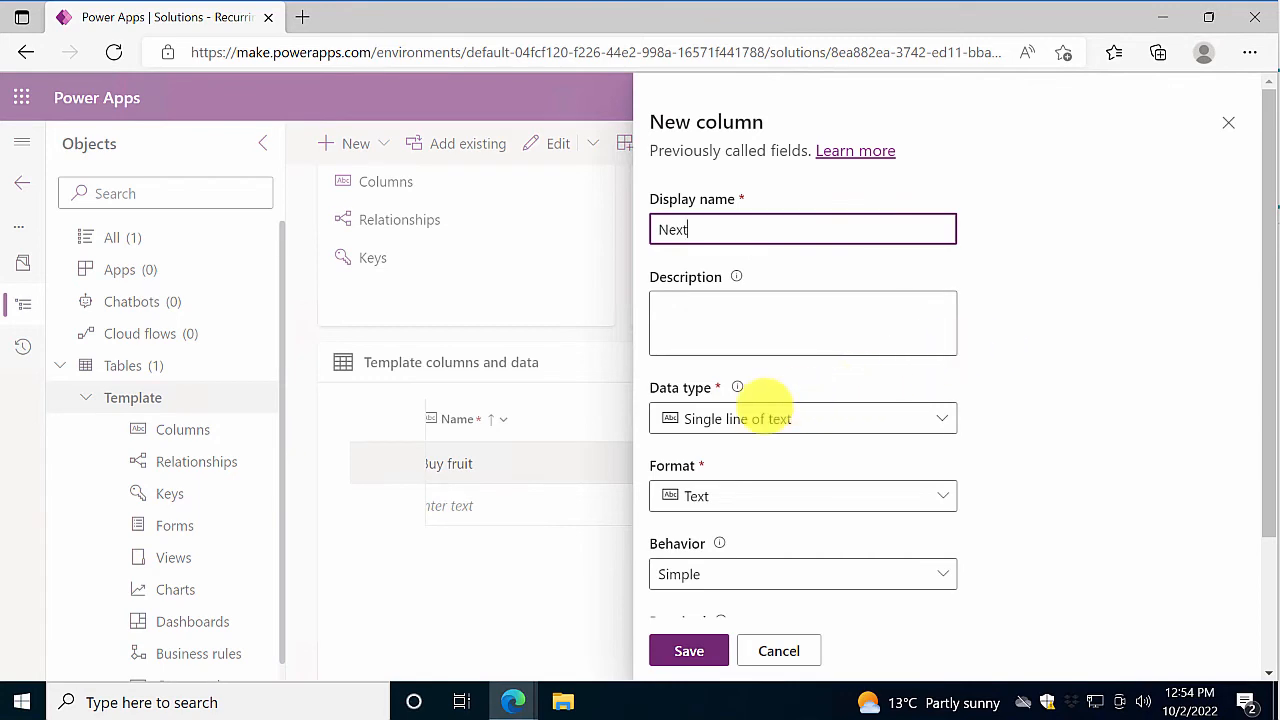
mouse_move(1055, 416)
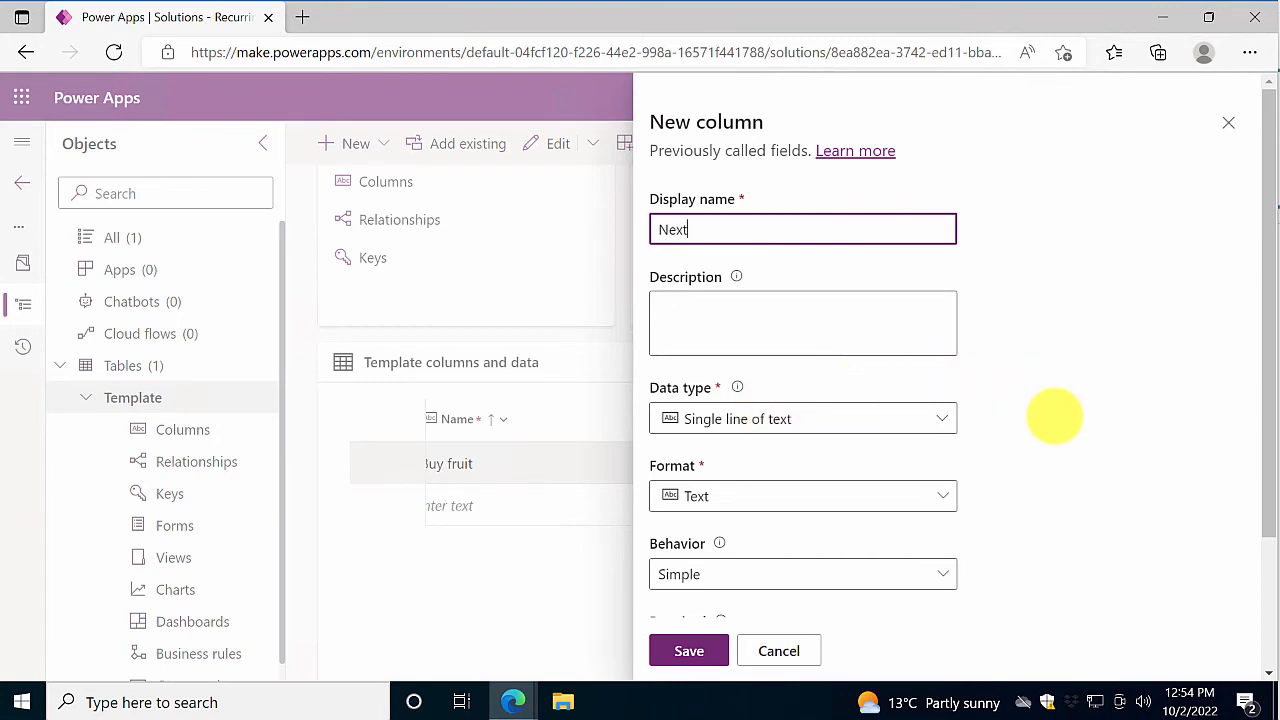
Step: Save a new single-line text Next column with schema name Template_Next
scroll("down", 3)
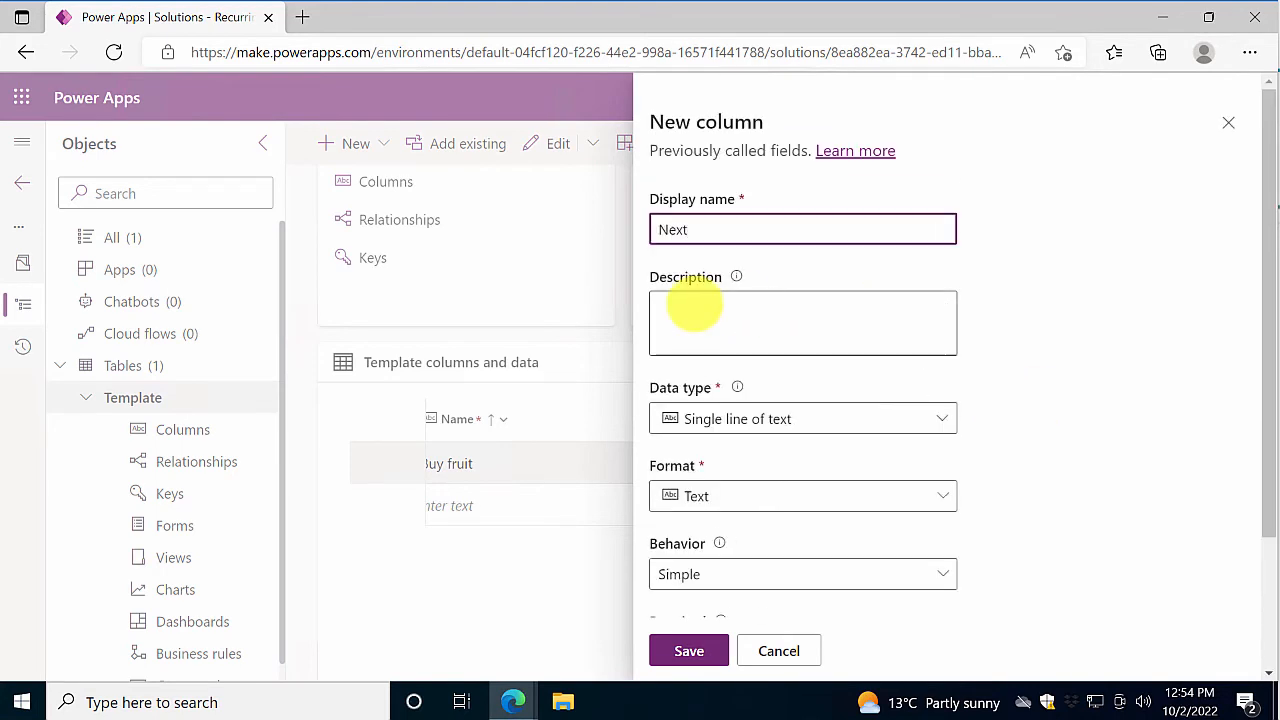
scroll("down", 3)
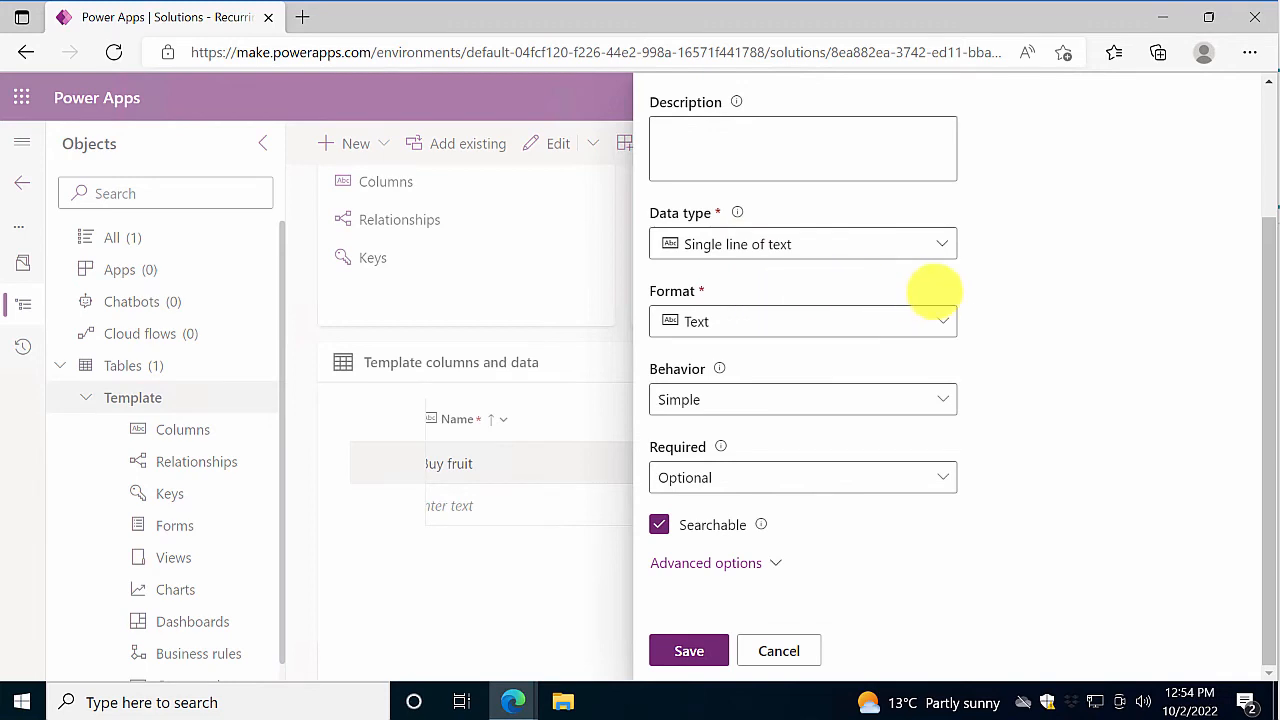
mouse_move(995, 440)
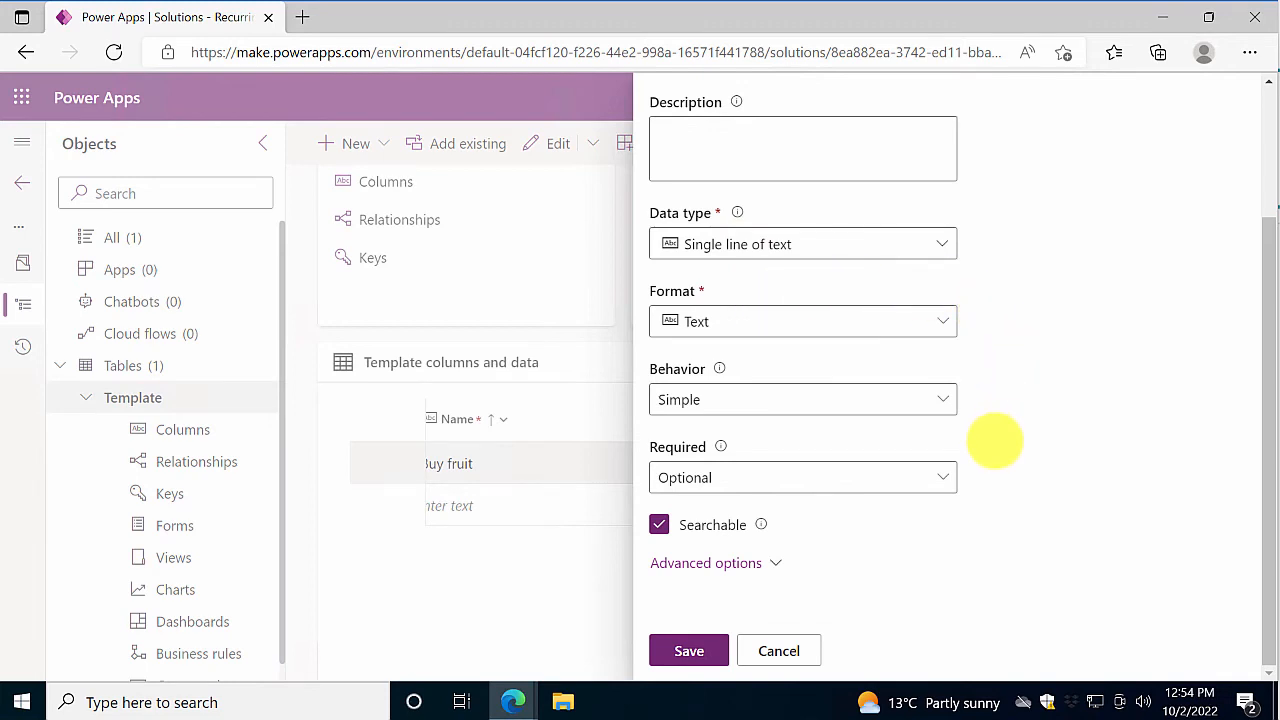
left_click(705, 562)
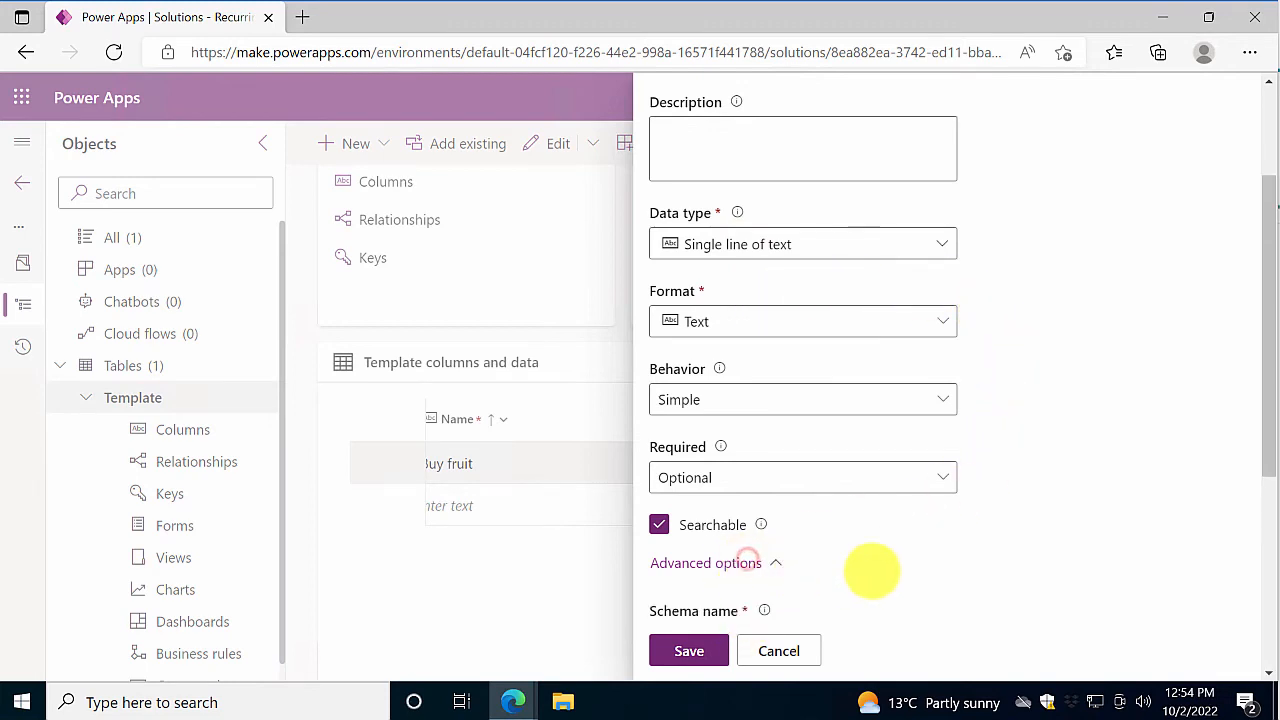
scroll("down", 3)
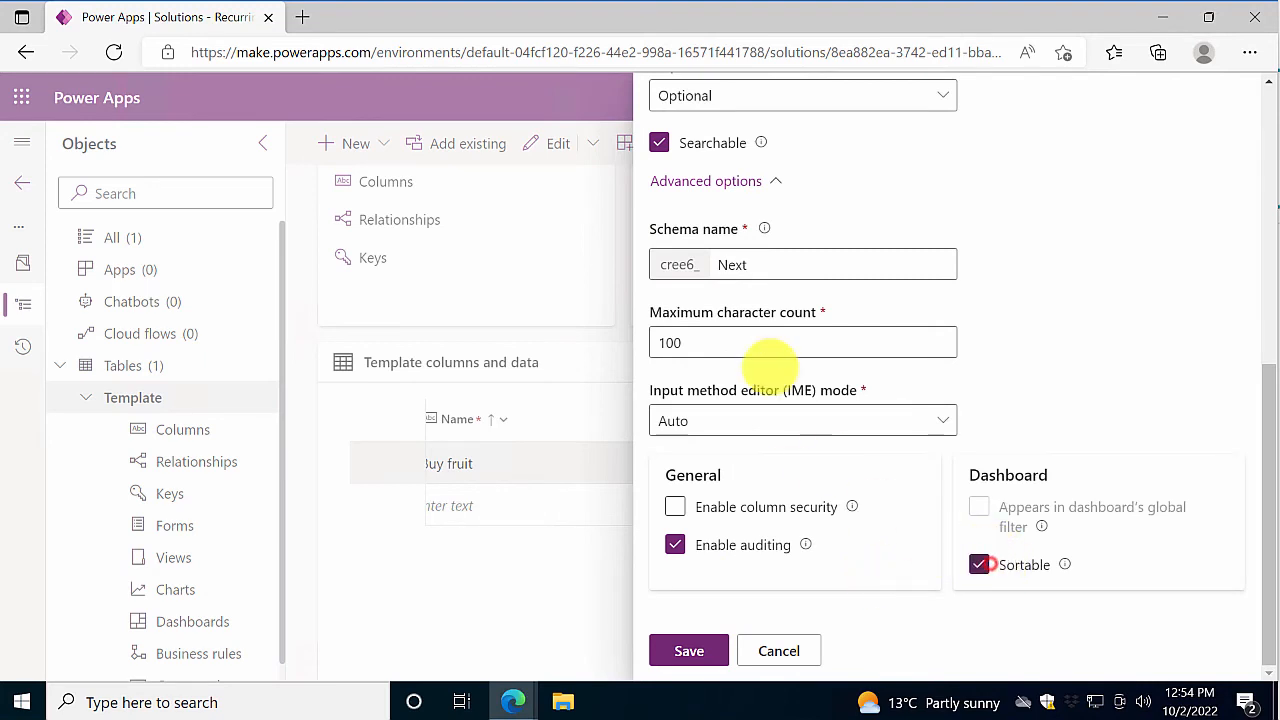
type("Template_")
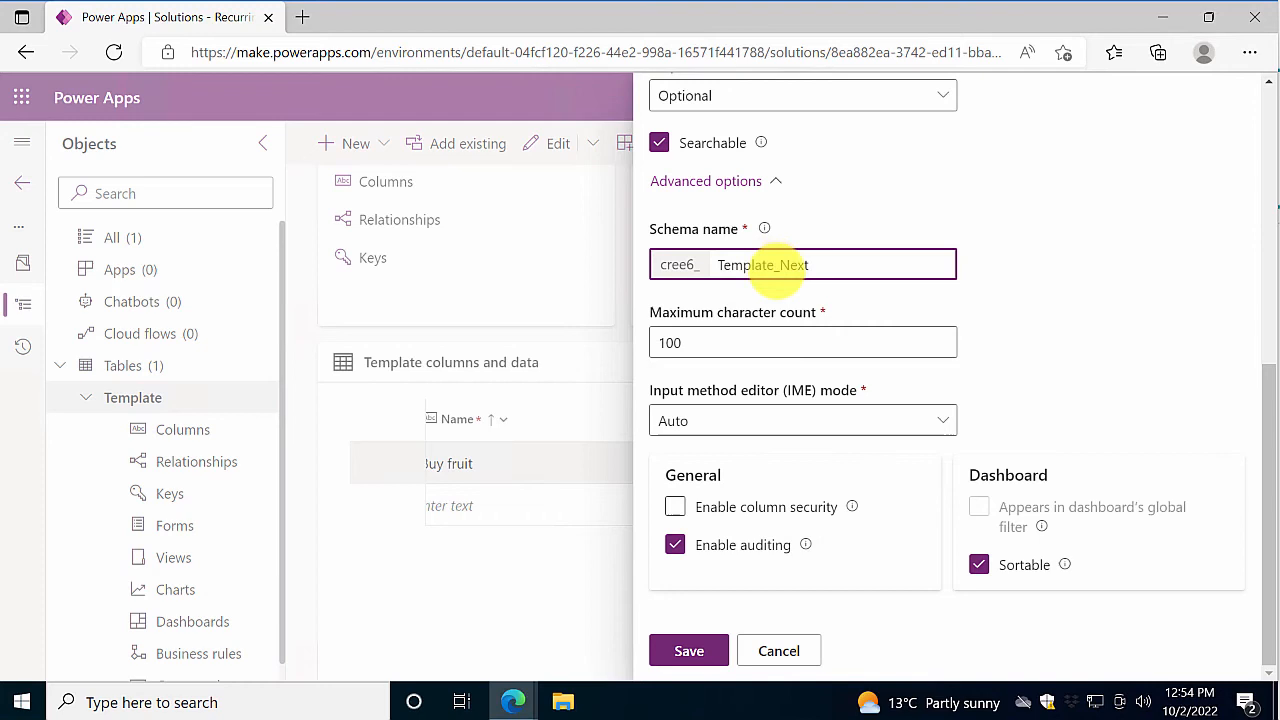
left_click(688, 650)
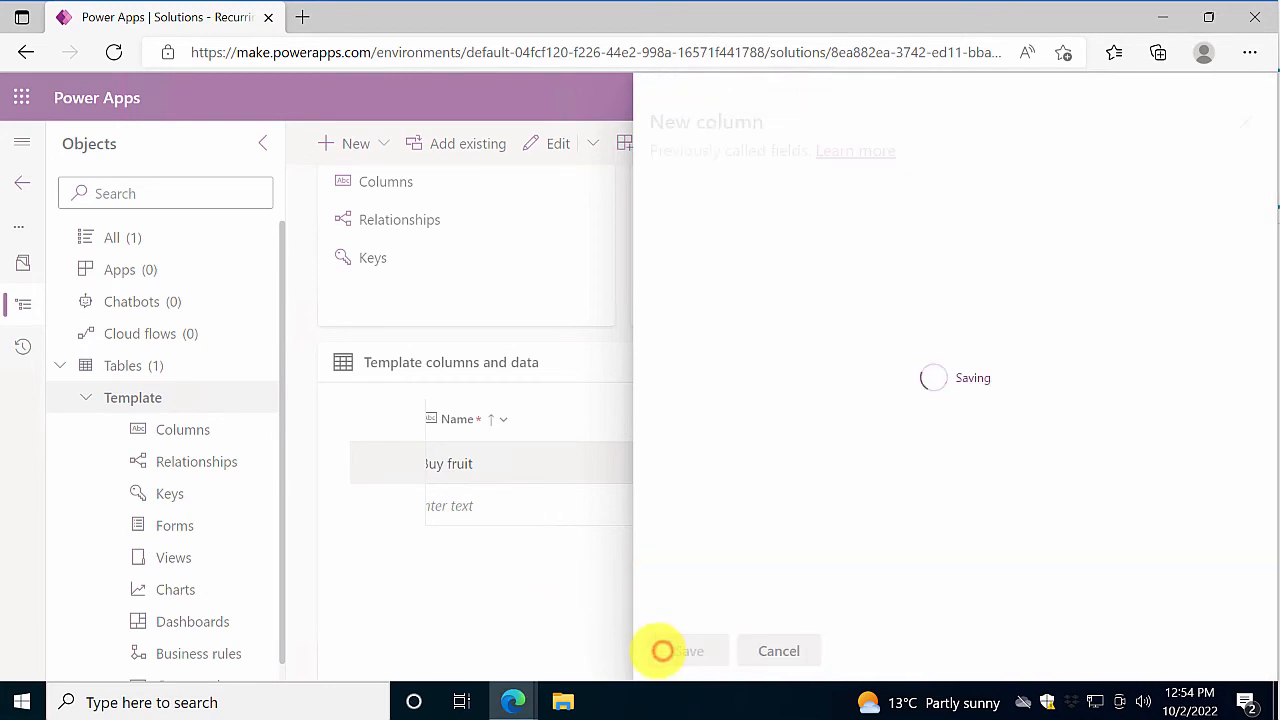
left_click(688, 650)
type("2")
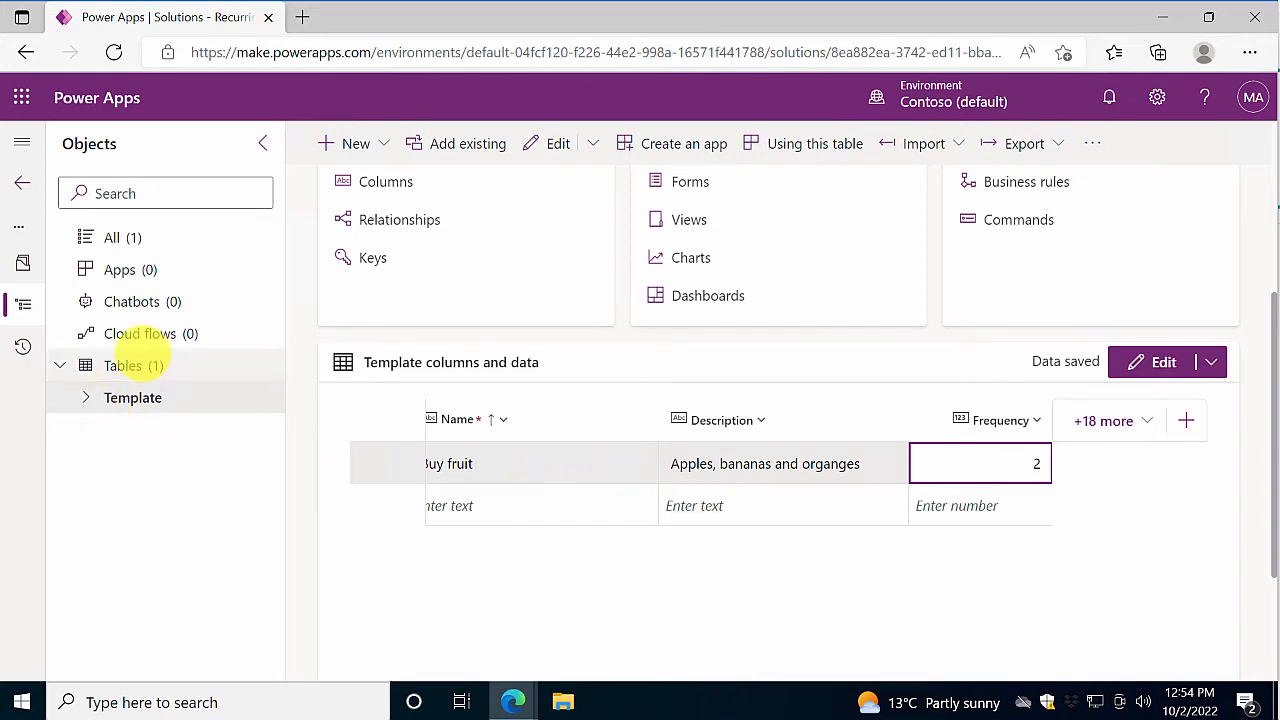
Step: Create a Task table in the solution with attachments and auditing enabled
left_click(123, 365)
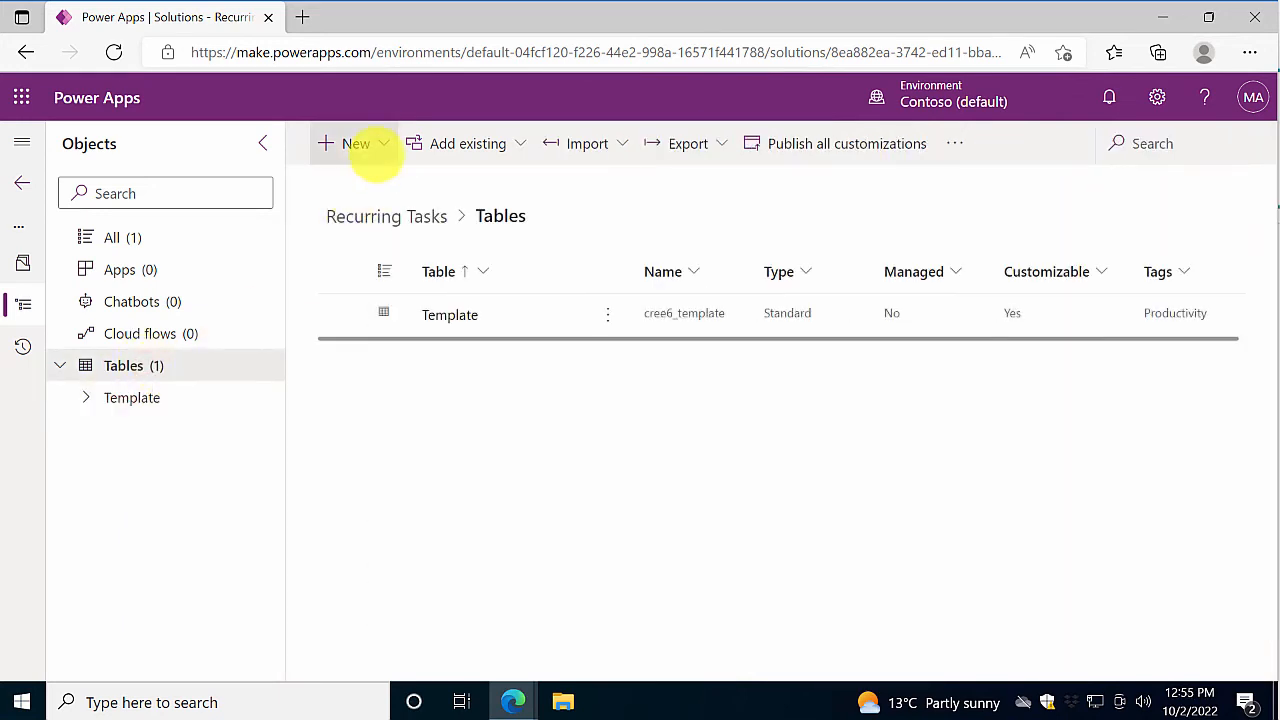
left_click(355, 143)
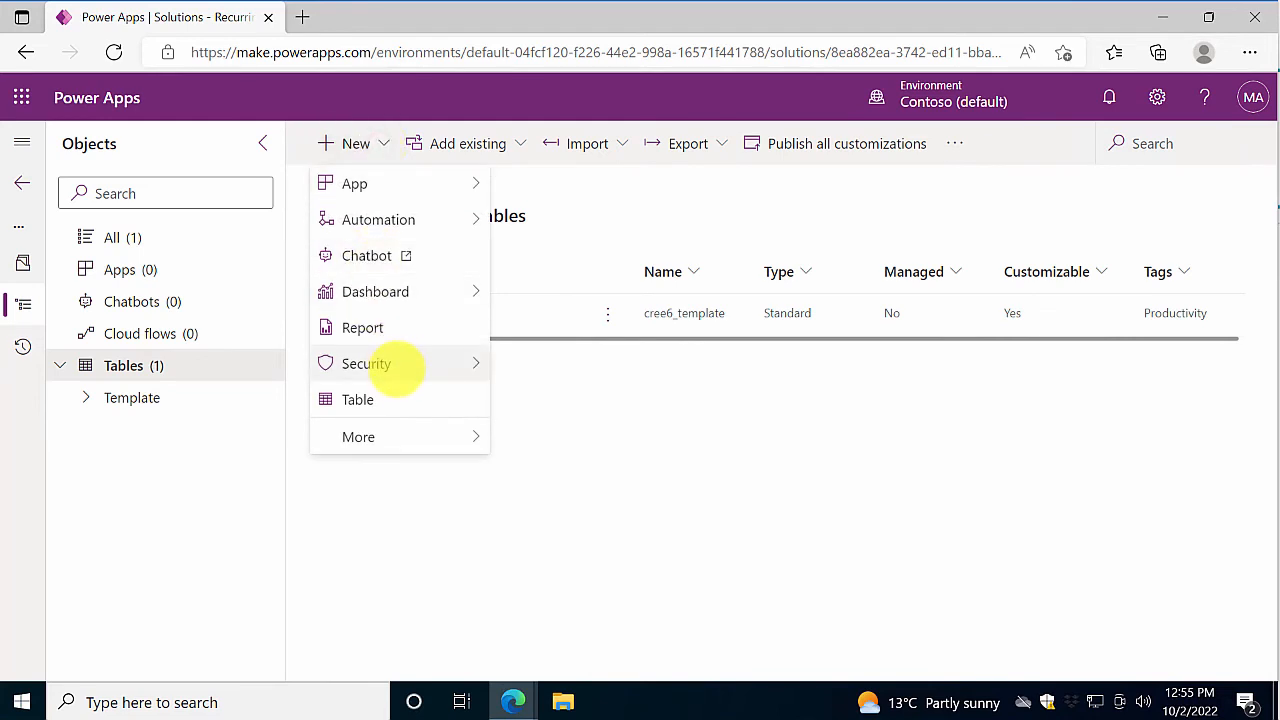
left_click(357, 399)
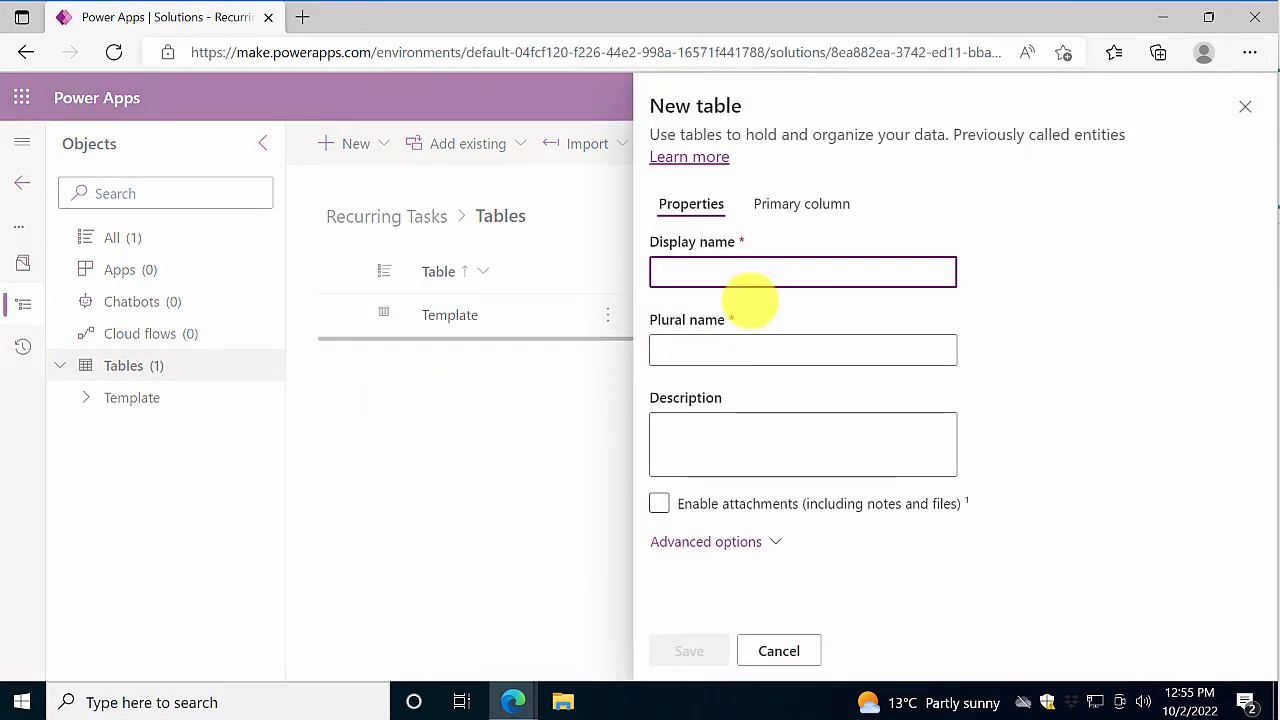
type("Task")
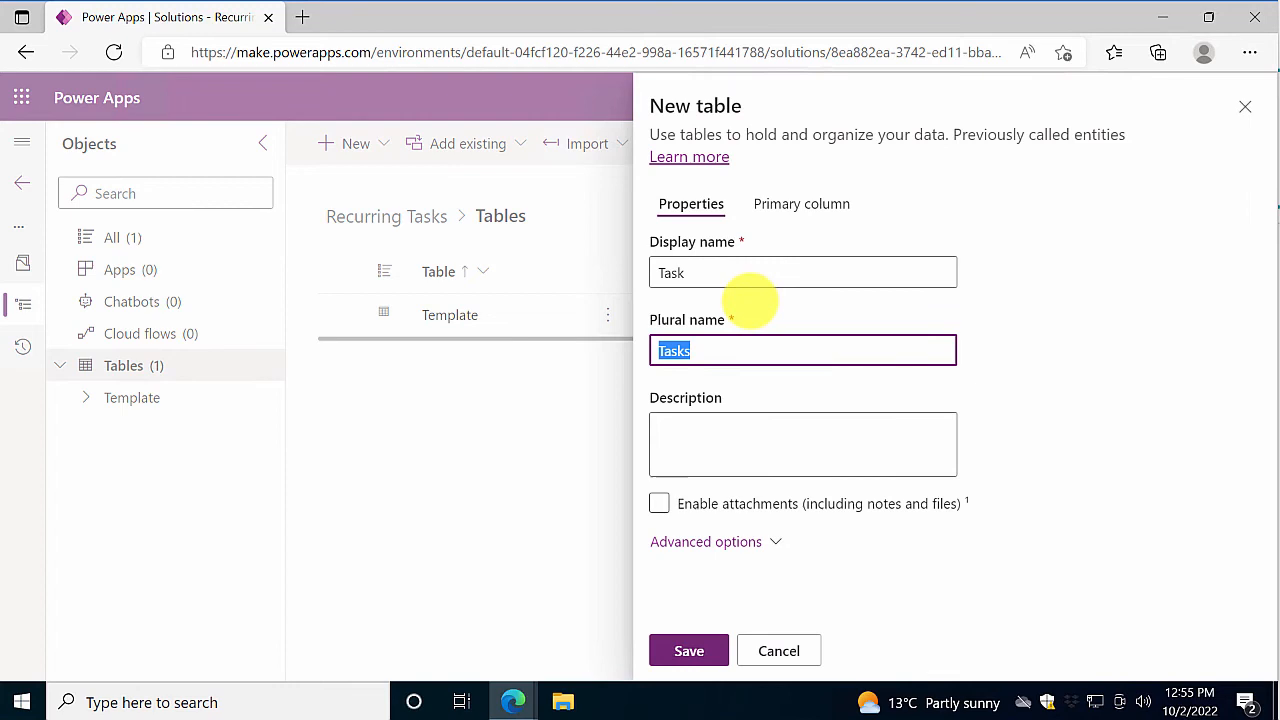
mouse_move(580, 489)
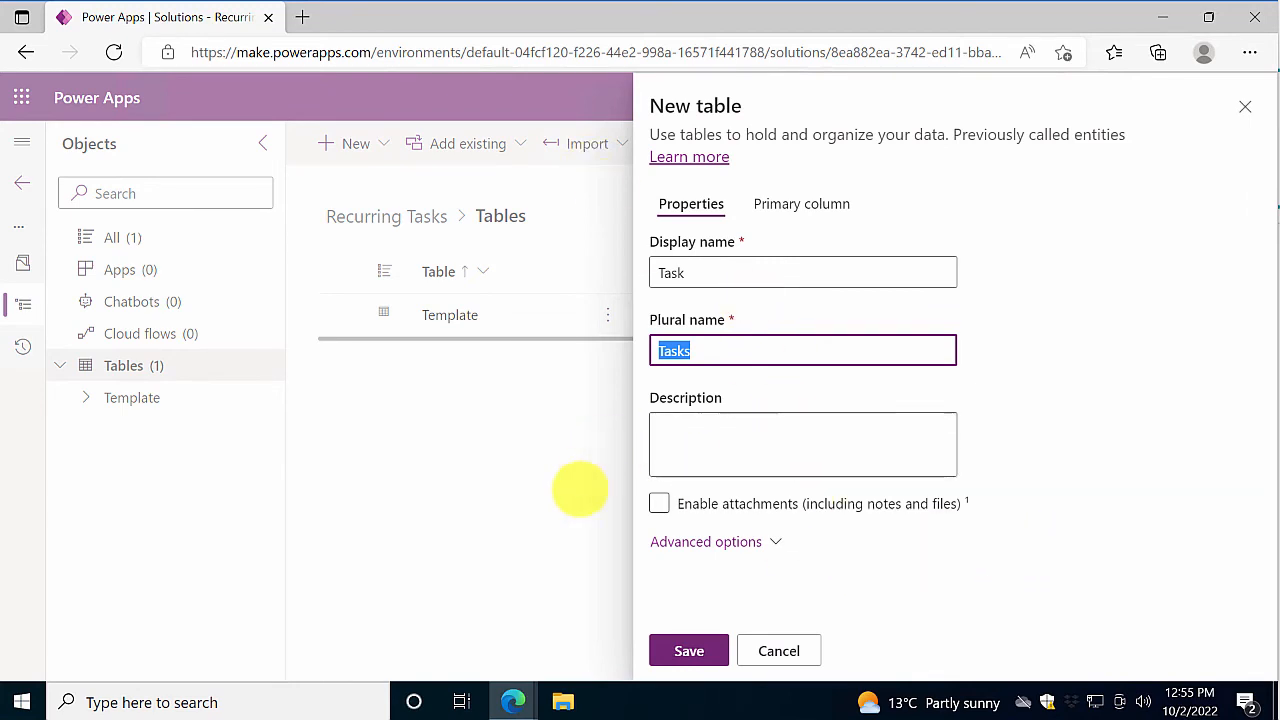
left_click(659, 503)
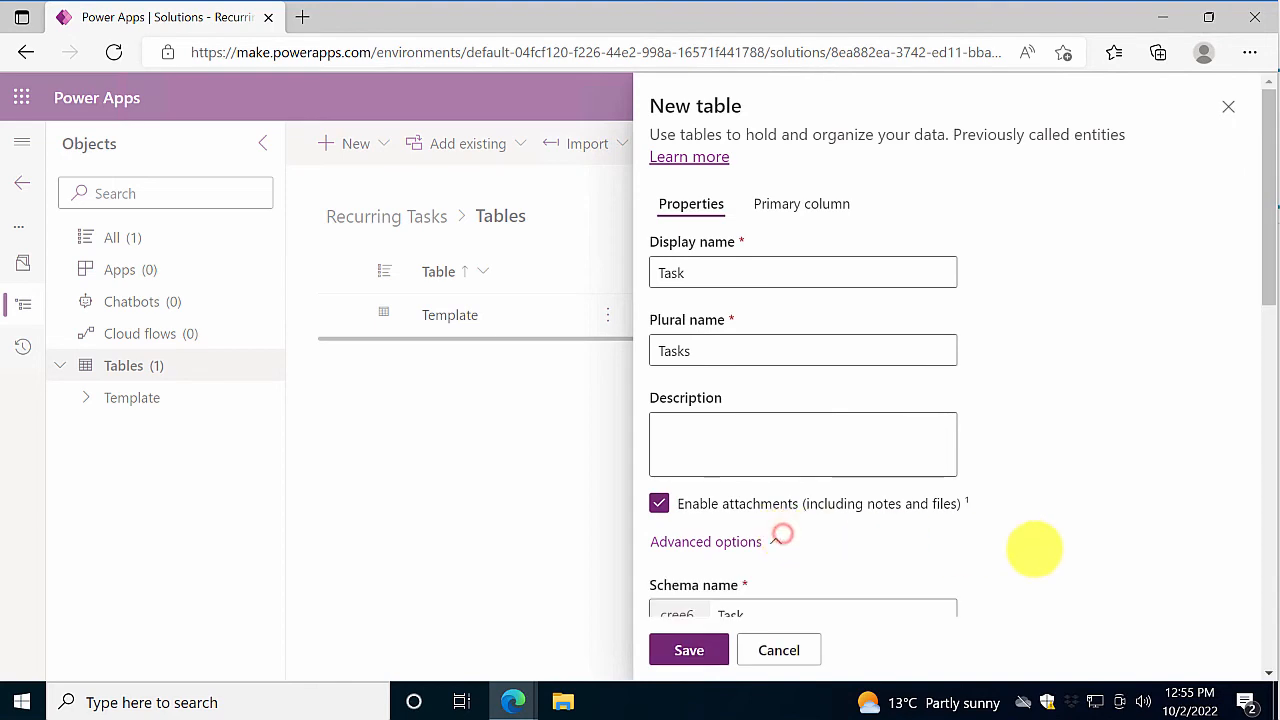
left_click(705, 541)
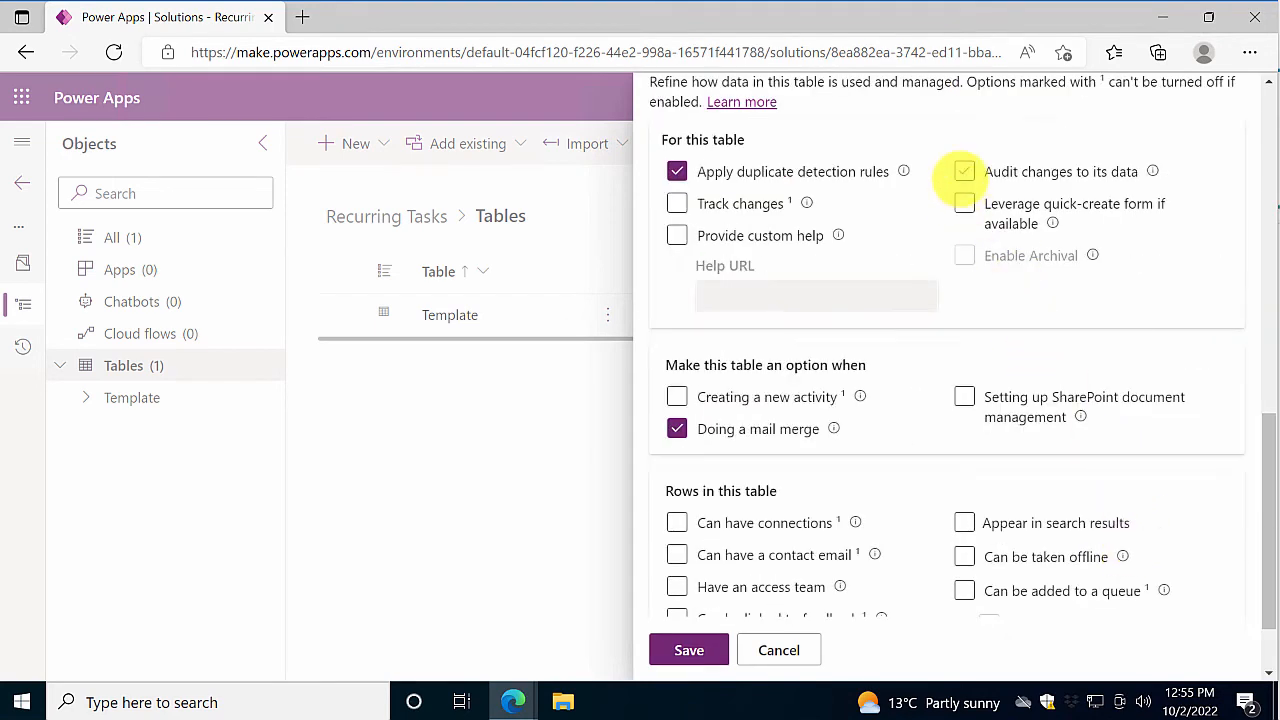
left_click(964, 171)
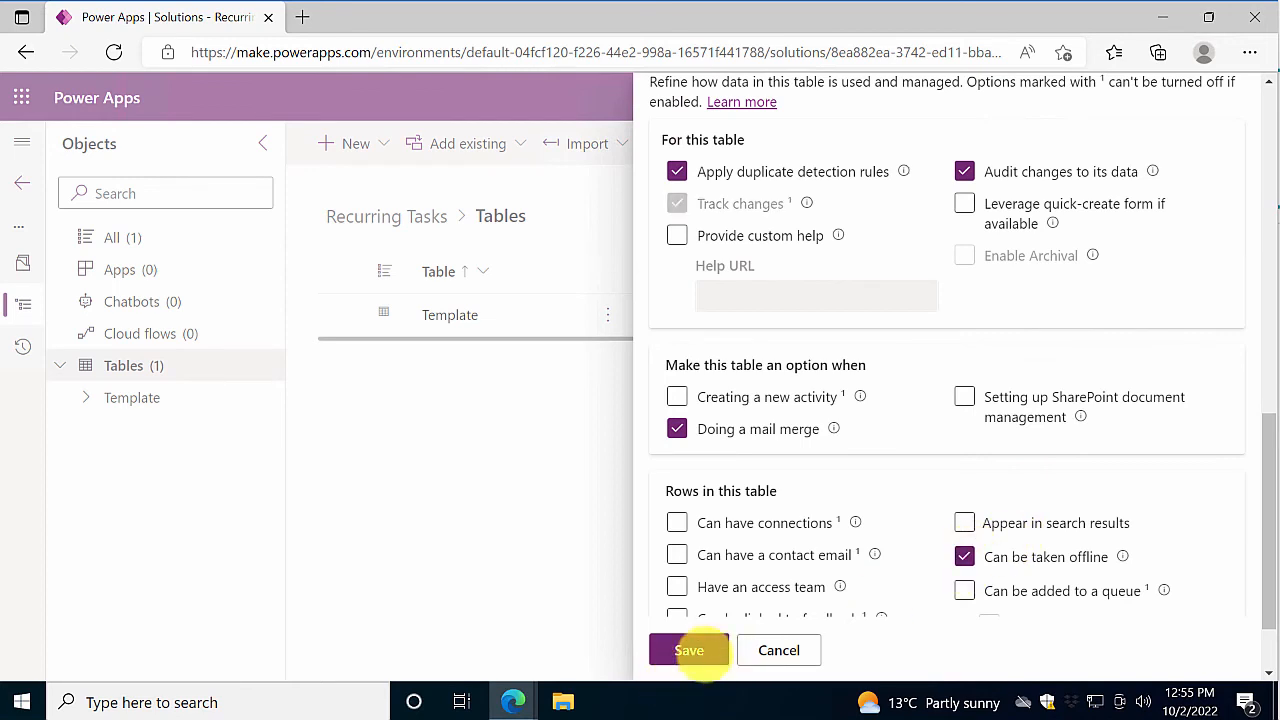
left_click(689, 650)
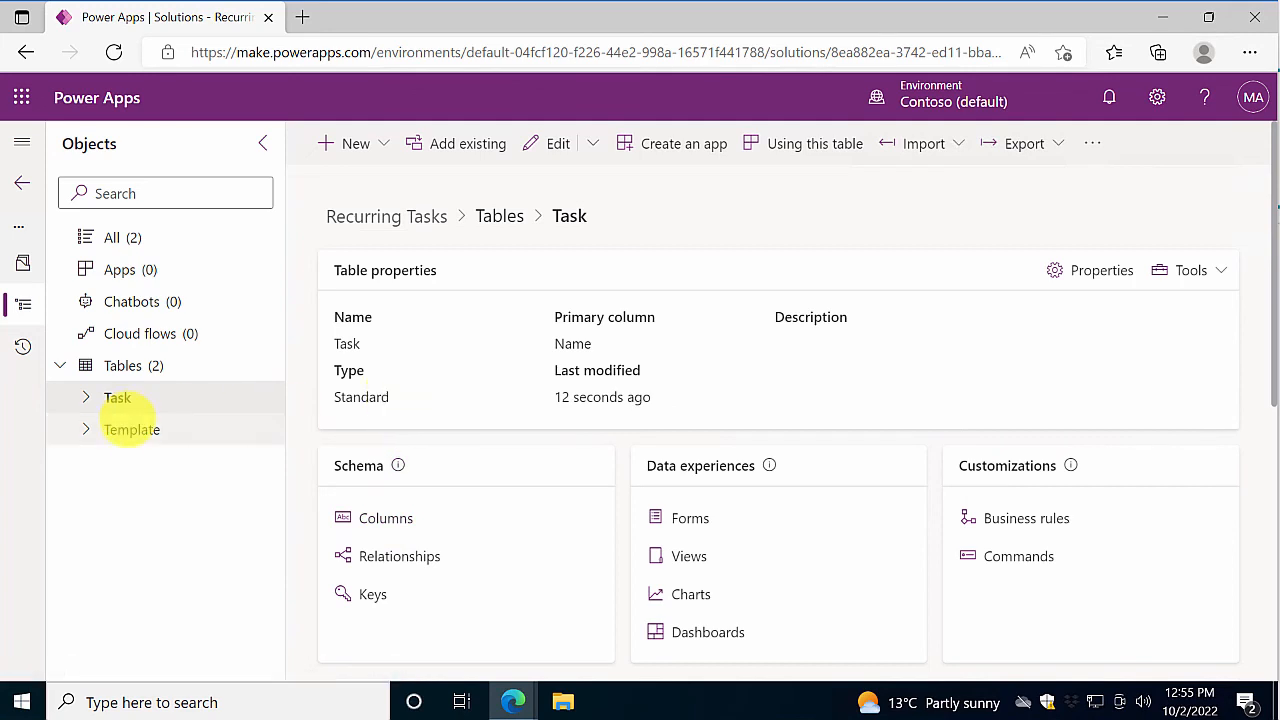
Step: Limit the Task data grid to show only the Name (Primary) column
scroll("down", 3)
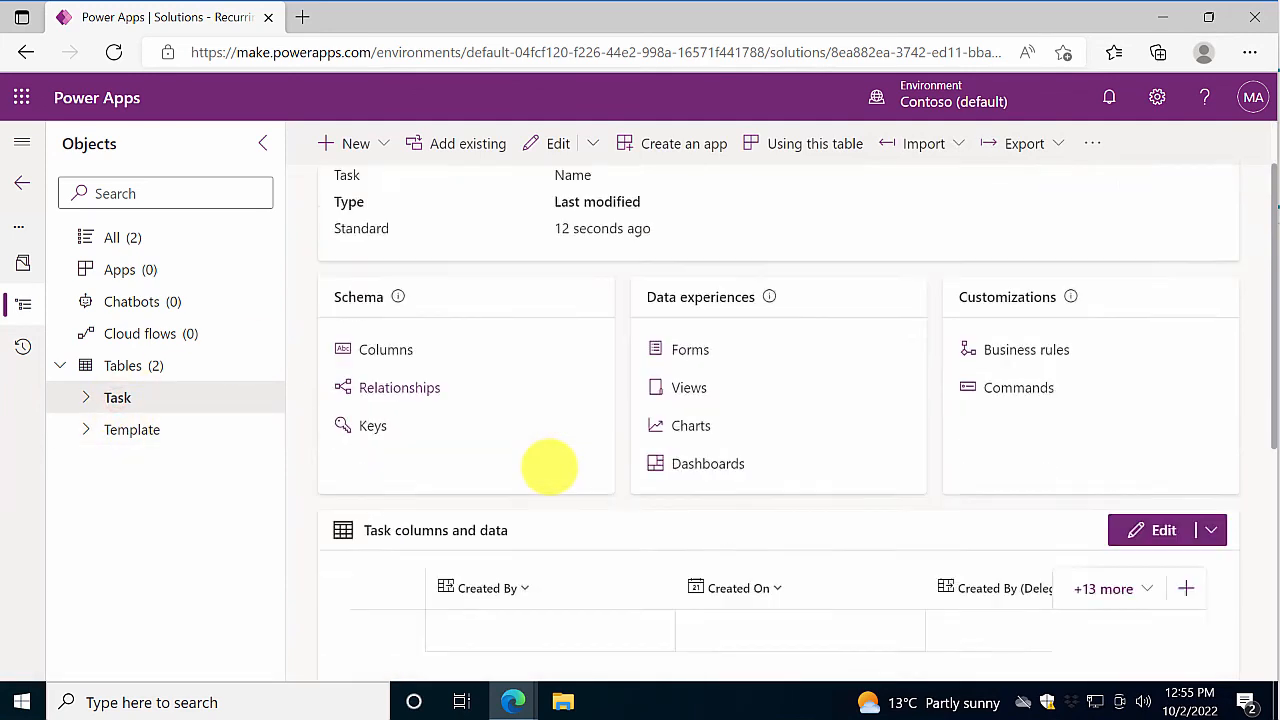
scroll("down", 3)
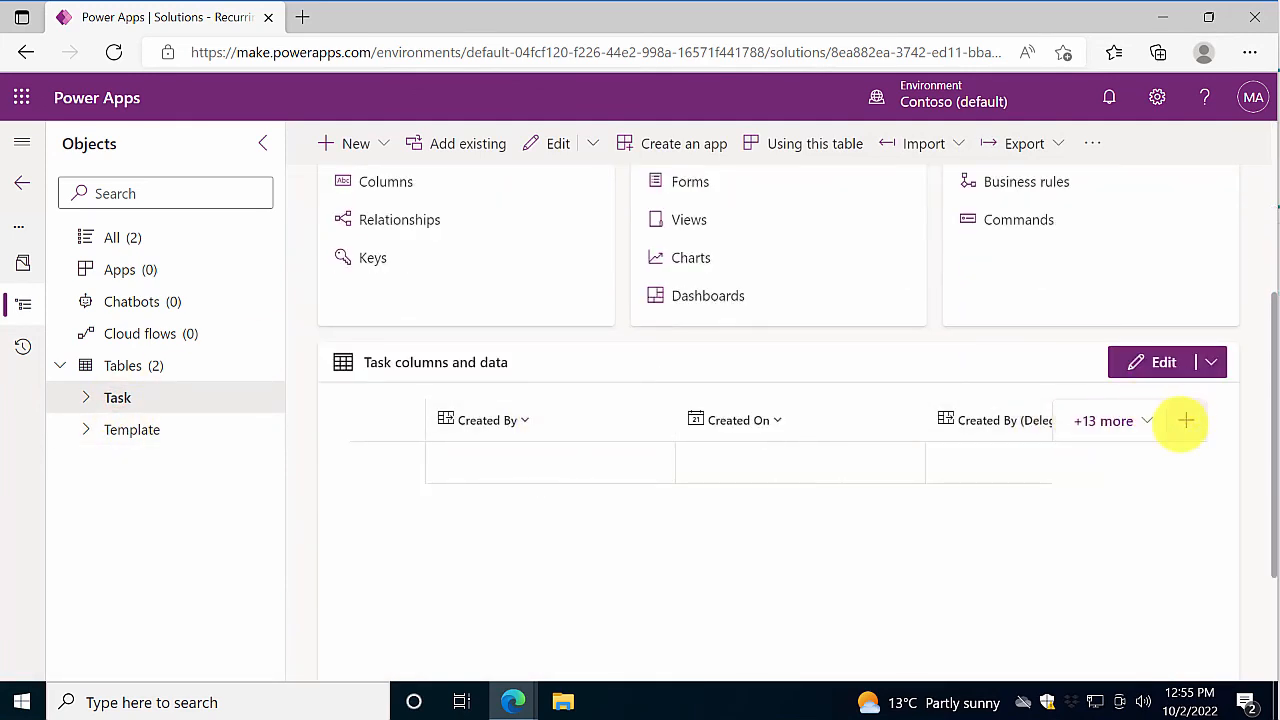
left_click(1185, 420)
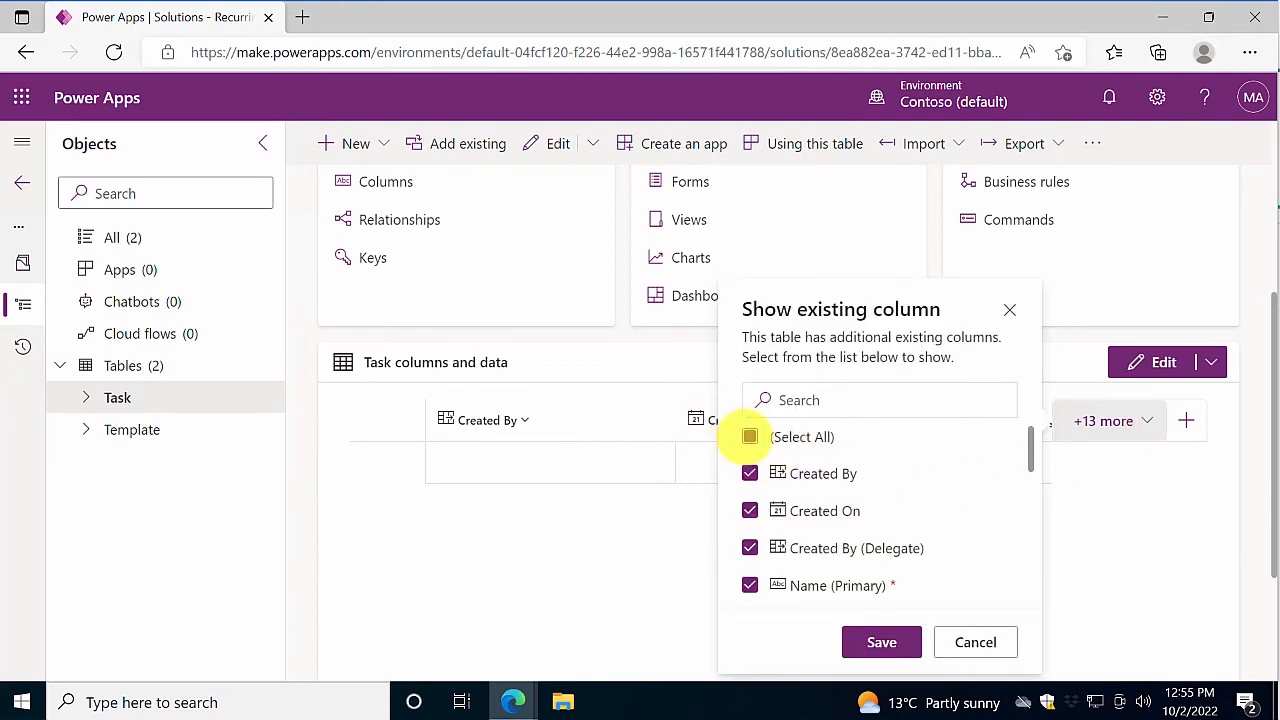
left_click(750, 436)
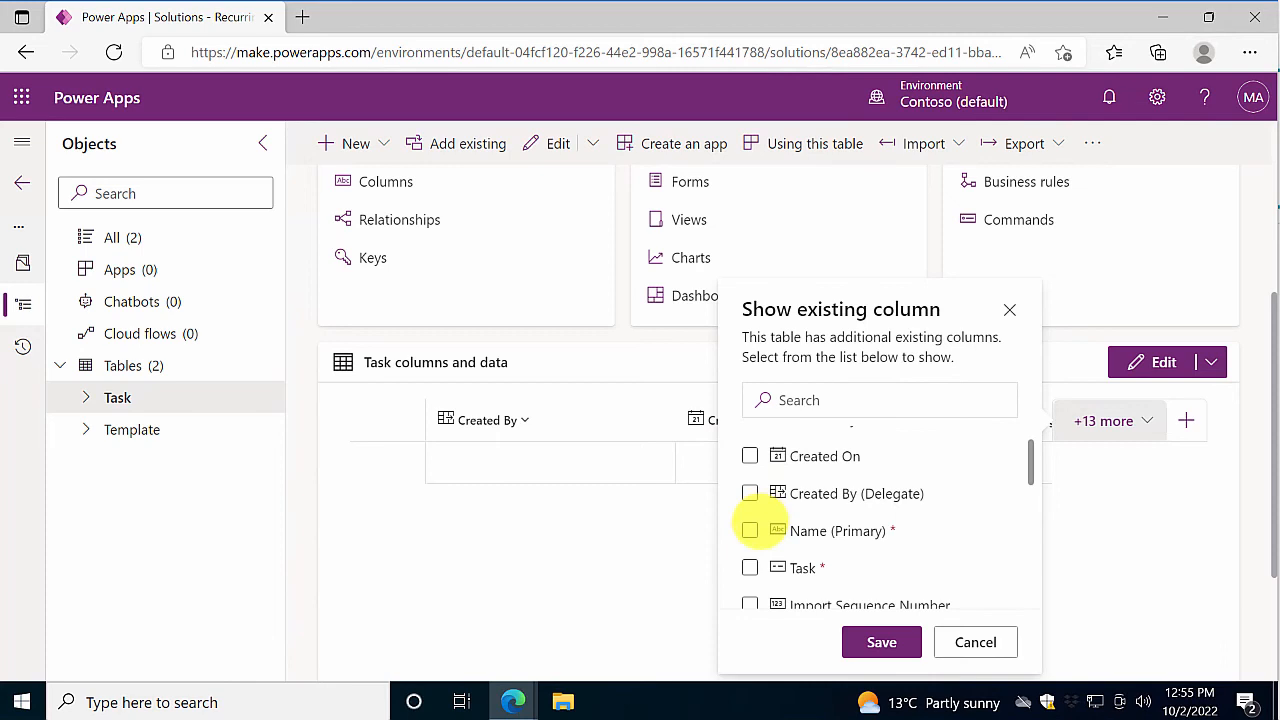
left_click(750, 530)
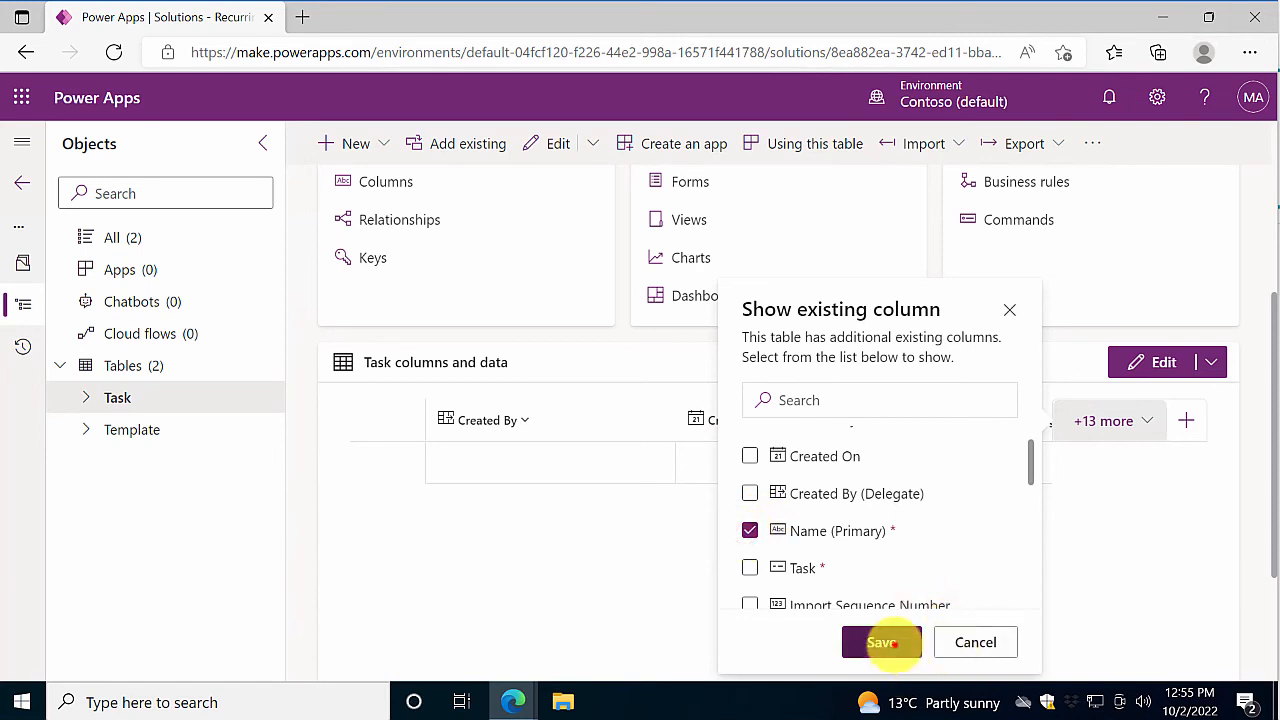
left_click(881, 642)
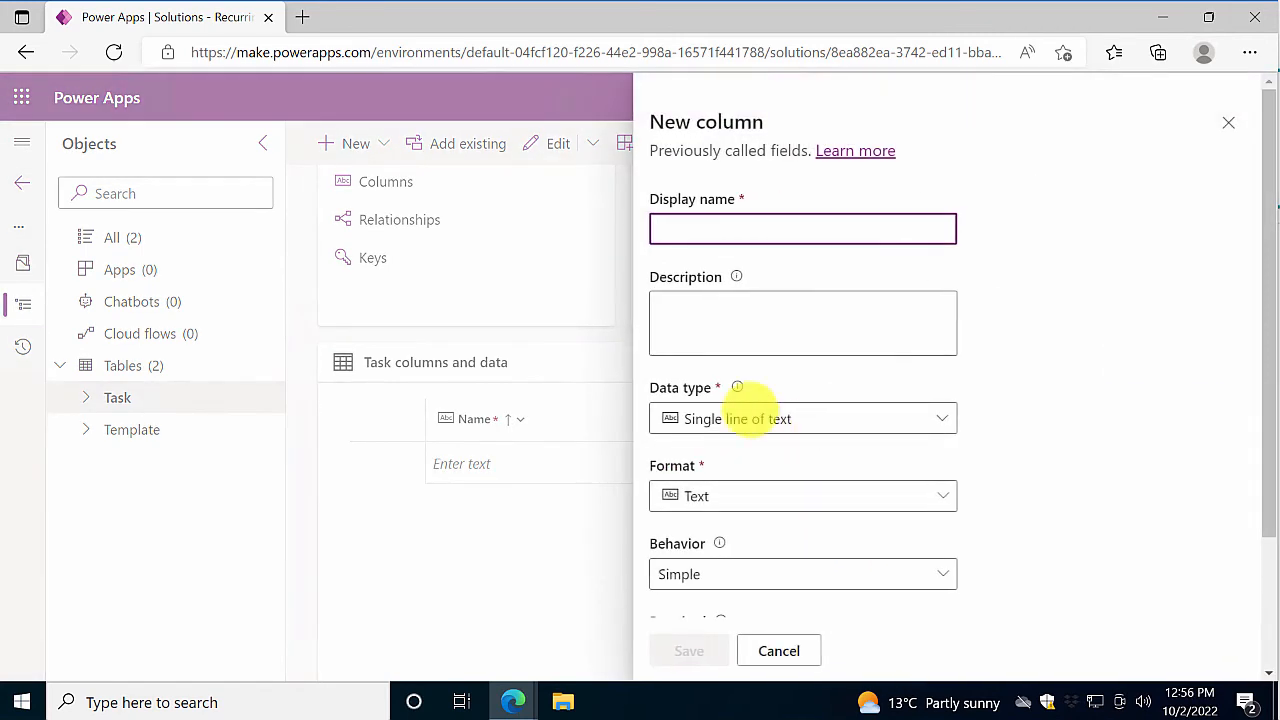
Step: Add a sortable rich-text multi-line 'Description' column with schema name Task_Description
type("Description")
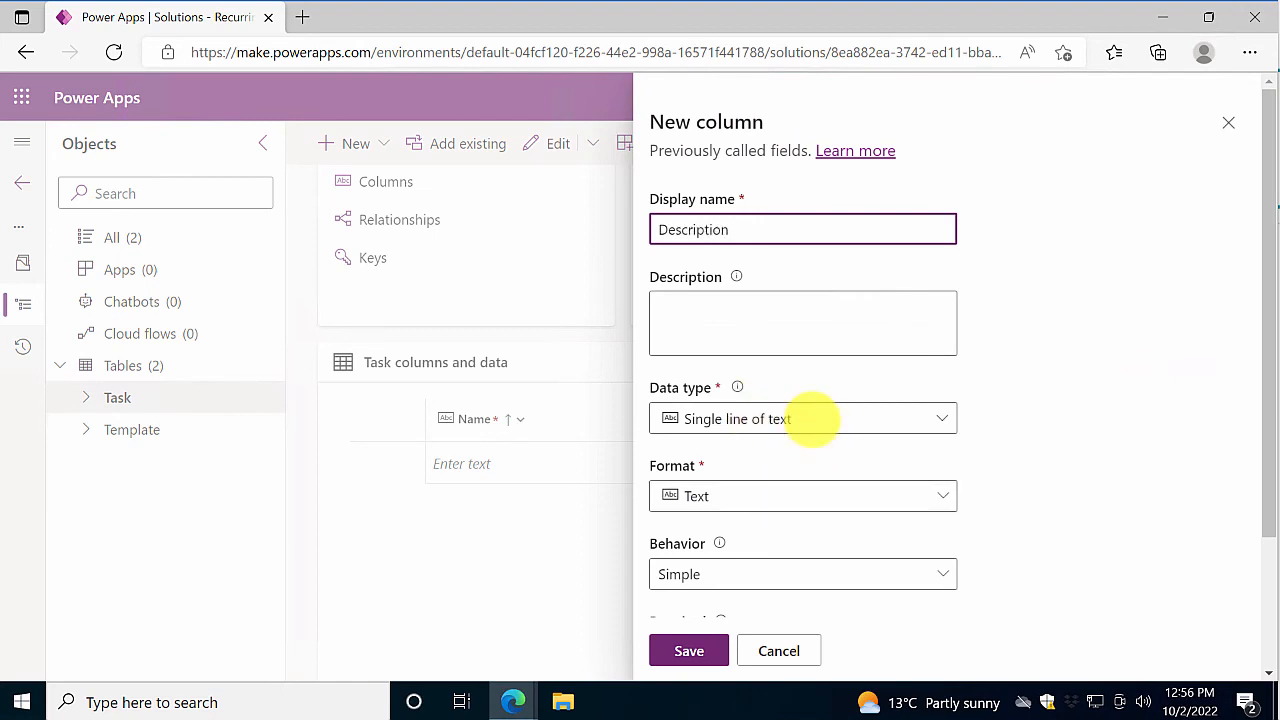
left_click(802, 418)
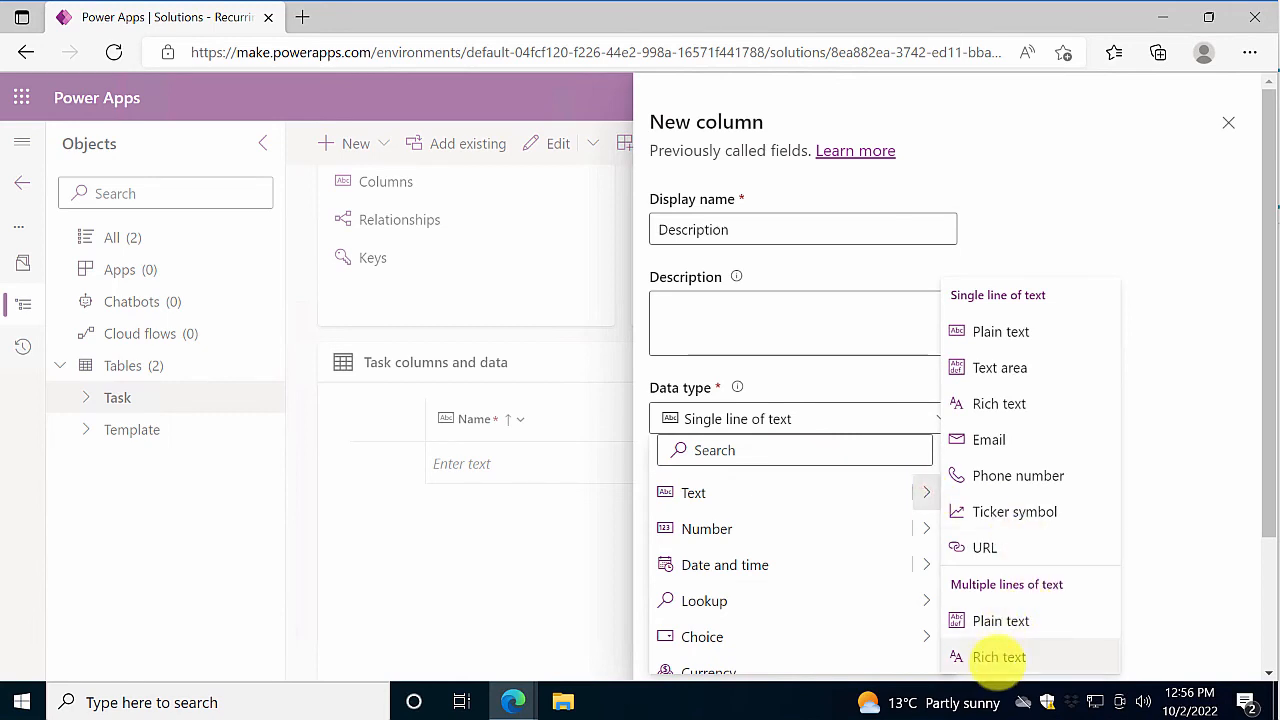
left_click(998, 657)
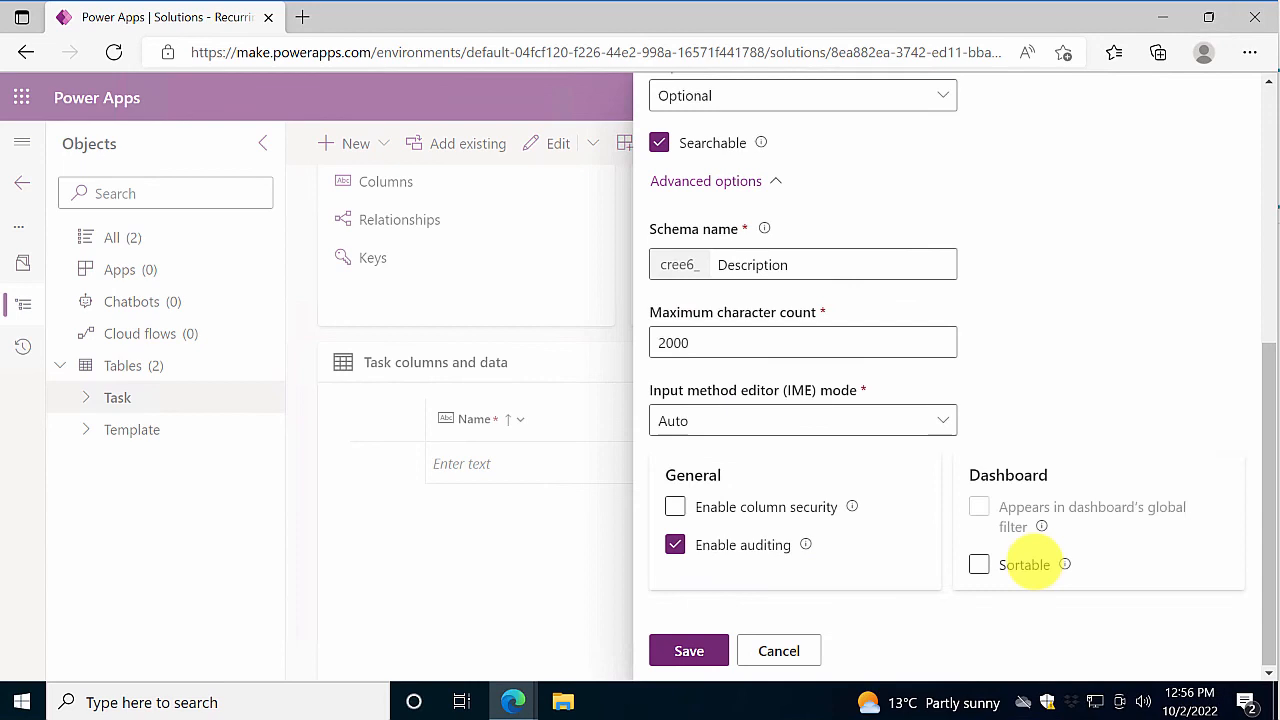
left_click(978, 564)
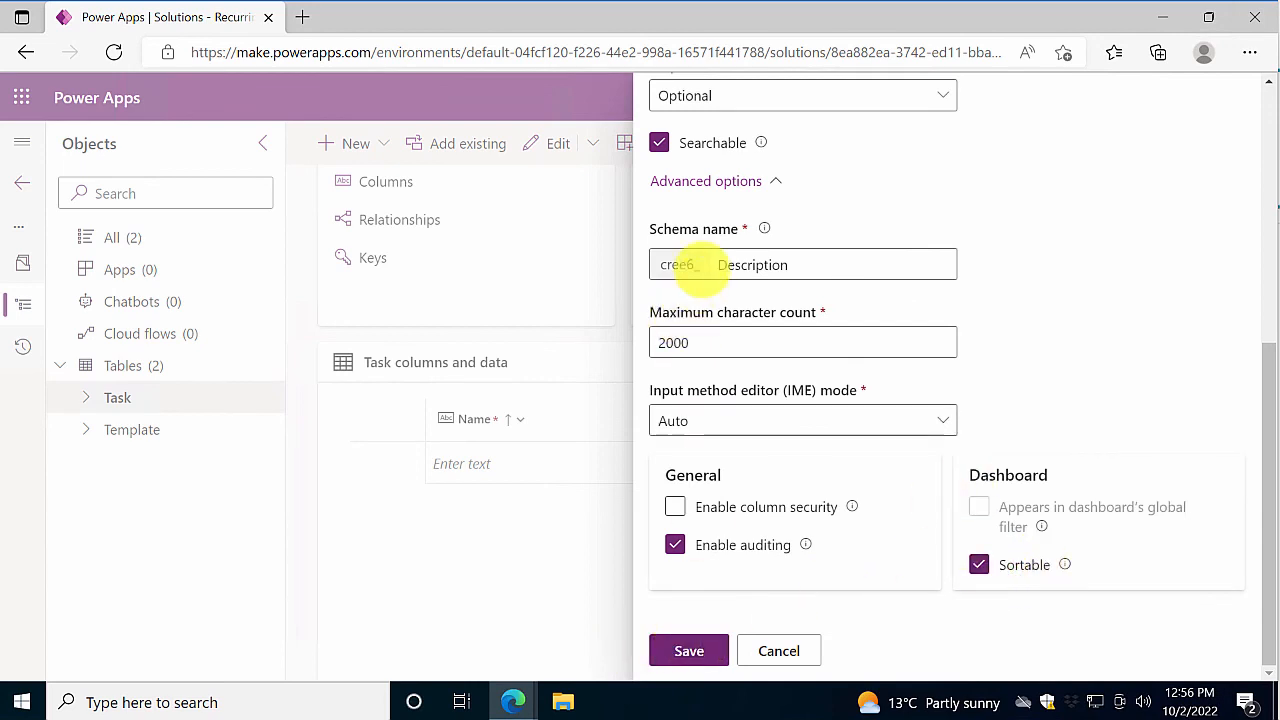
type("Task")
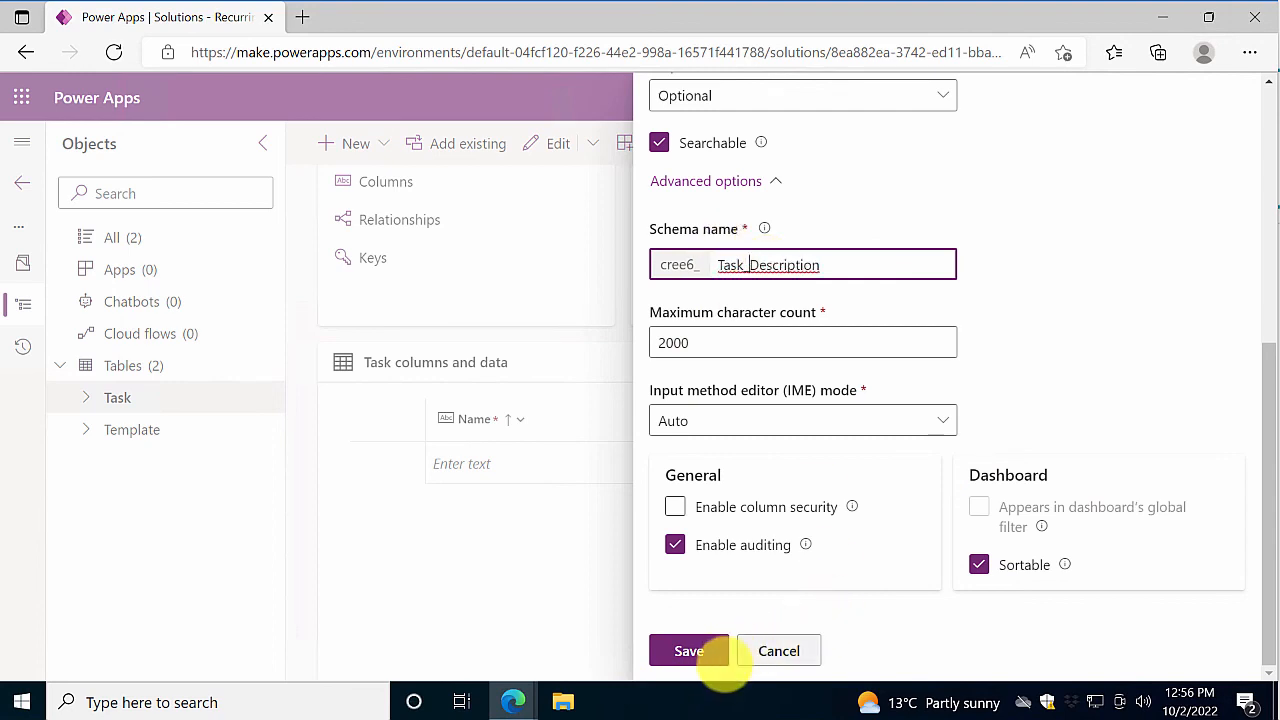
left_click(688, 650)
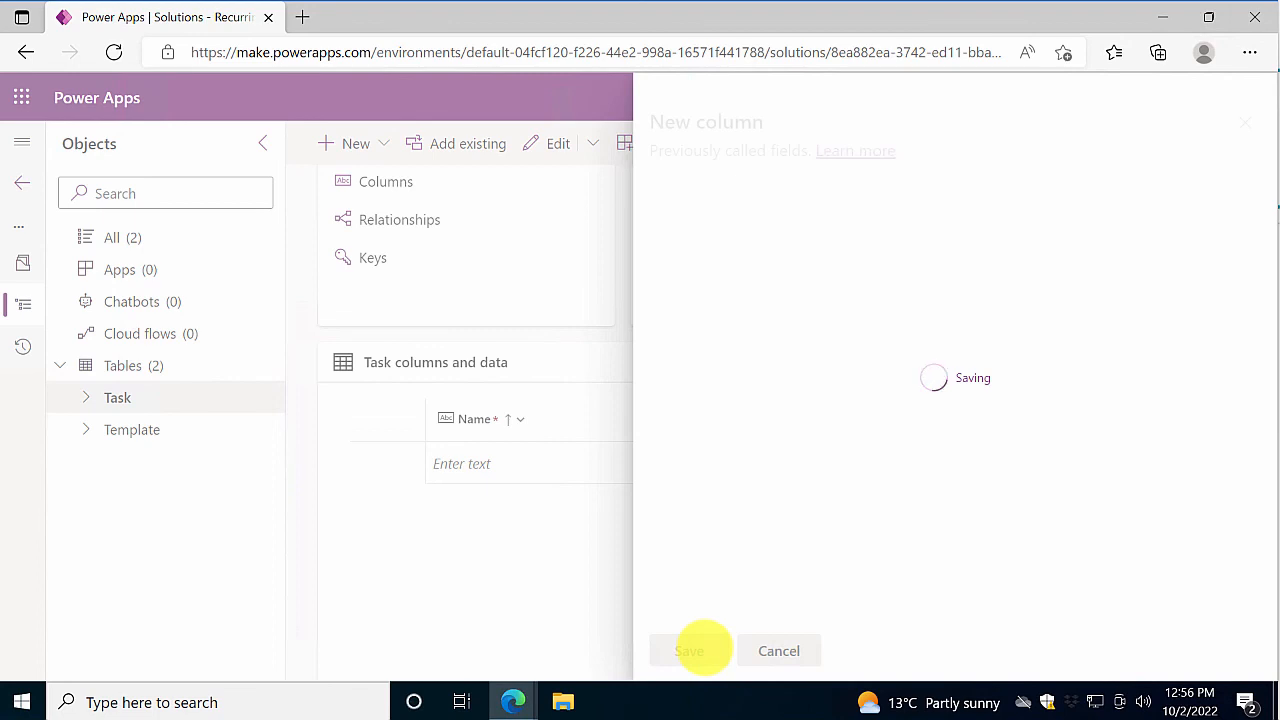
left_click(688, 650)
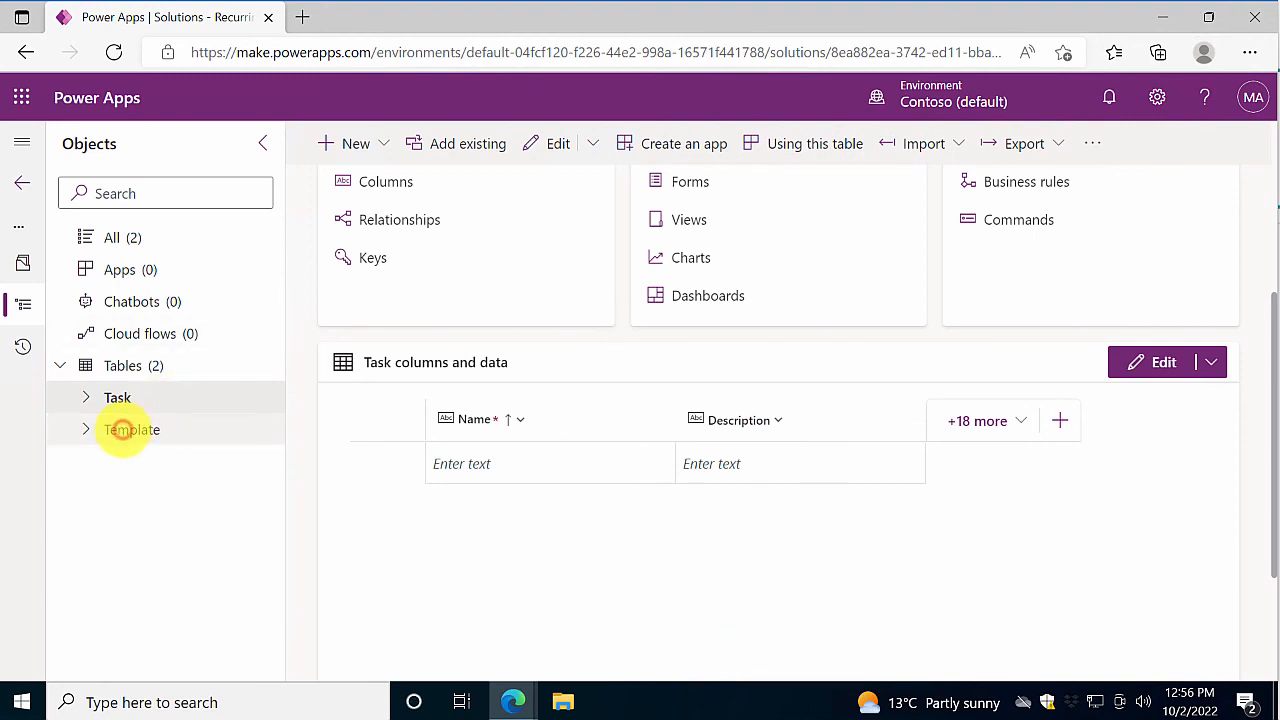
Step: Return to the Template table's properties page from the Objects pane
left_click(132, 429)
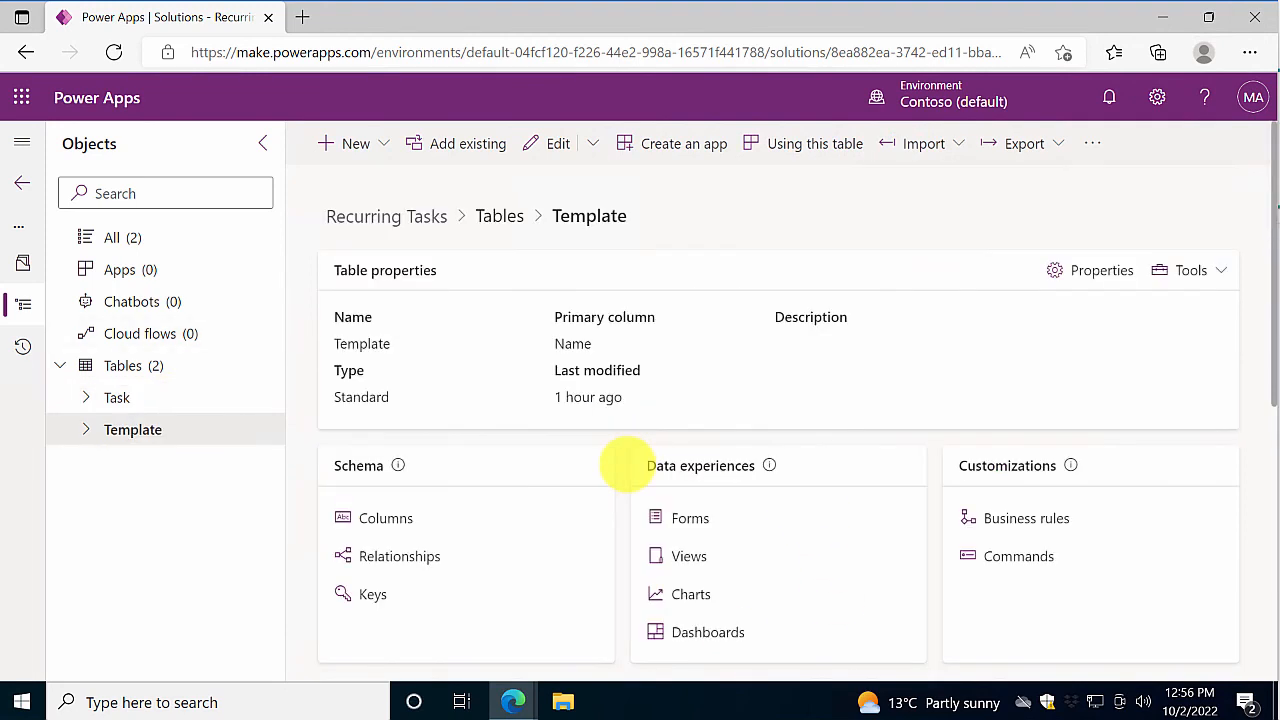
mouse_move(377, 456)
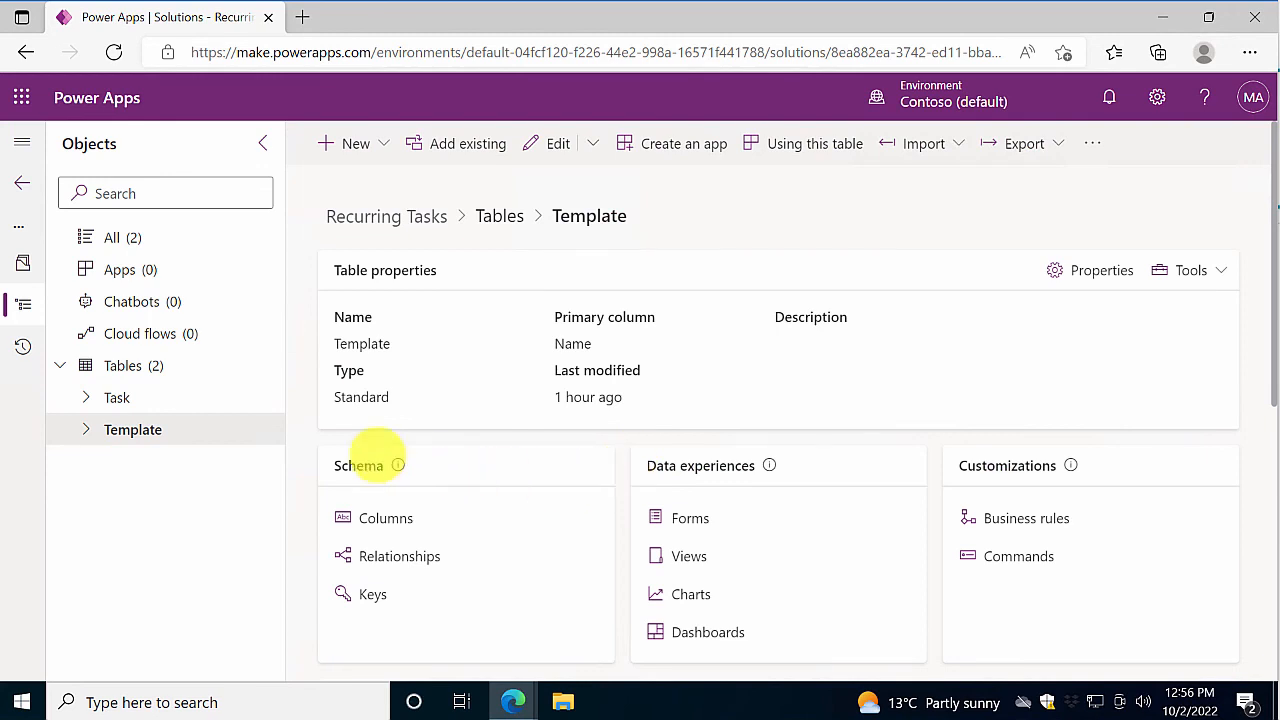